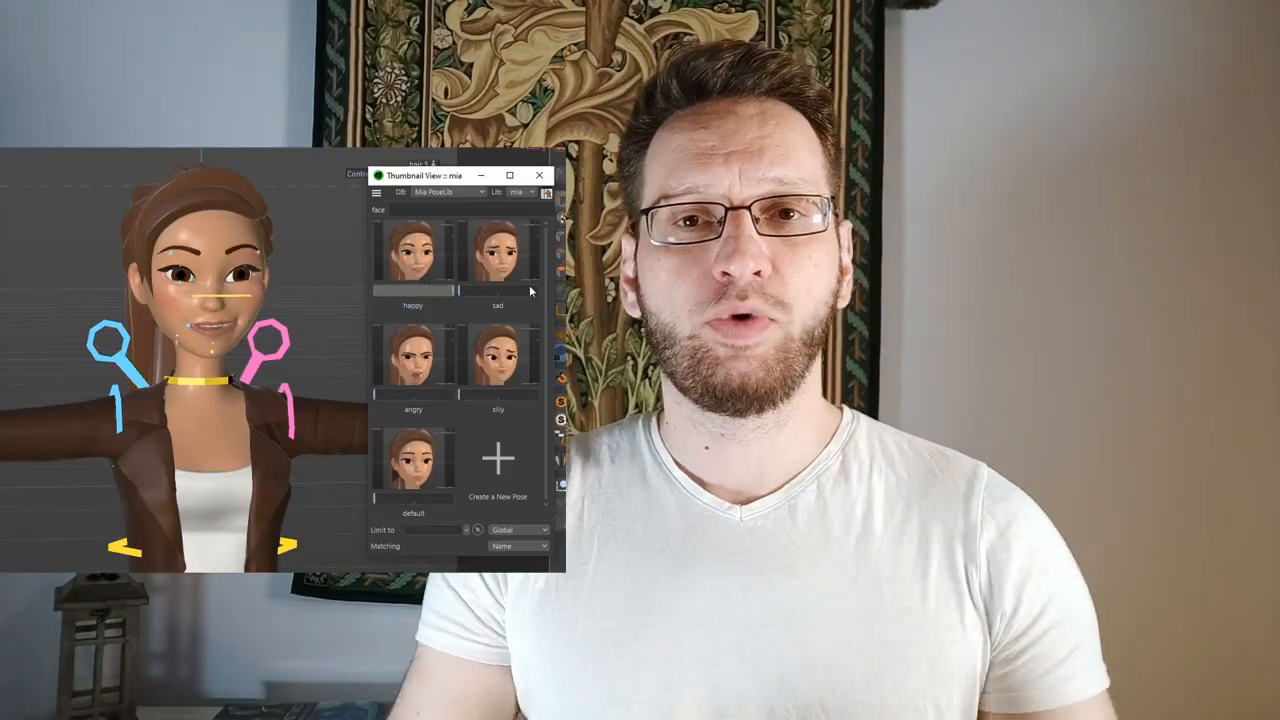
- Try the angry pose, check the asset browser settings, and close the pose thumbnail window
left_click(412, 356)
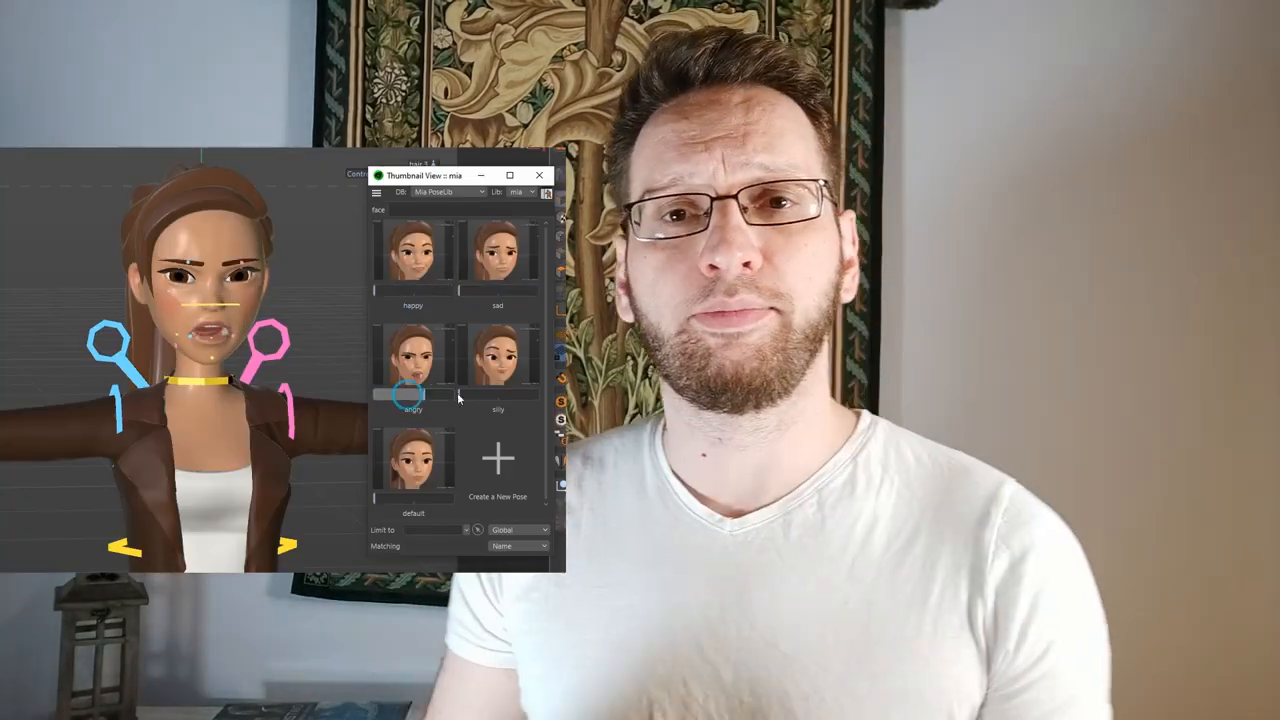
left_click(496, 352)
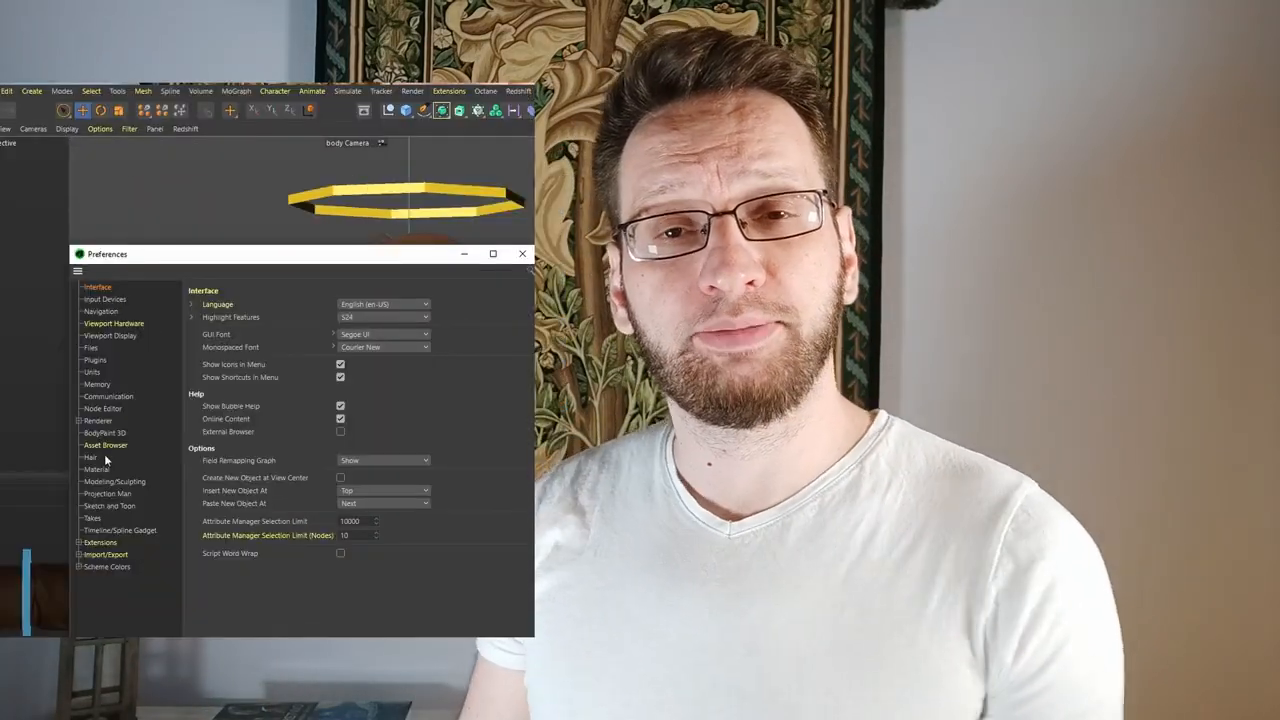
left_click(106, 444)
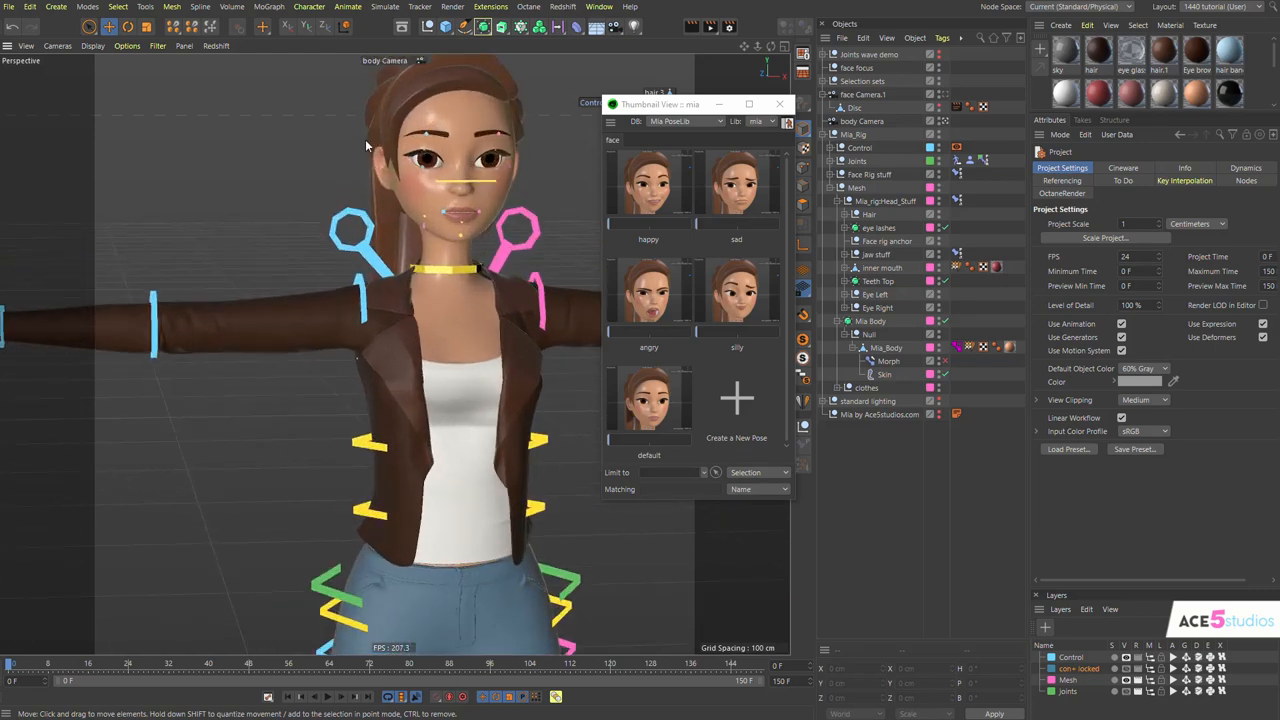
left_click(758, 472)
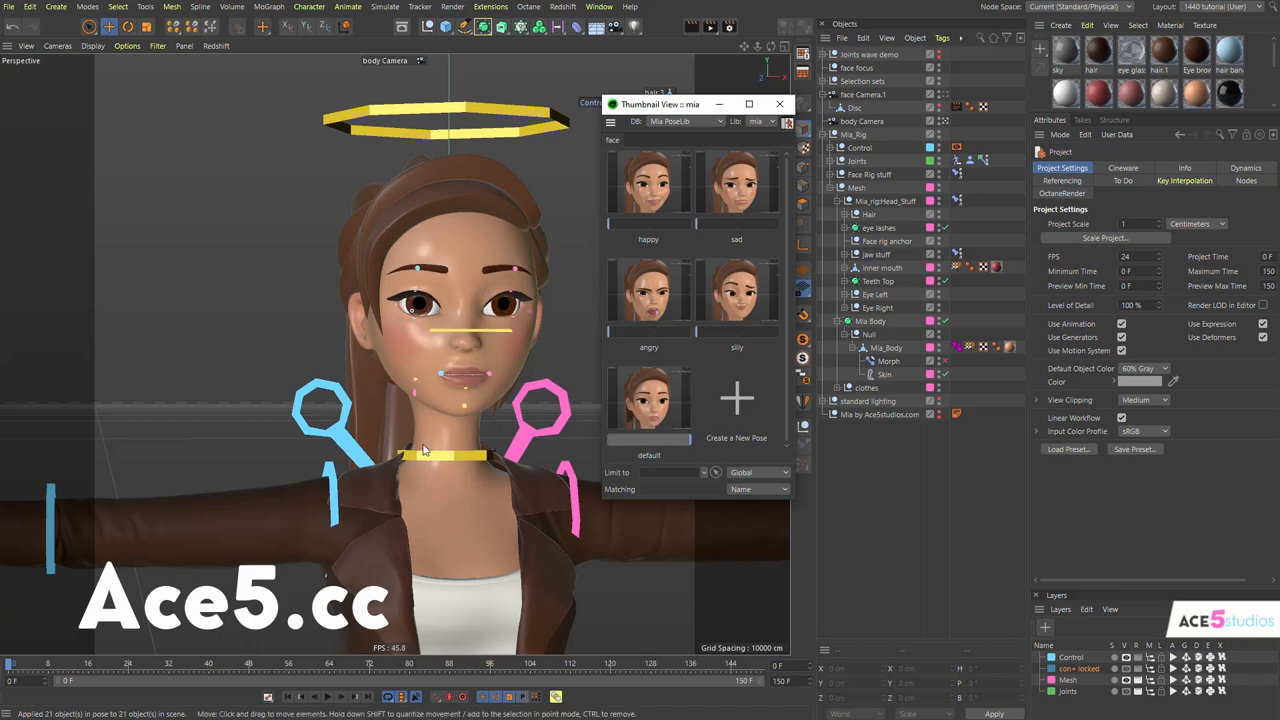
mouse_move(780, 104)
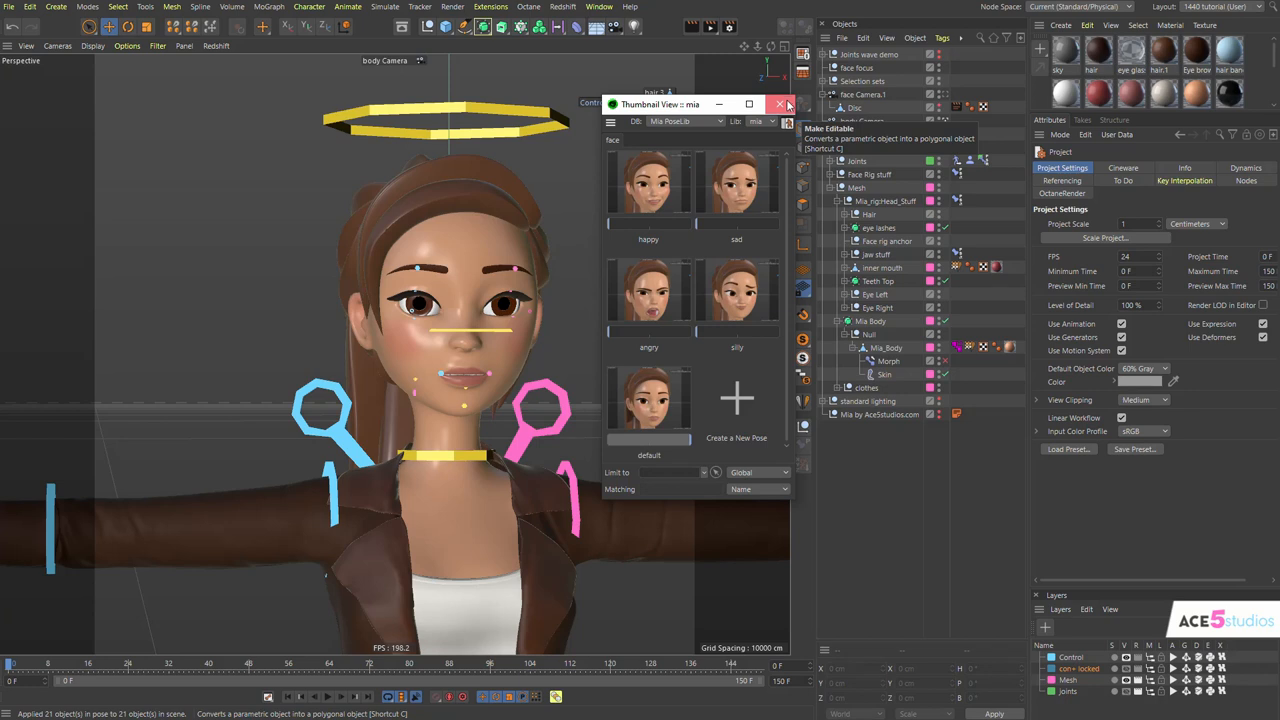
left_click(780, 104)
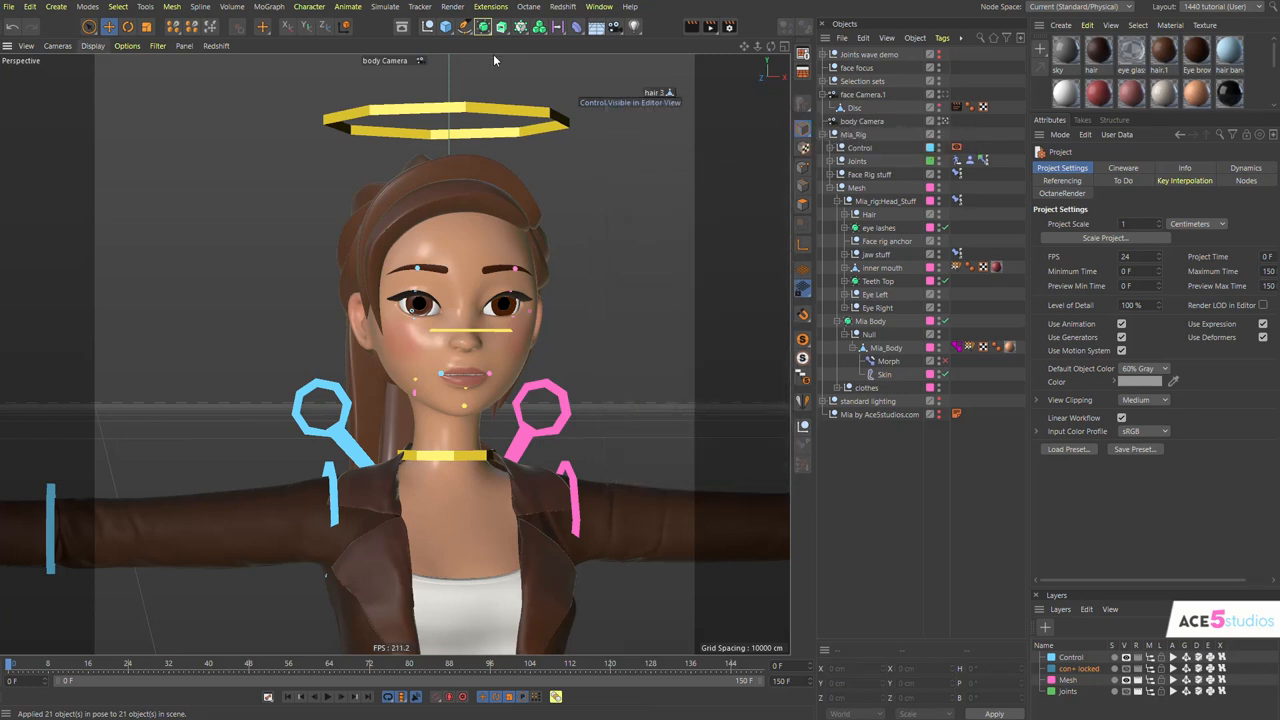
- Review the Pose Library Browser with Mia's face and human arm poses, then close it
left_click(308, 8)
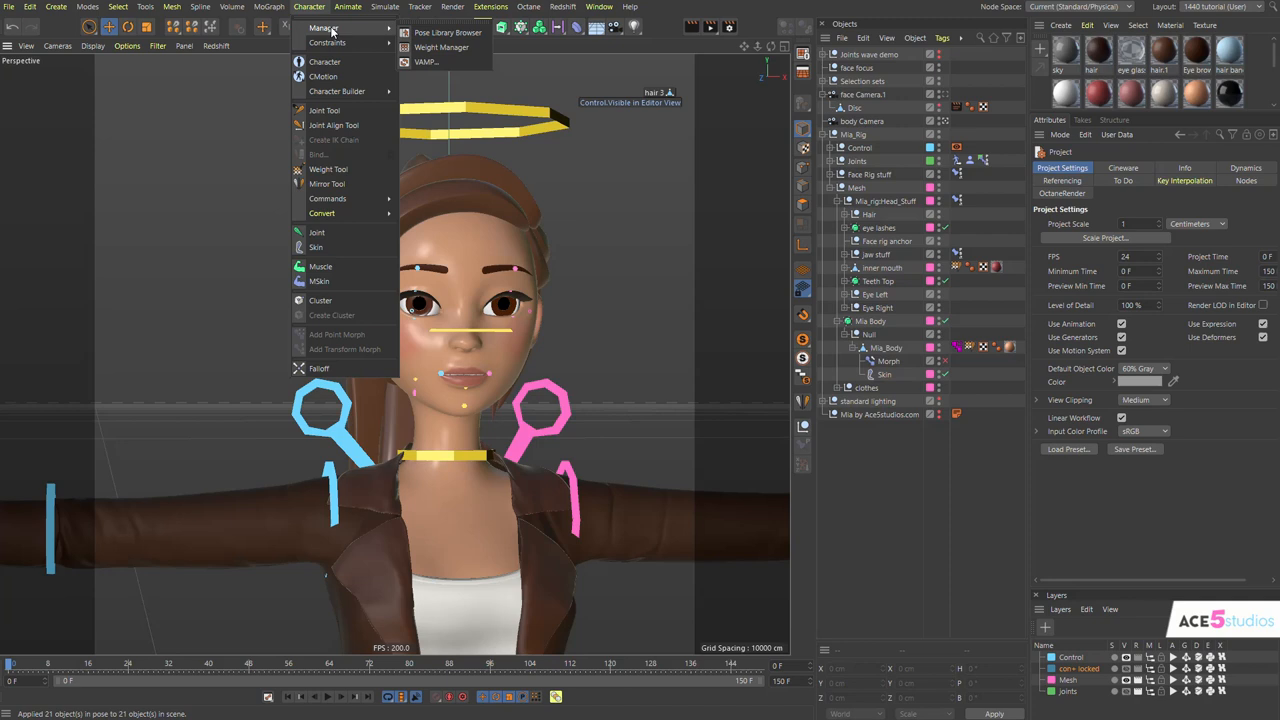
left_click(448, 32)
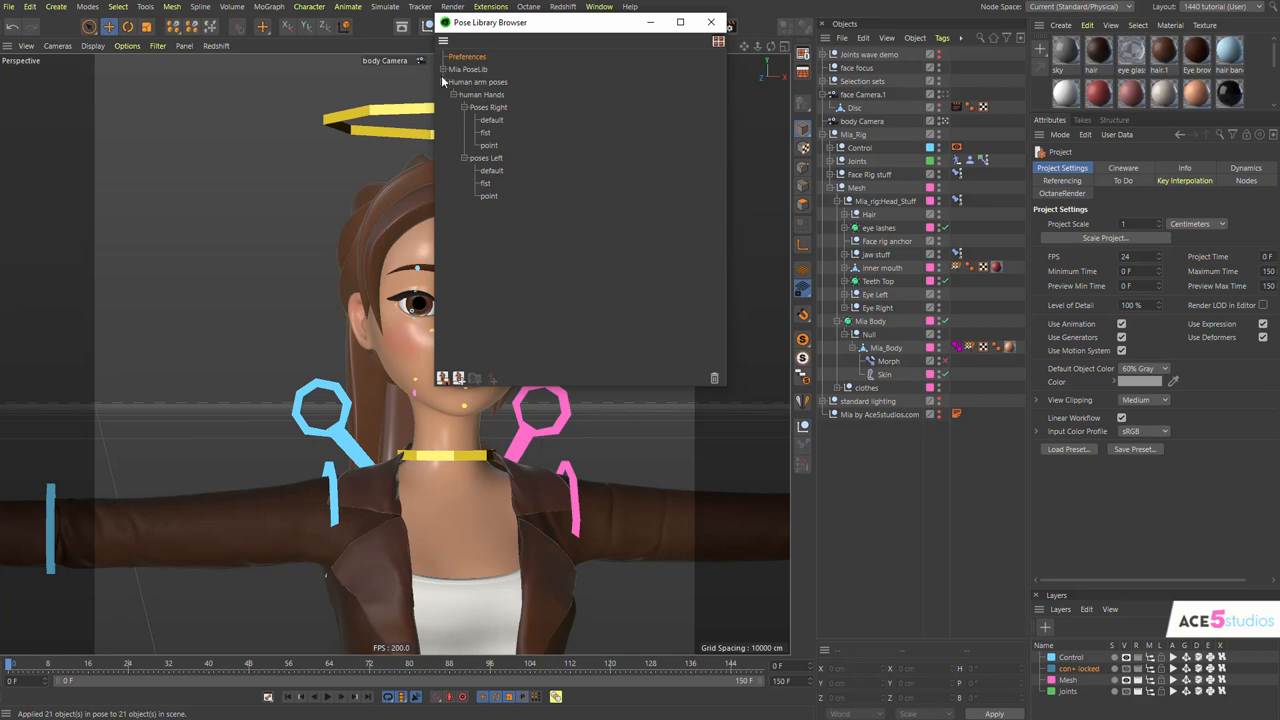
left_click(444, 80)
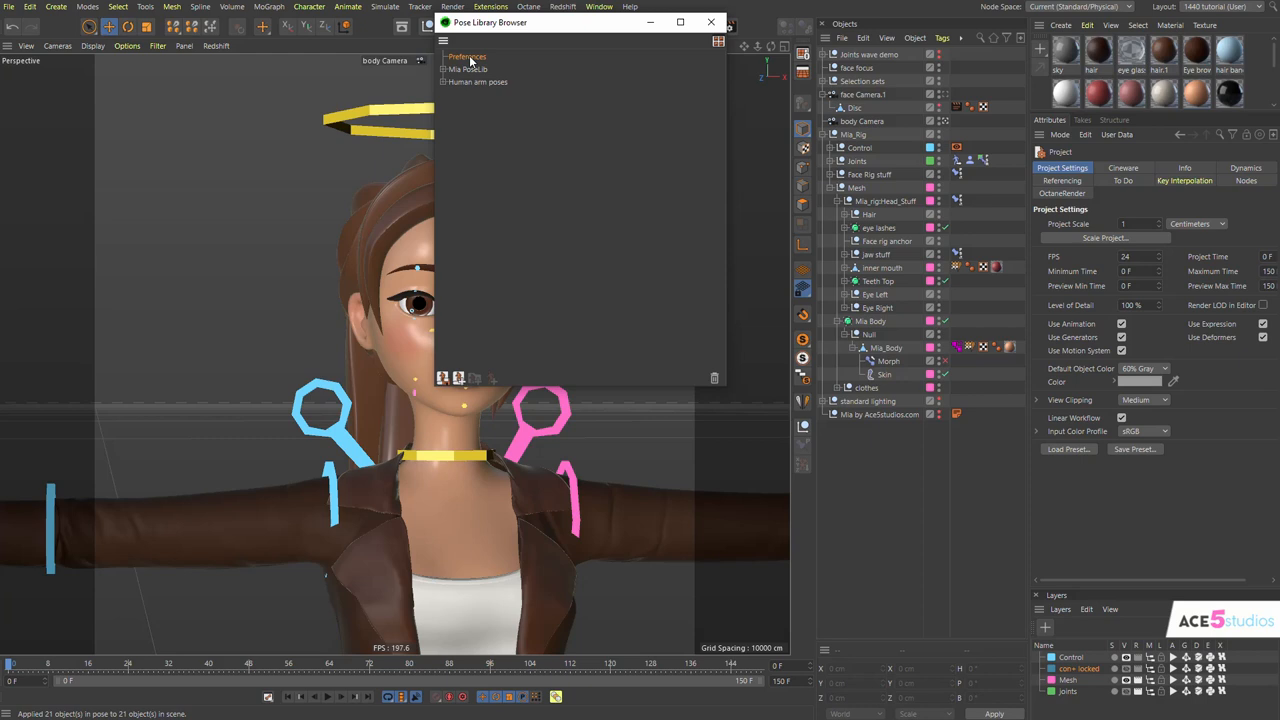
mouse_move(712, 22)
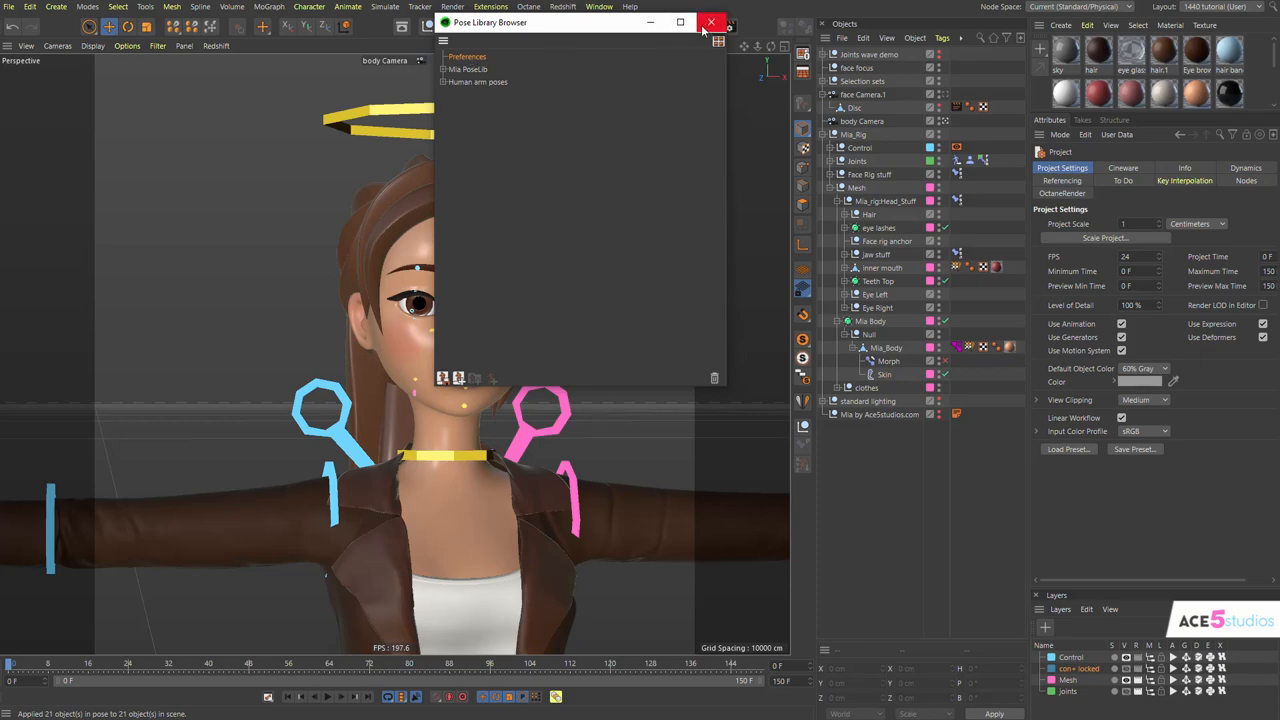
left_click(712, 22)
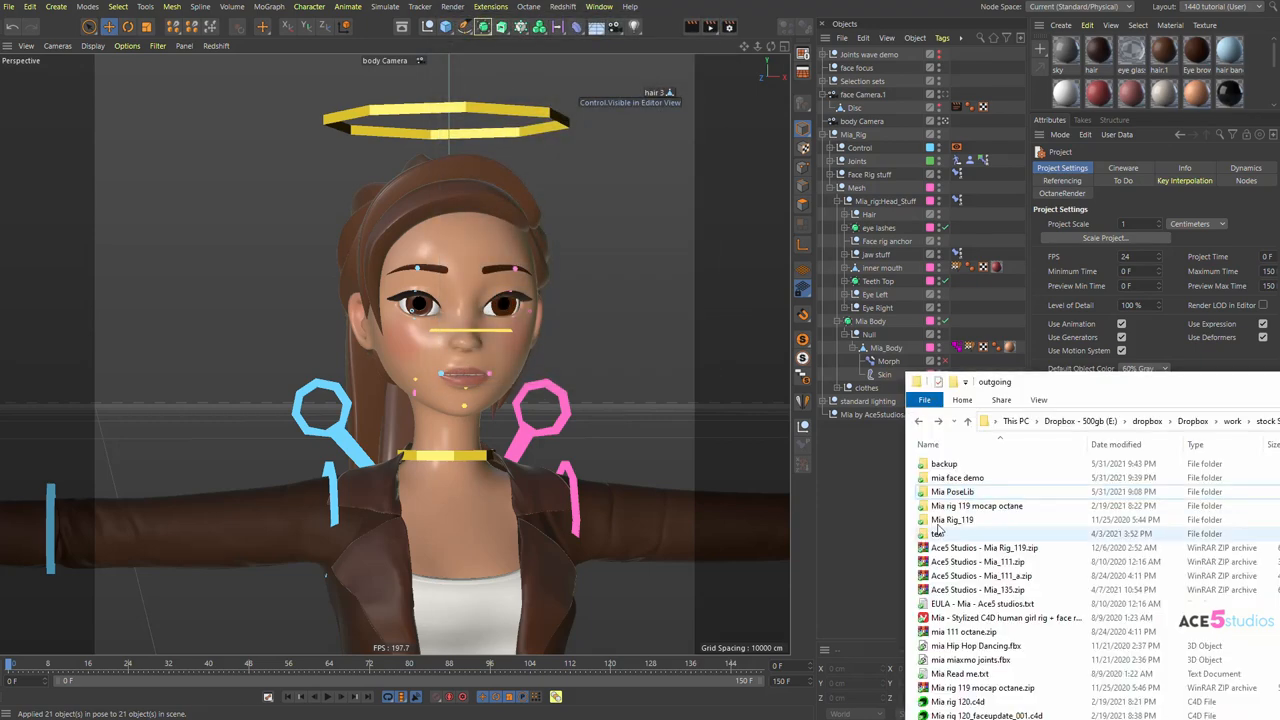
- Create and enter an empty 'mia face demo' folder, heading toward the Edit menu
left_click(956, 476)
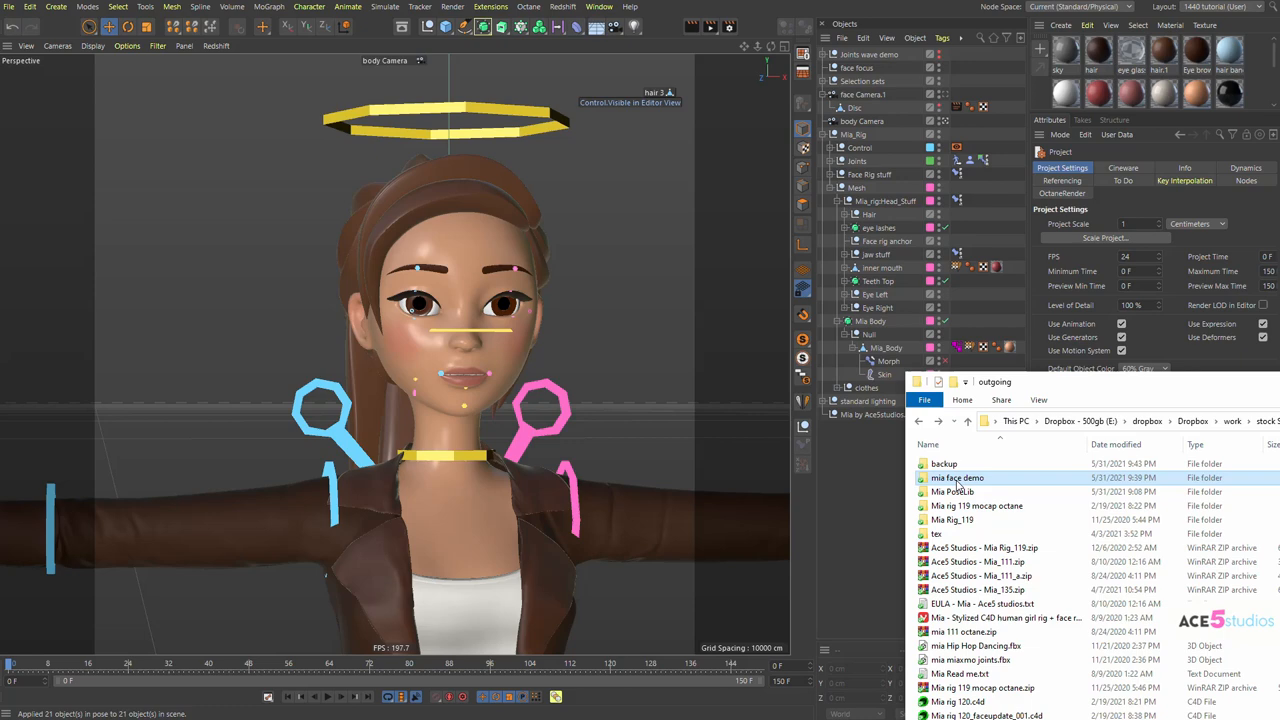
double_click(956, 476)
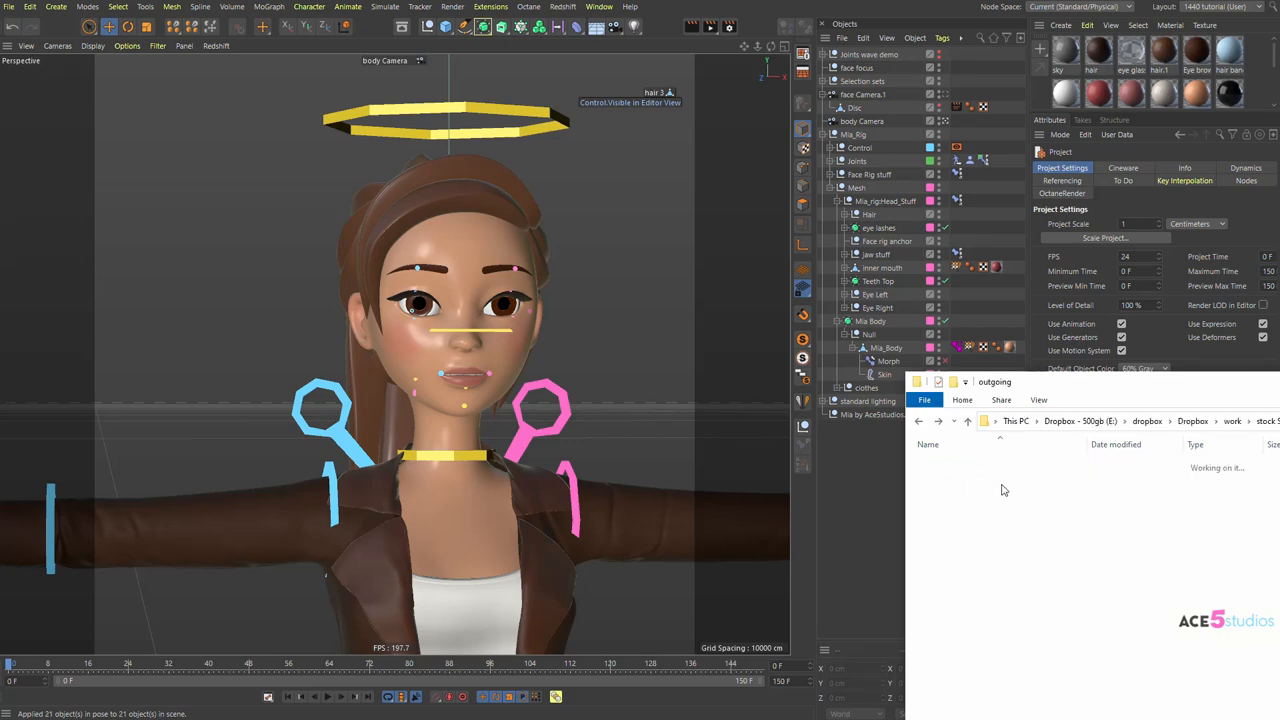
left_click(30, 8)
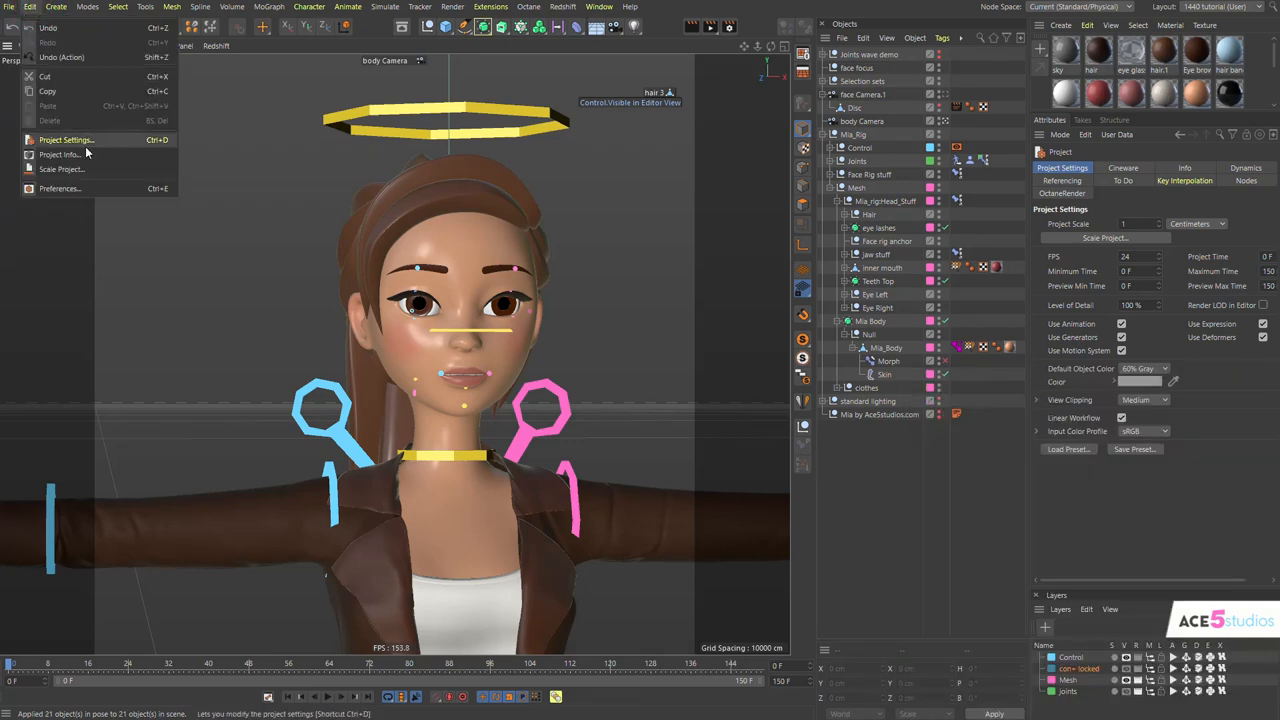
- Add the mia face demo folder as a second database in the Asset Browser preferences
left_click(60, 188)
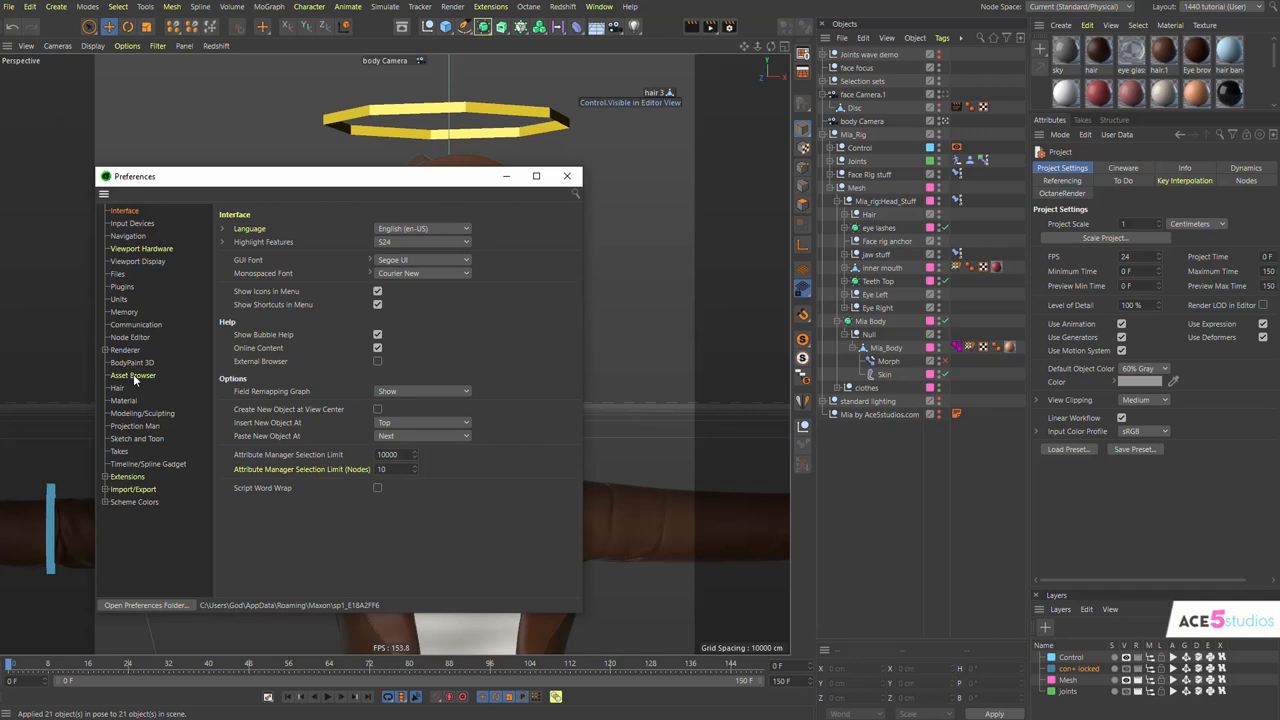
left_click(132, 376)
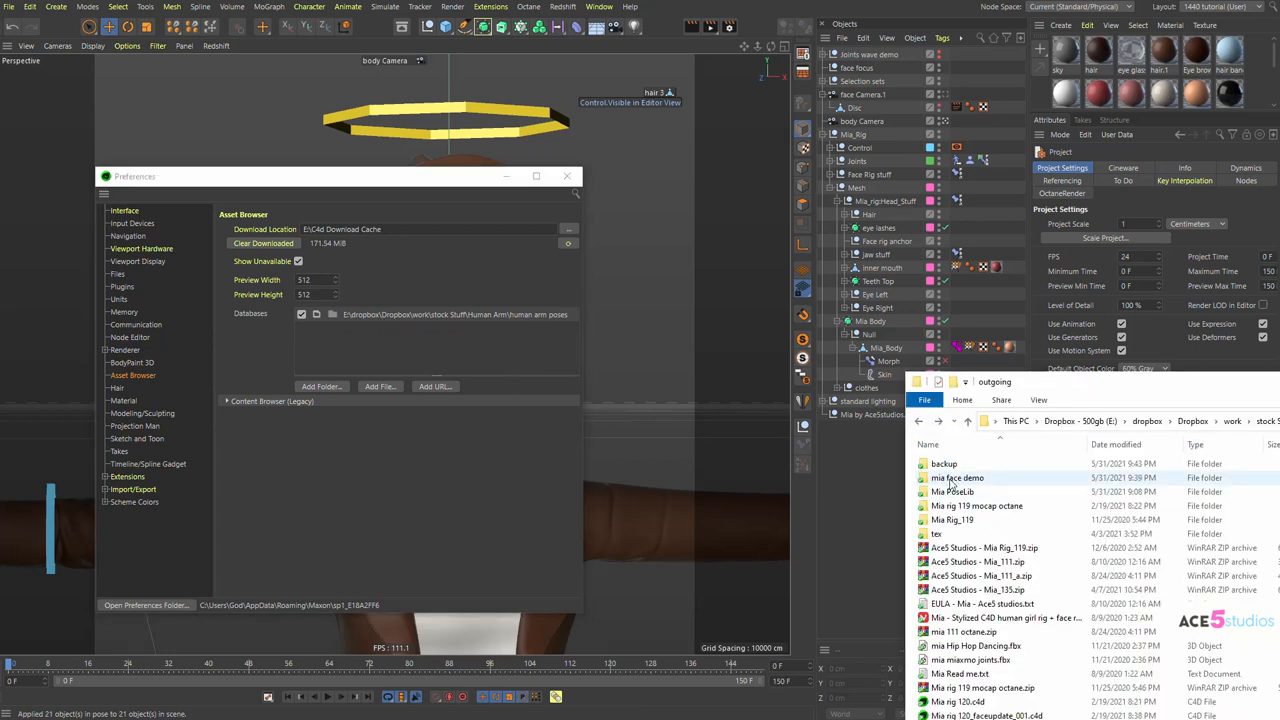
left_click(956, 476)
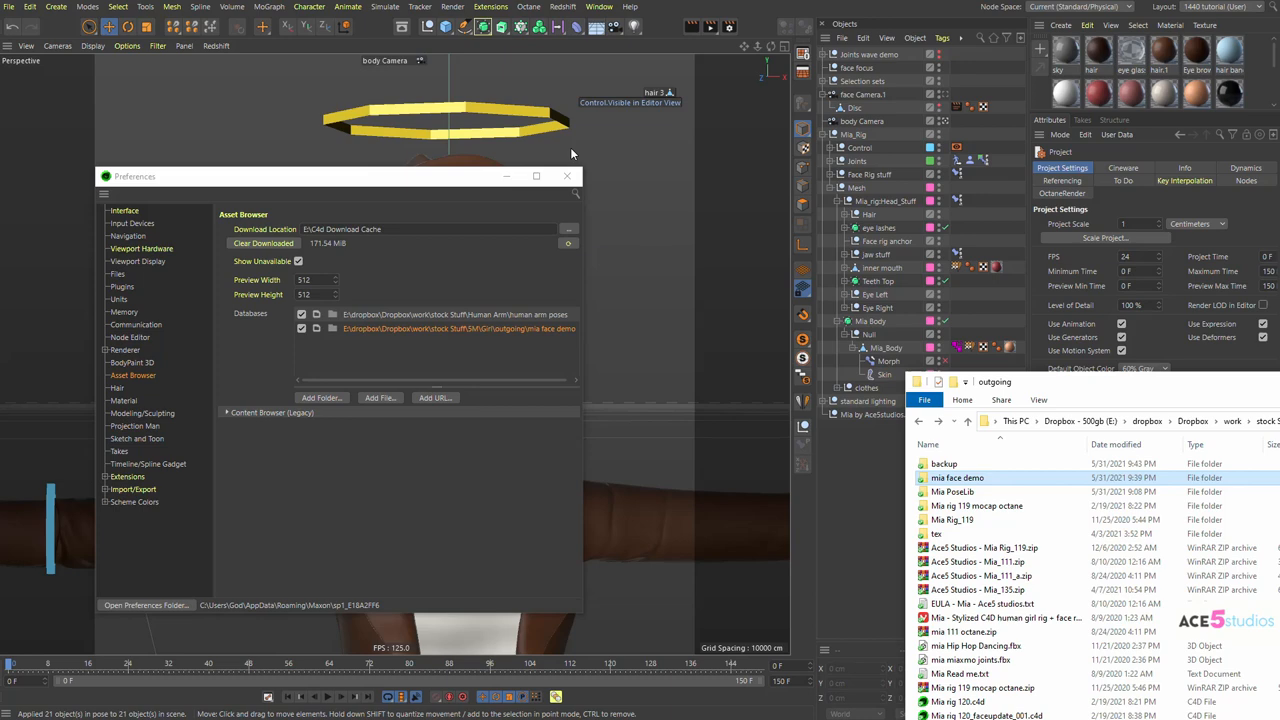
left_click(308, 8)
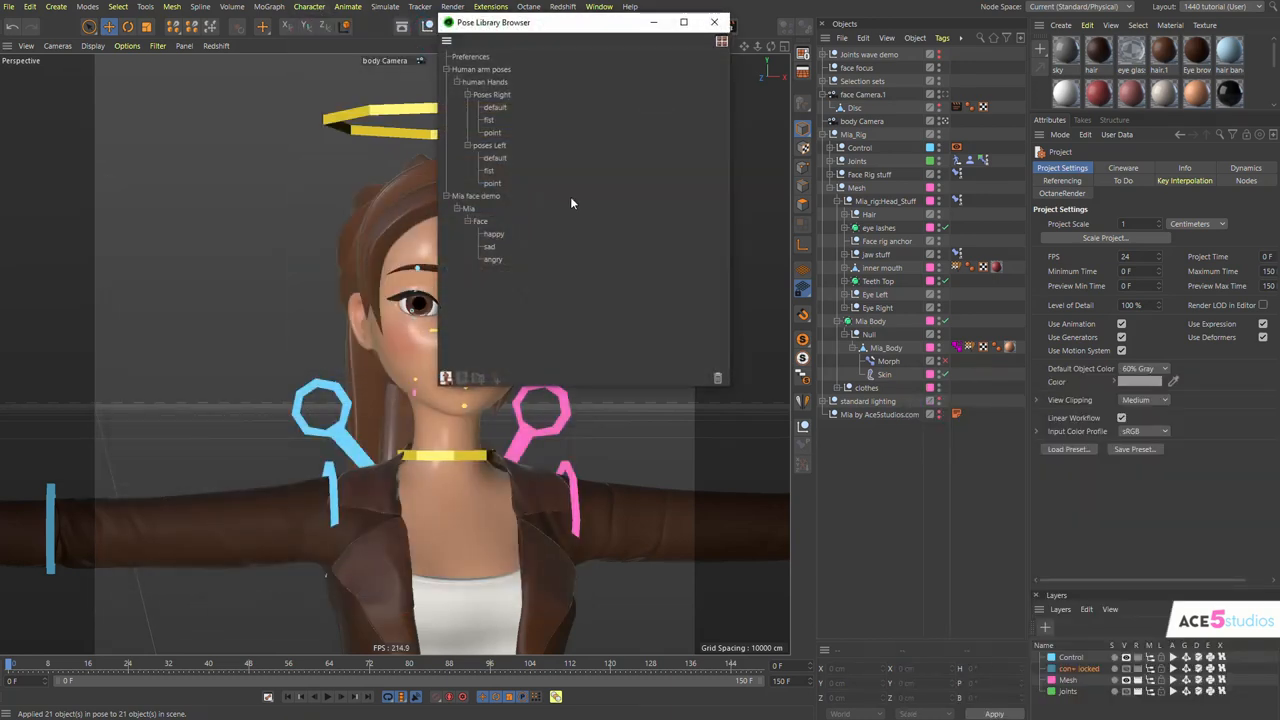
- Inspect the angry and sad poses, then select the Mia pose library for deletion
left_click(448, 68)
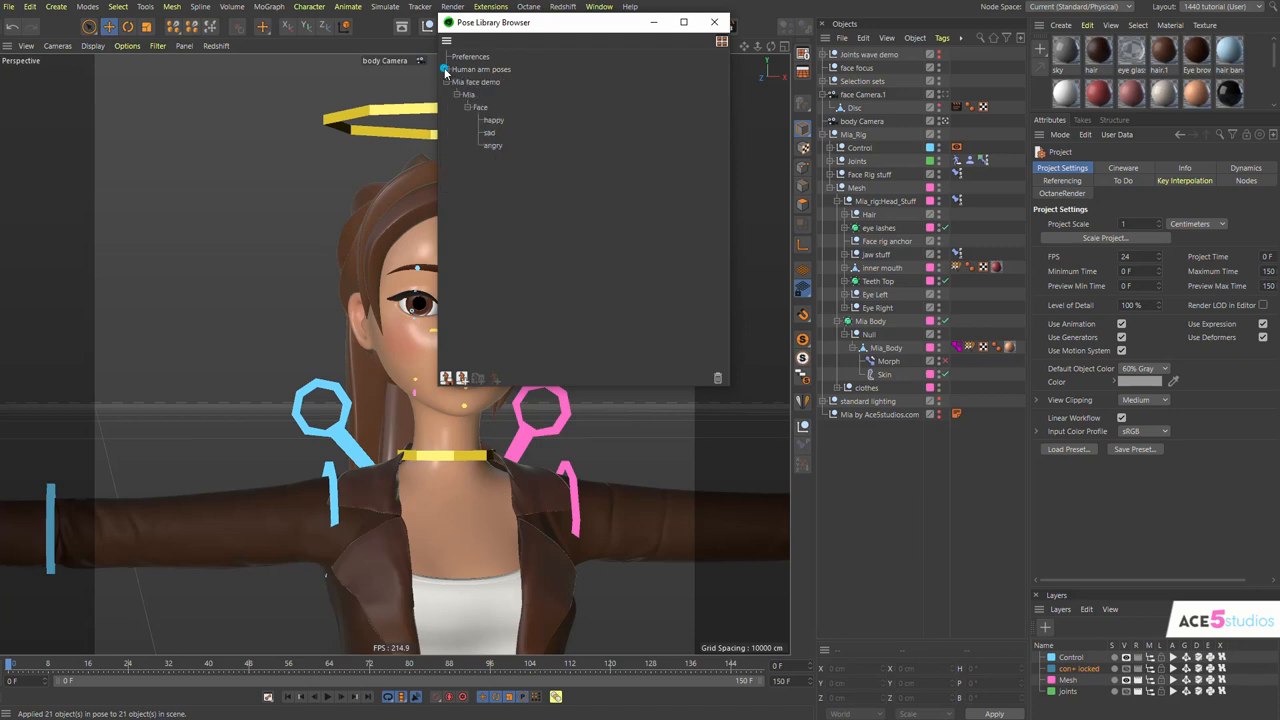
left_click(492, 144)
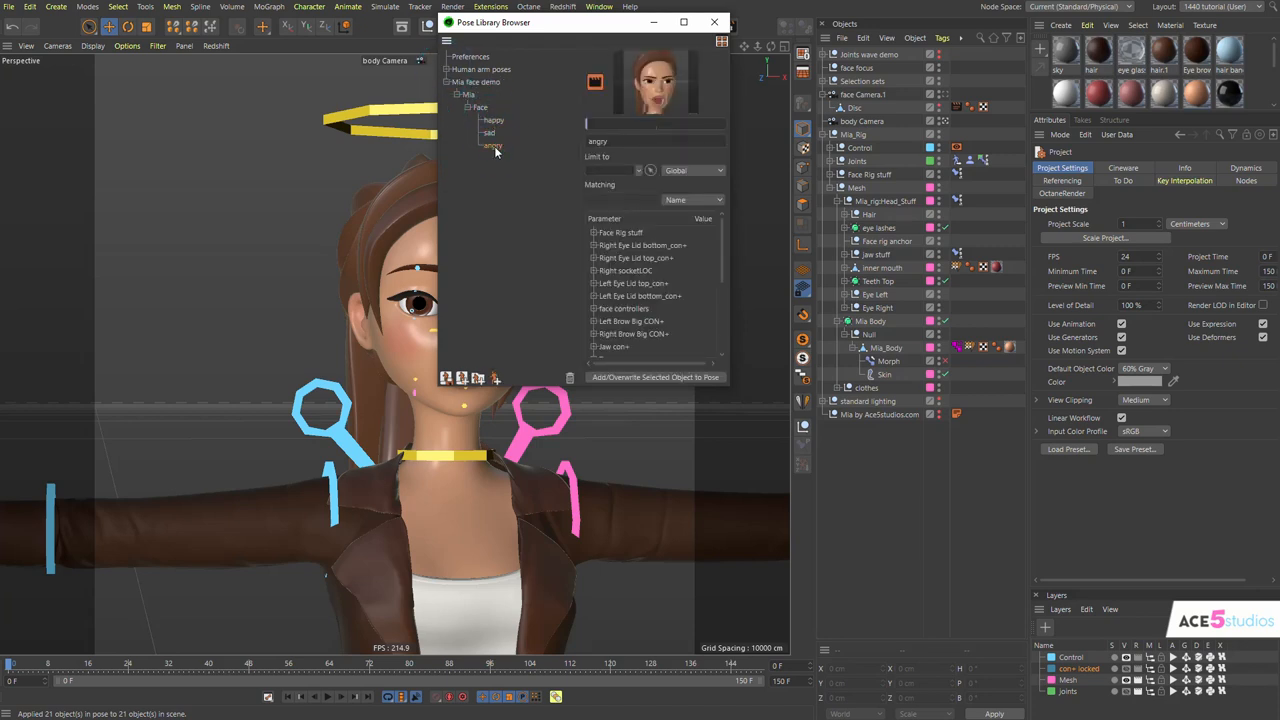
left_click(488, 132)
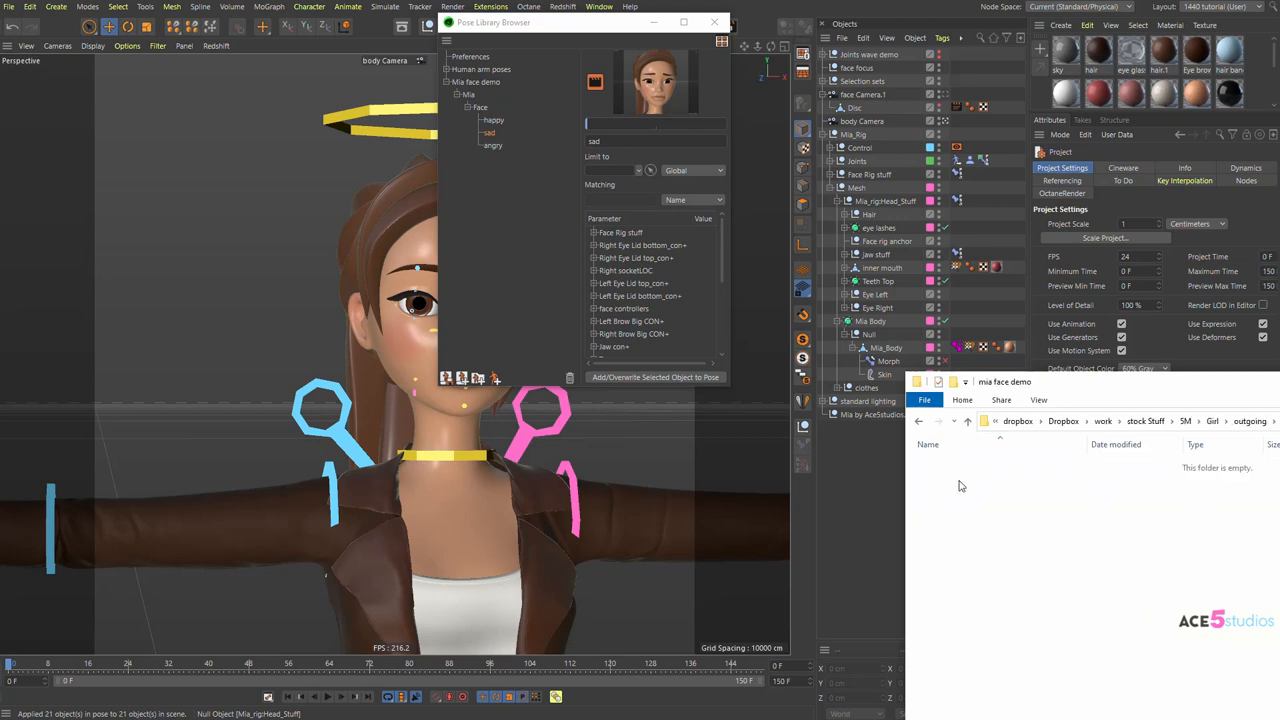
mouse_move(978, 418)
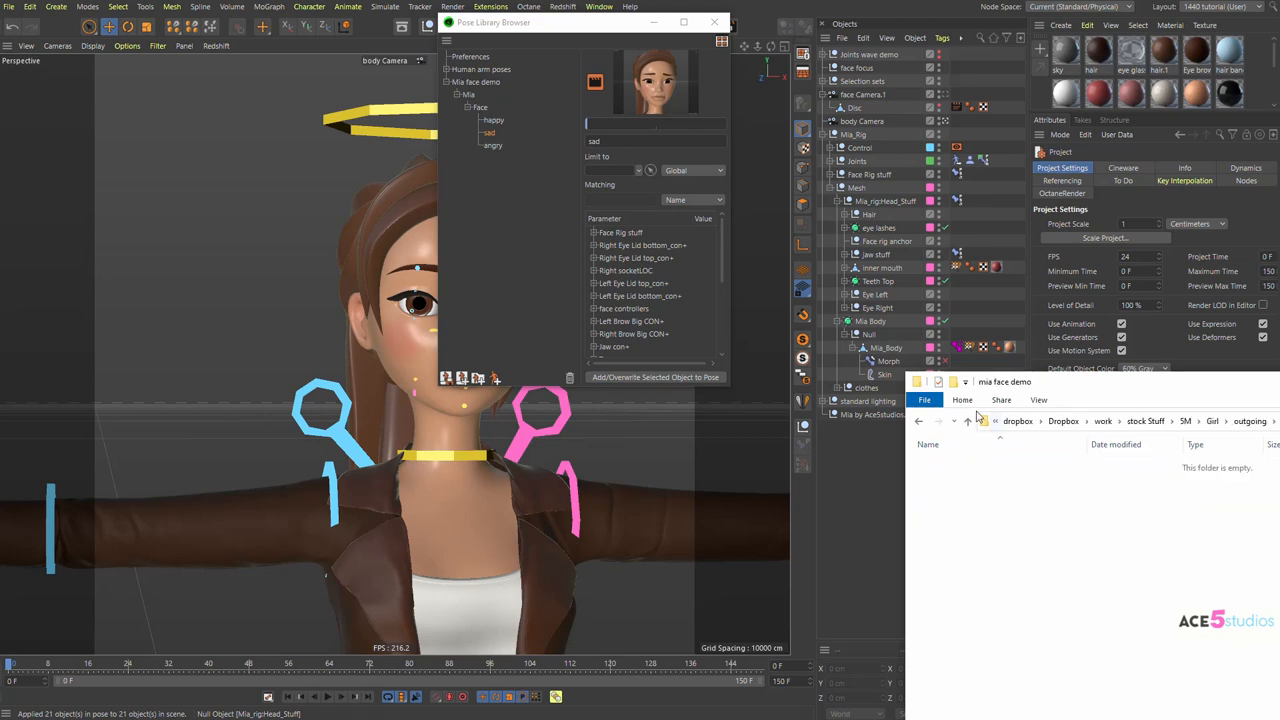
mouse_move(1016, 516)
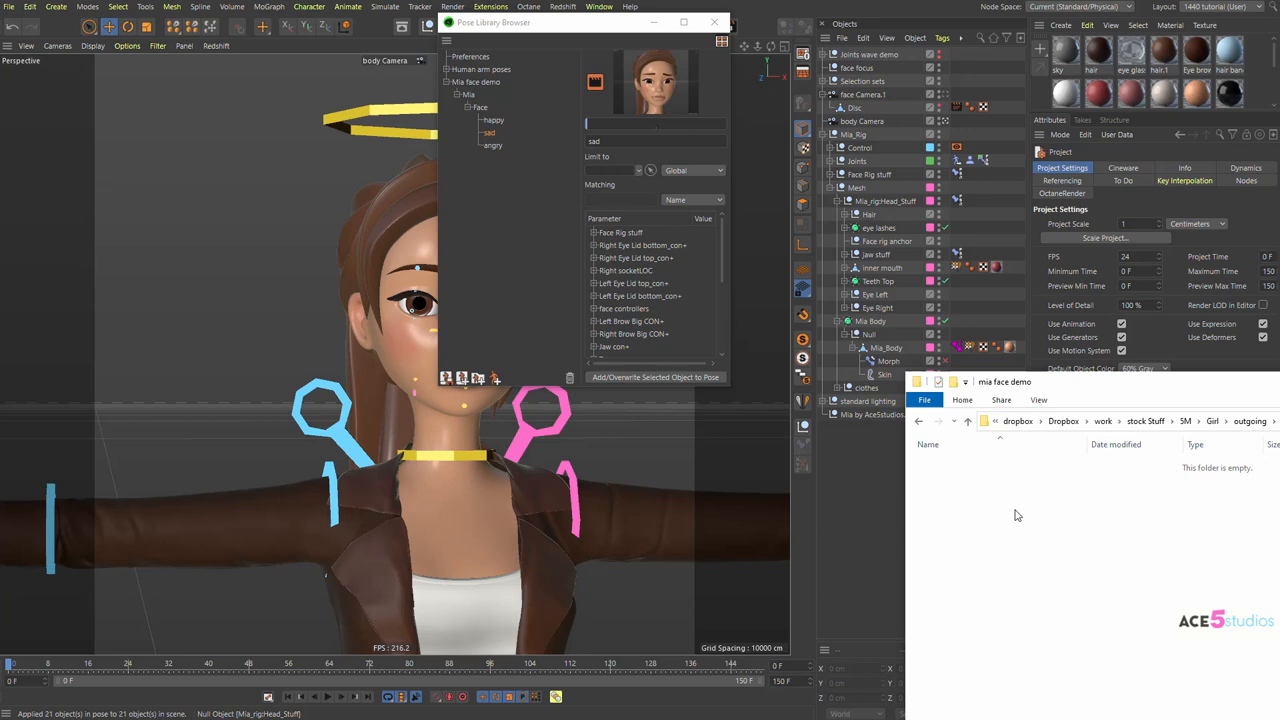
left_click(480, 108)
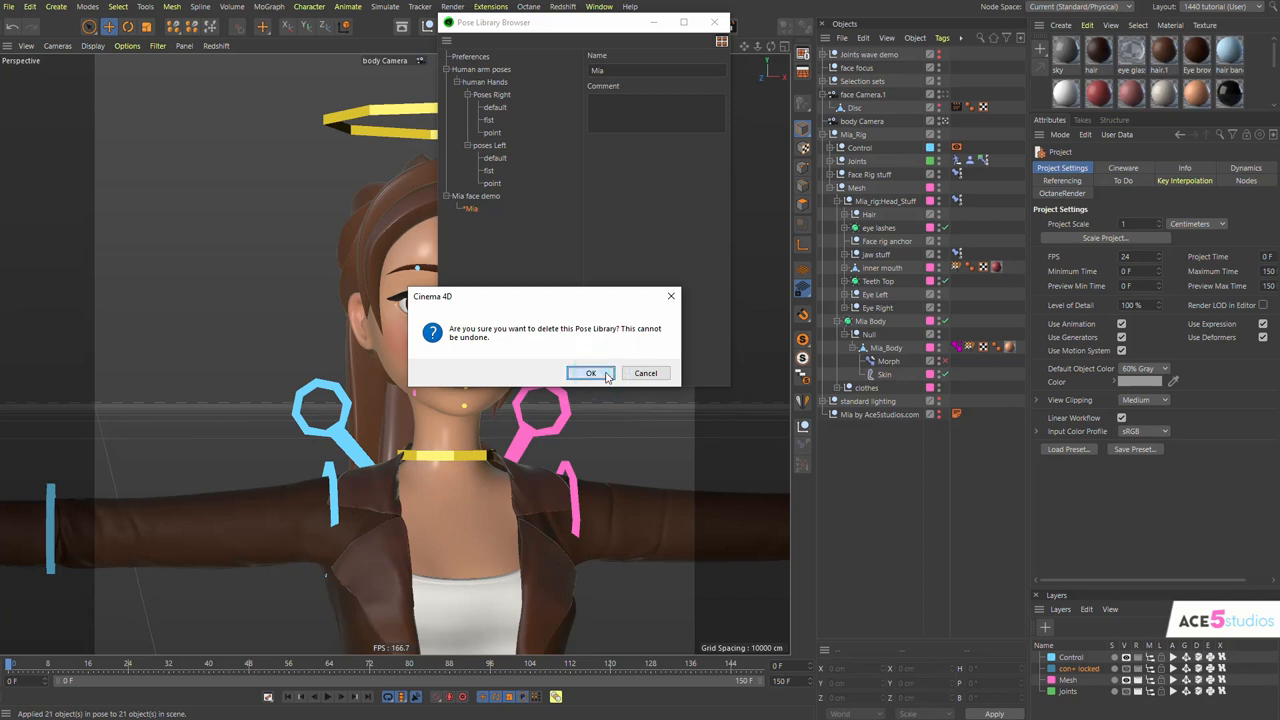
- Confirm deleting the Mia pose library and select the new mia face demo library entry
left_click(590, 374)
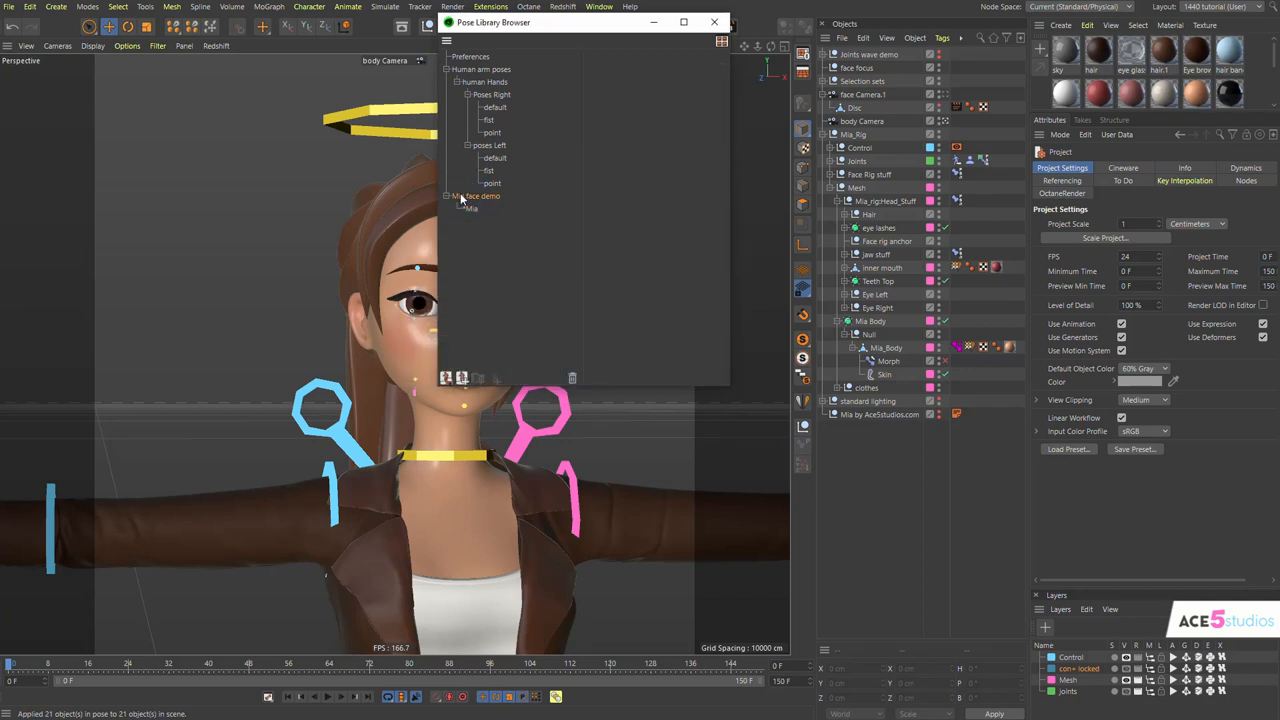
left_click(472, 208)
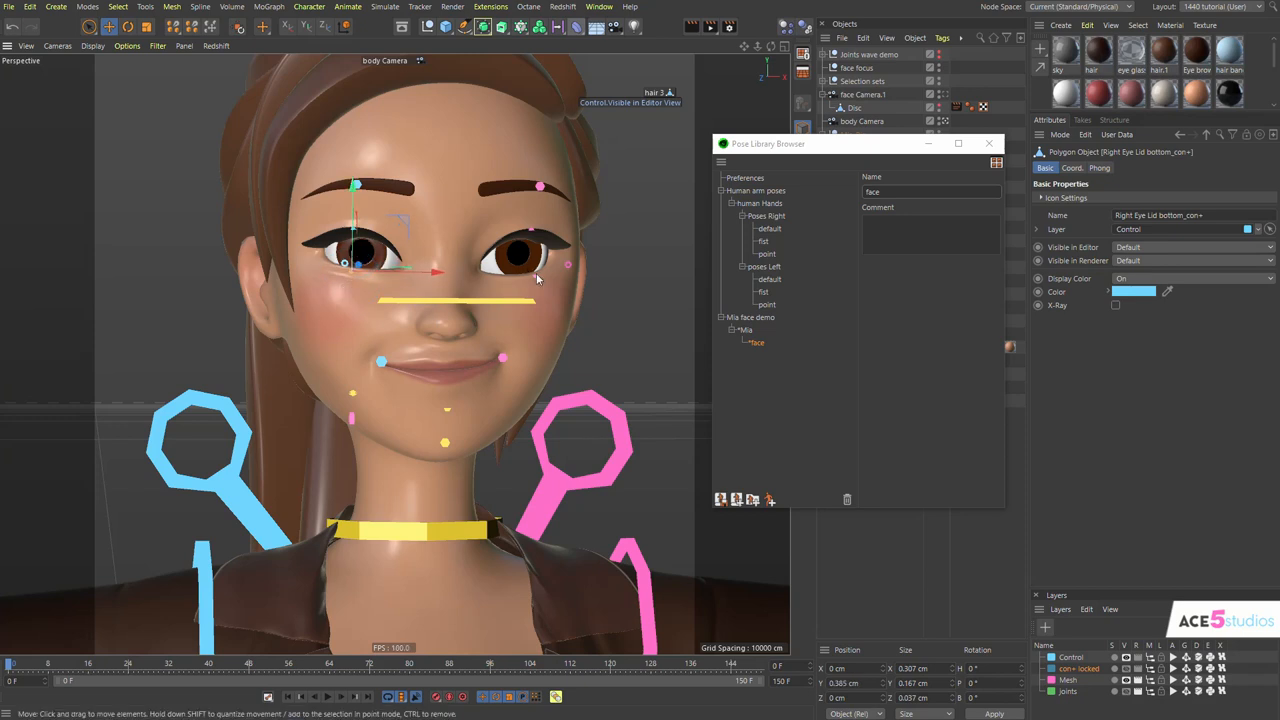
- Move the eyelid and mouth controls into an open-mouthed smile with raised brows
left_click(540, 186)
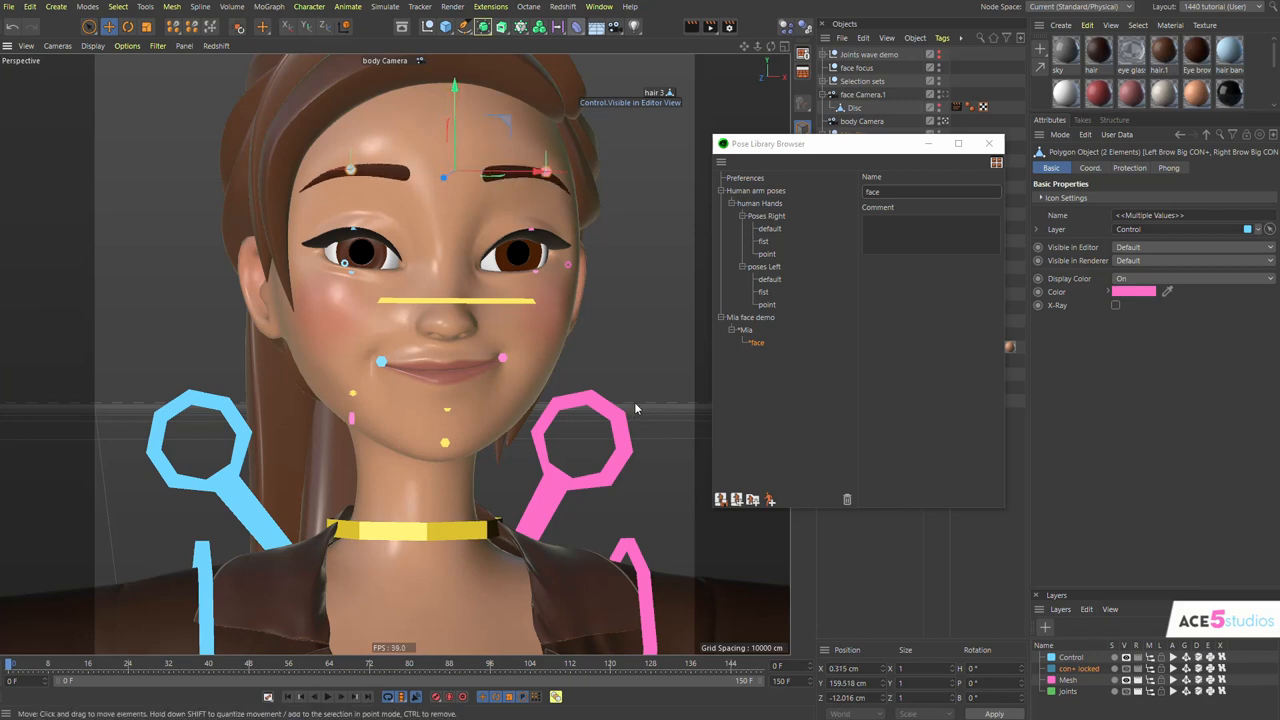
mouse_move(532, 234)
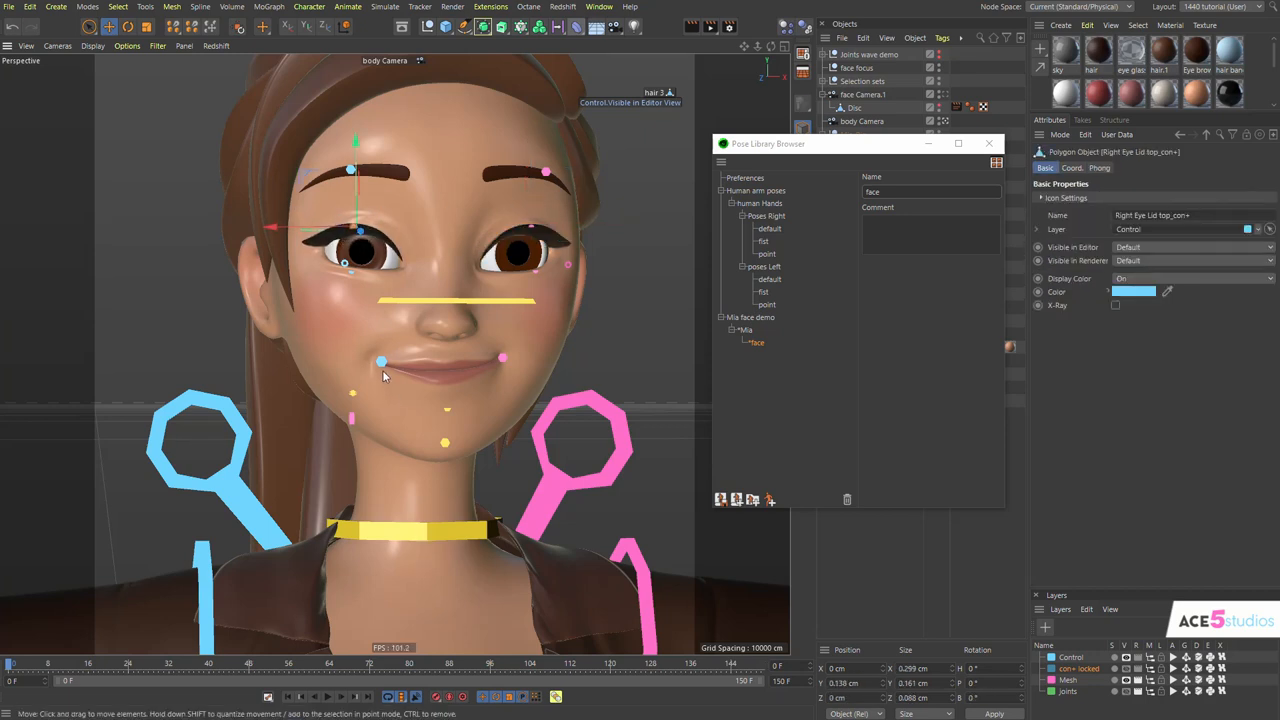
left_click(380, 360)
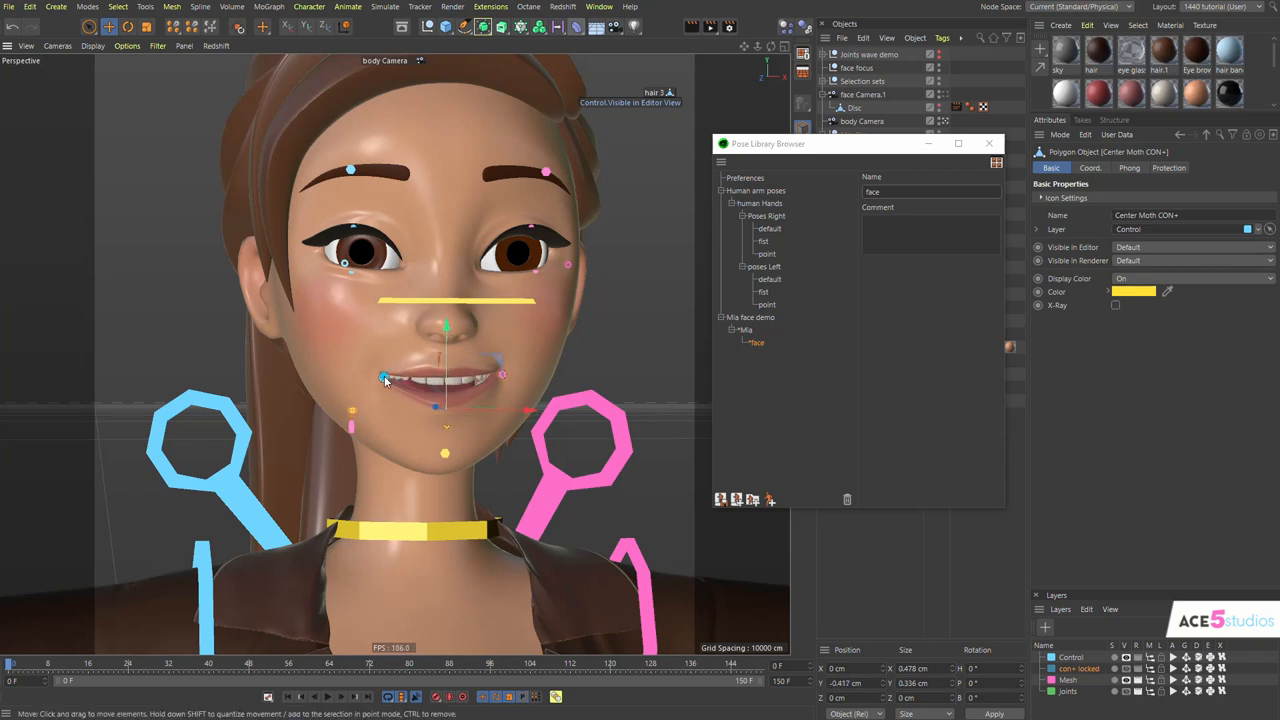
left_click(500, 376)
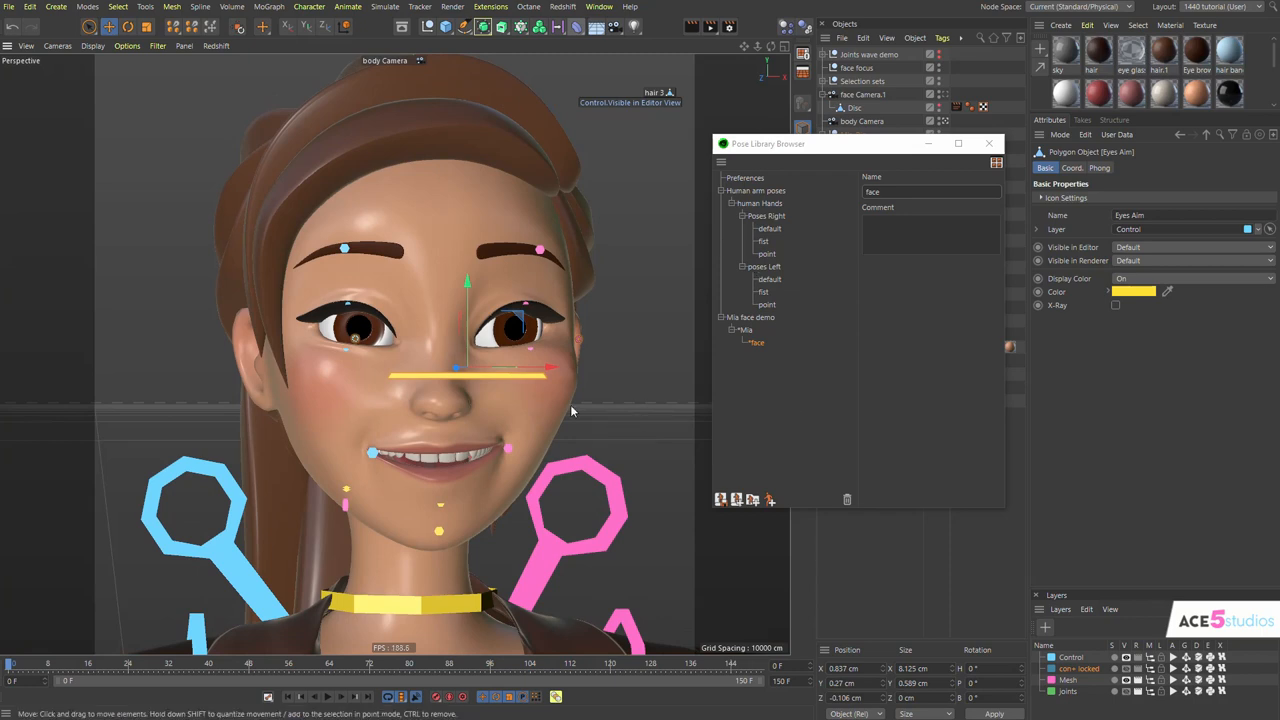
mouse_move(480, 192)
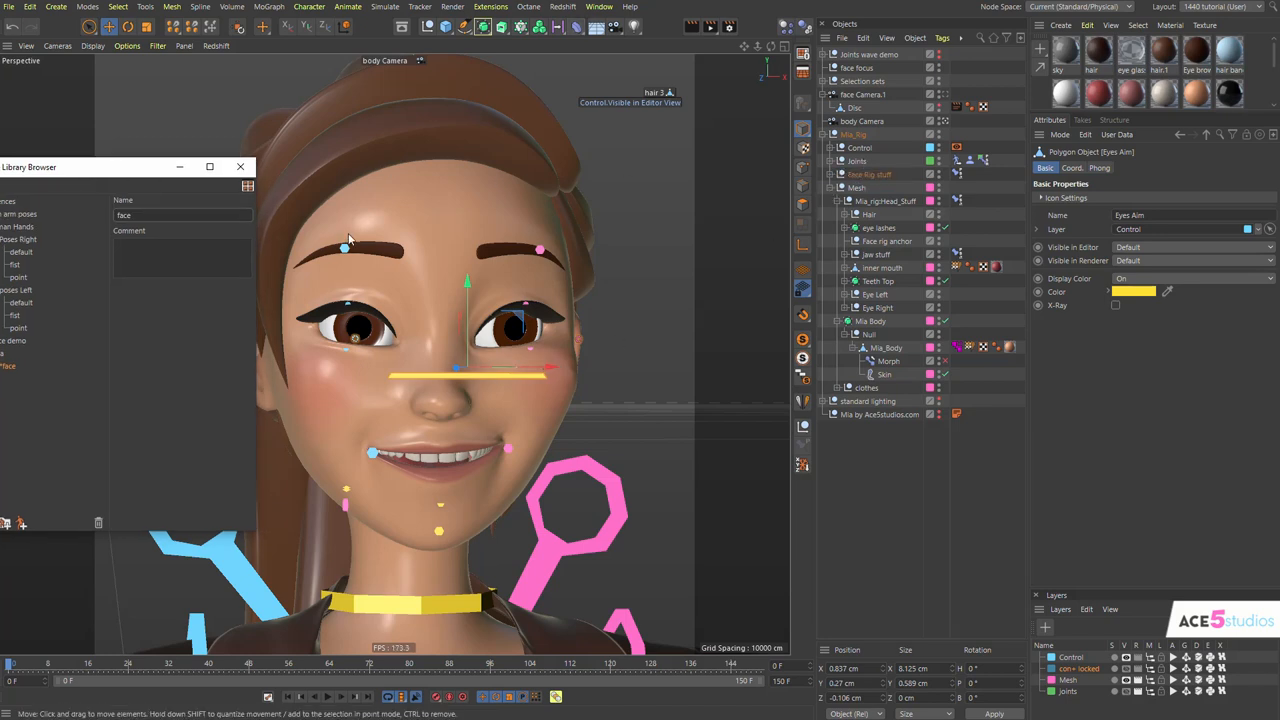
- Select the Face Rig stuff hierarchy and create a new pose named 'happy' from it
left_click(870, 174)
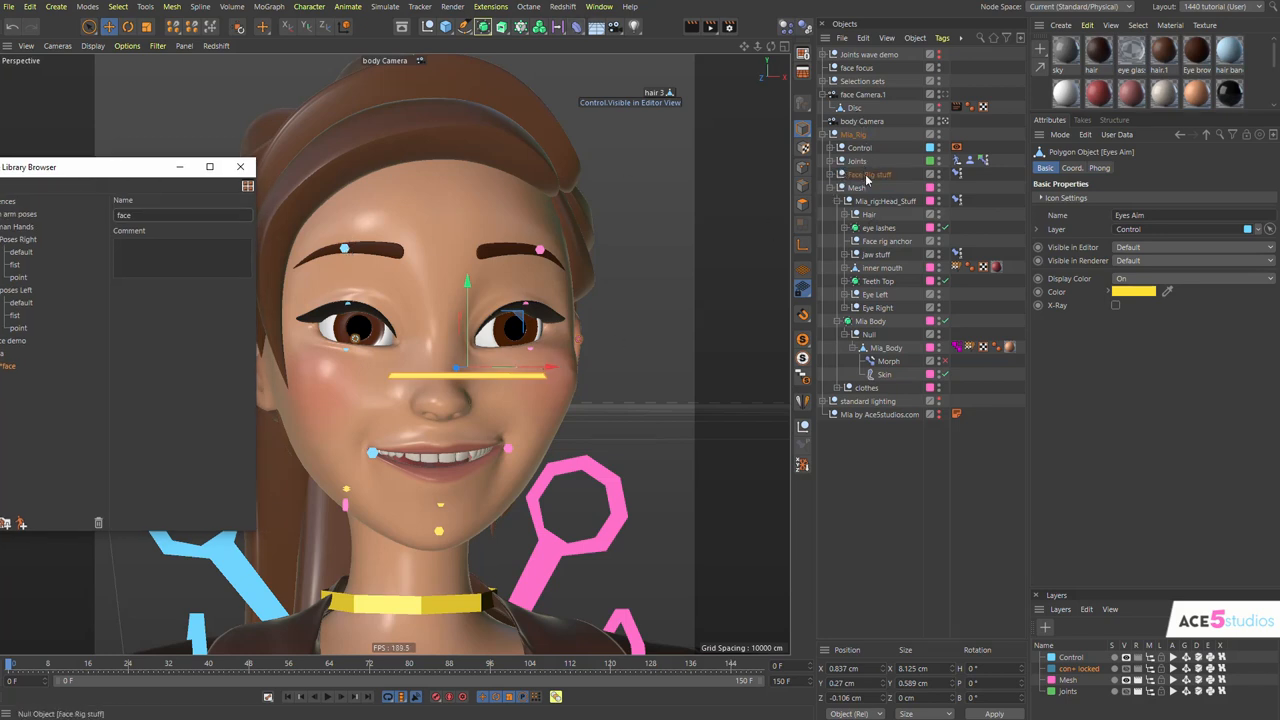
left_click(868, 174)
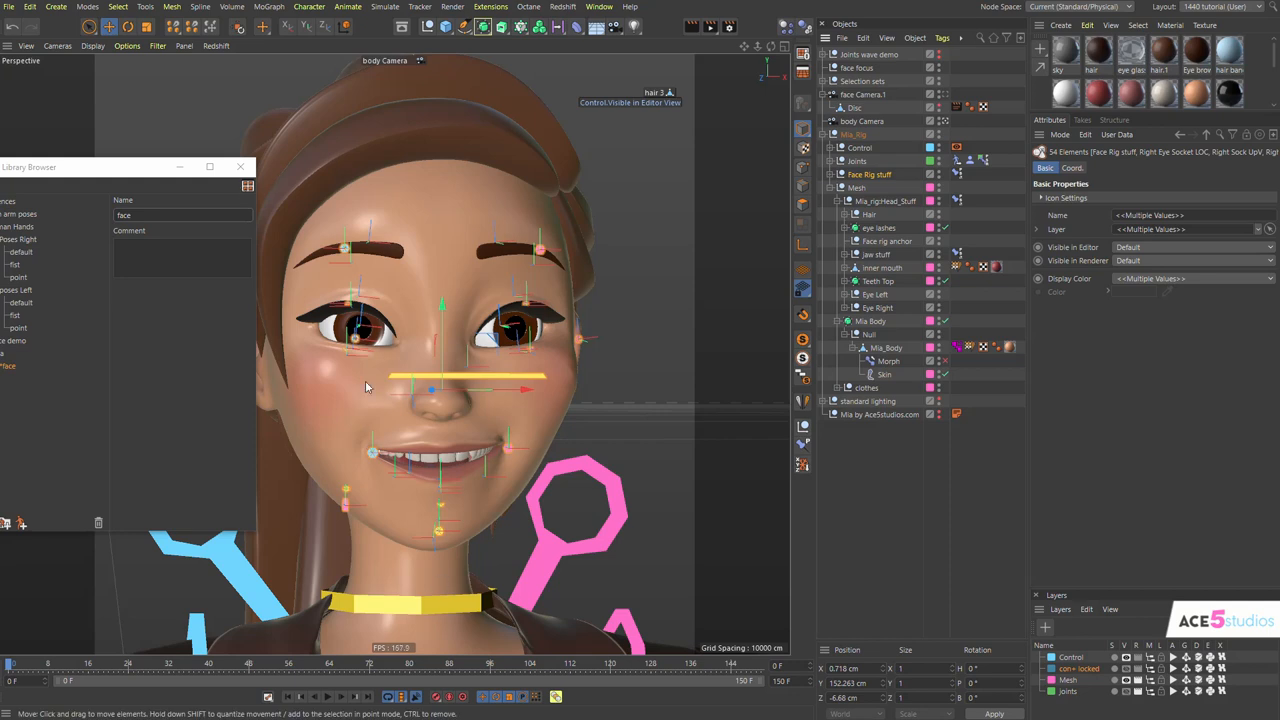
left_click(840, 174)
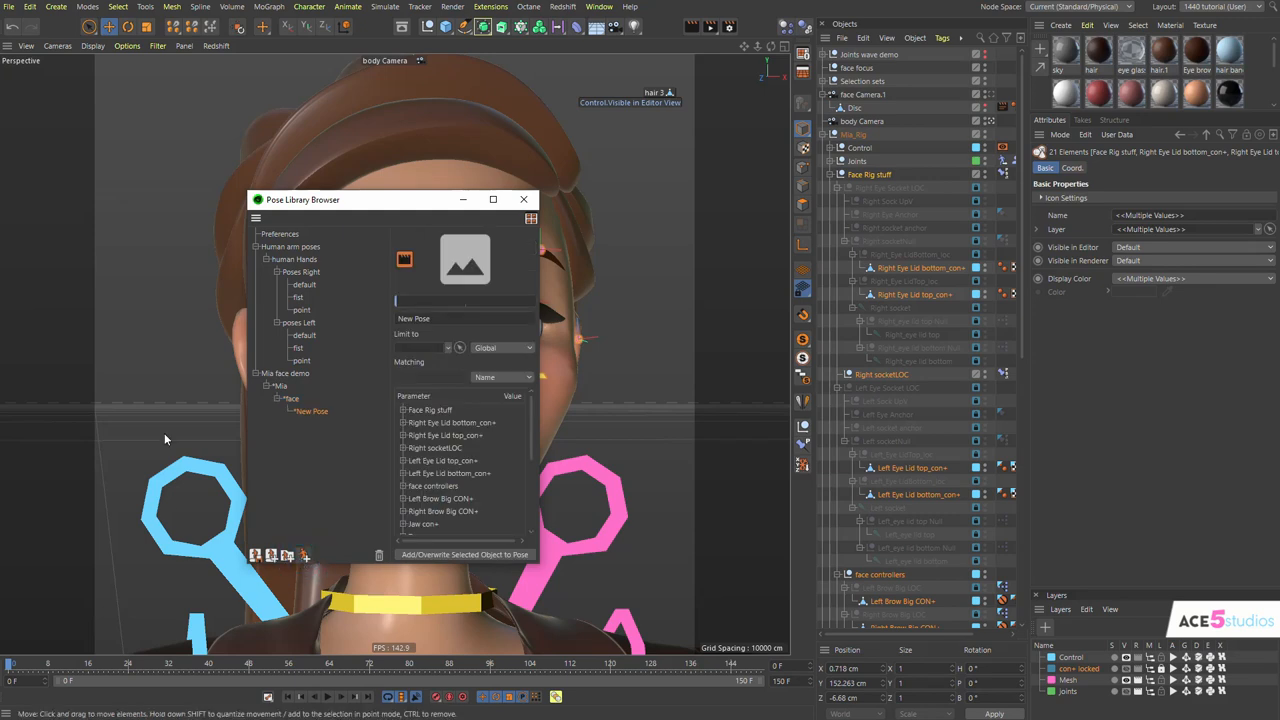
type("happy")
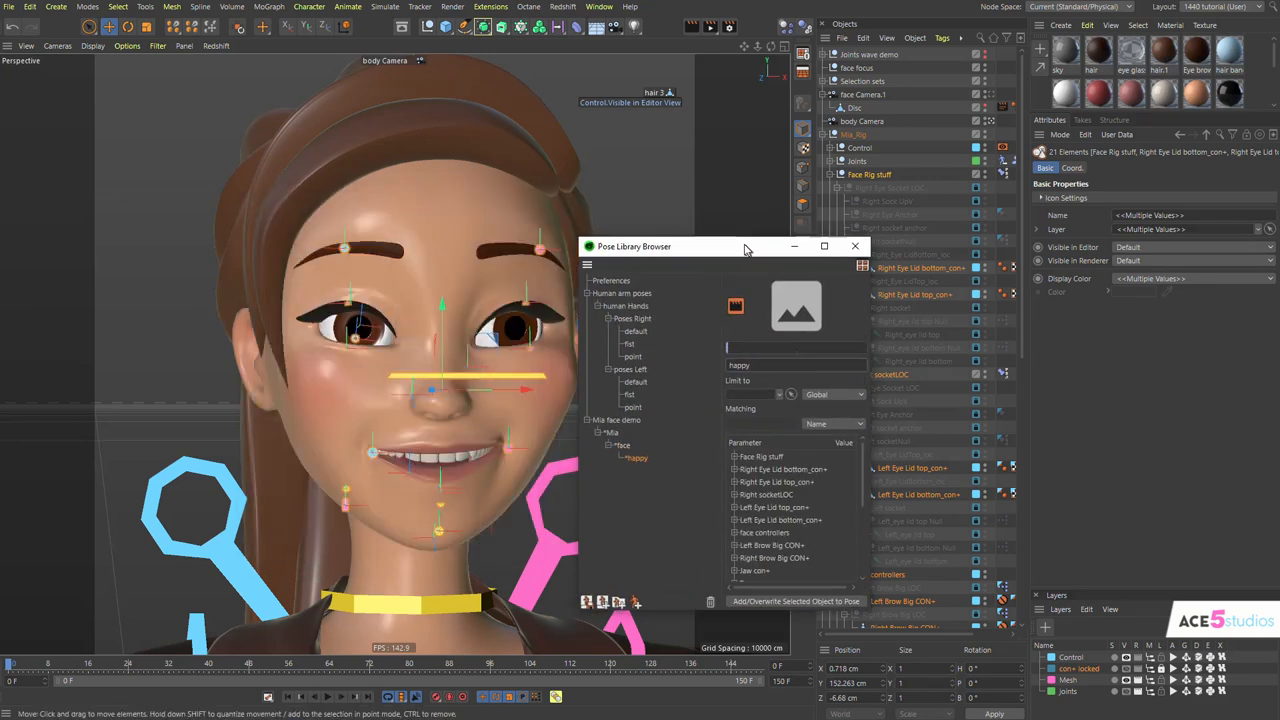
- Confirm the happy pose name, then shift lip and eye aim controls toward a closed-mouth neutral face
left_click(508, 448)
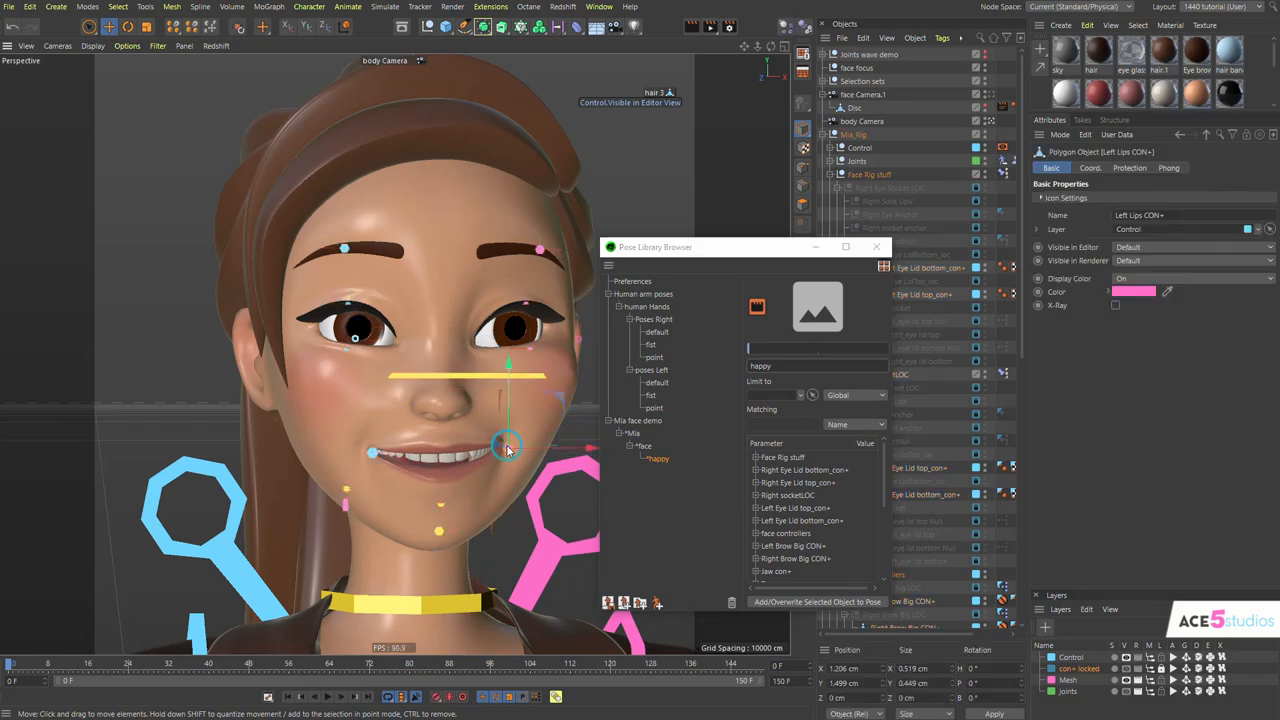
left_click(372, 452)
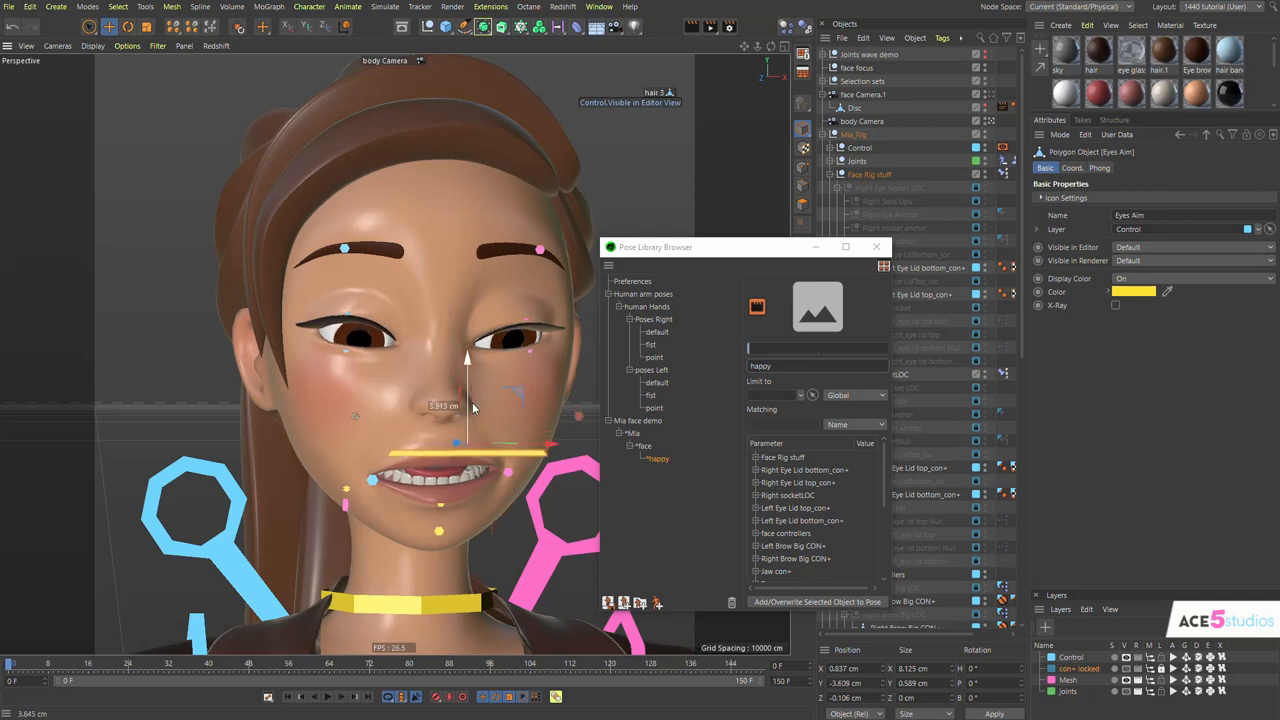
left_click(344, 248)
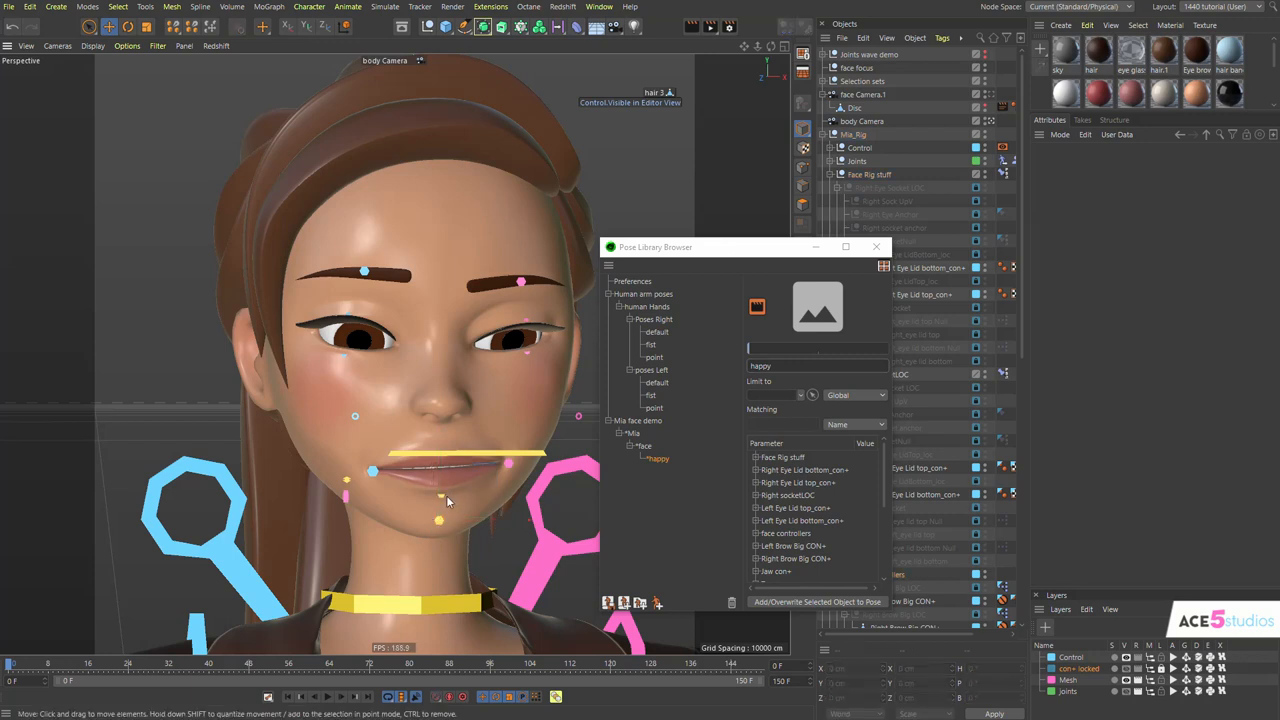
left_click(440, 470)
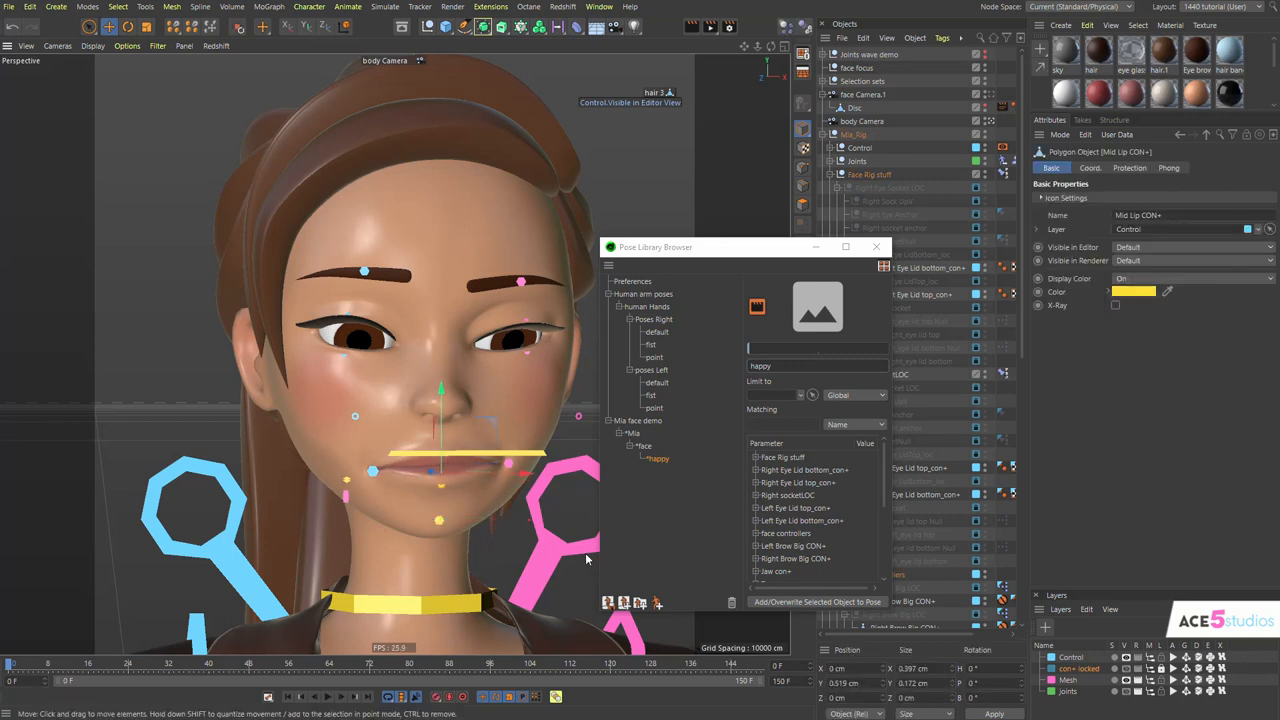
mouse_move(658, 604)
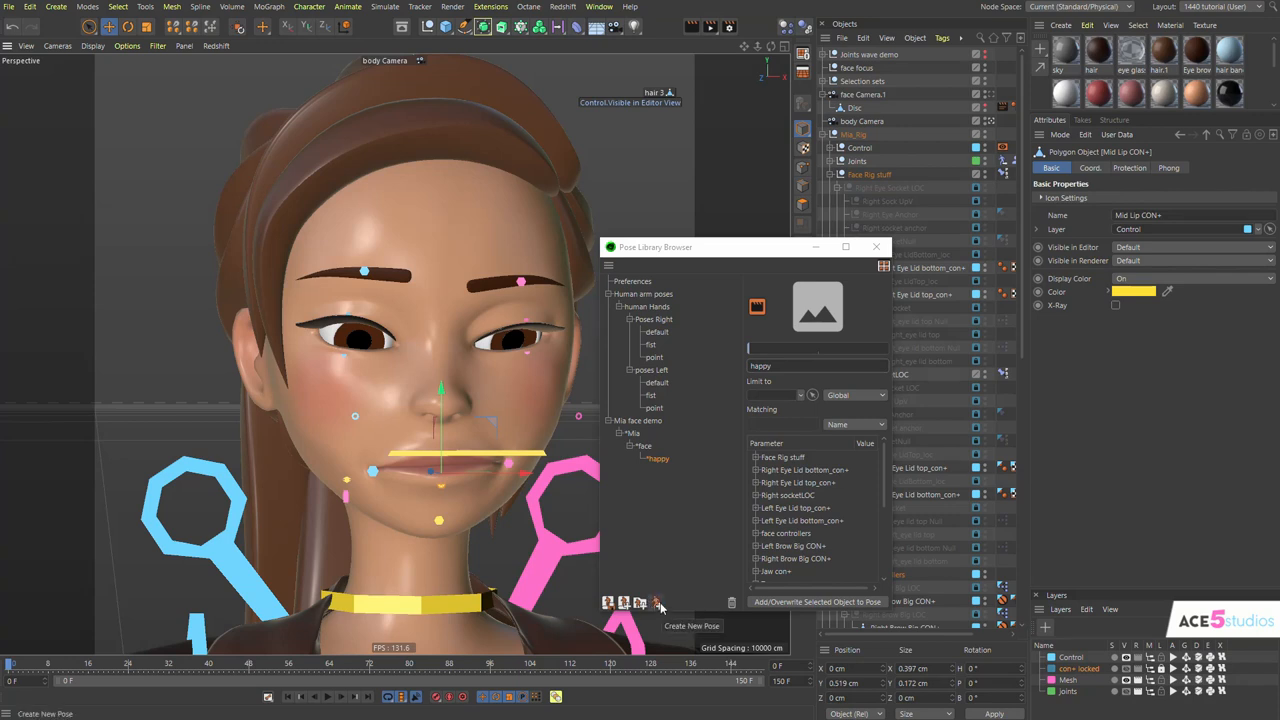
- Create a 'sad' pose from the mid lip control, re-apply happy, and blend in the sad pose
left_click(660, 602)
type("sad")
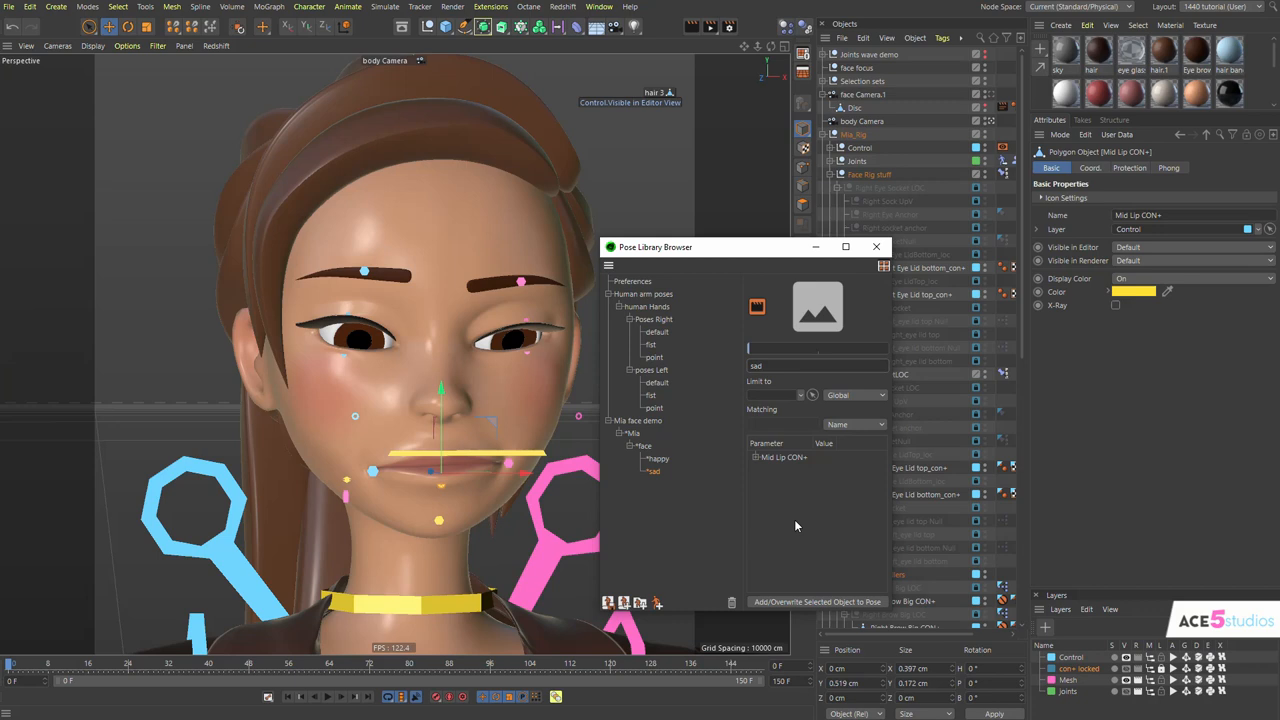
left_click(658, 458)
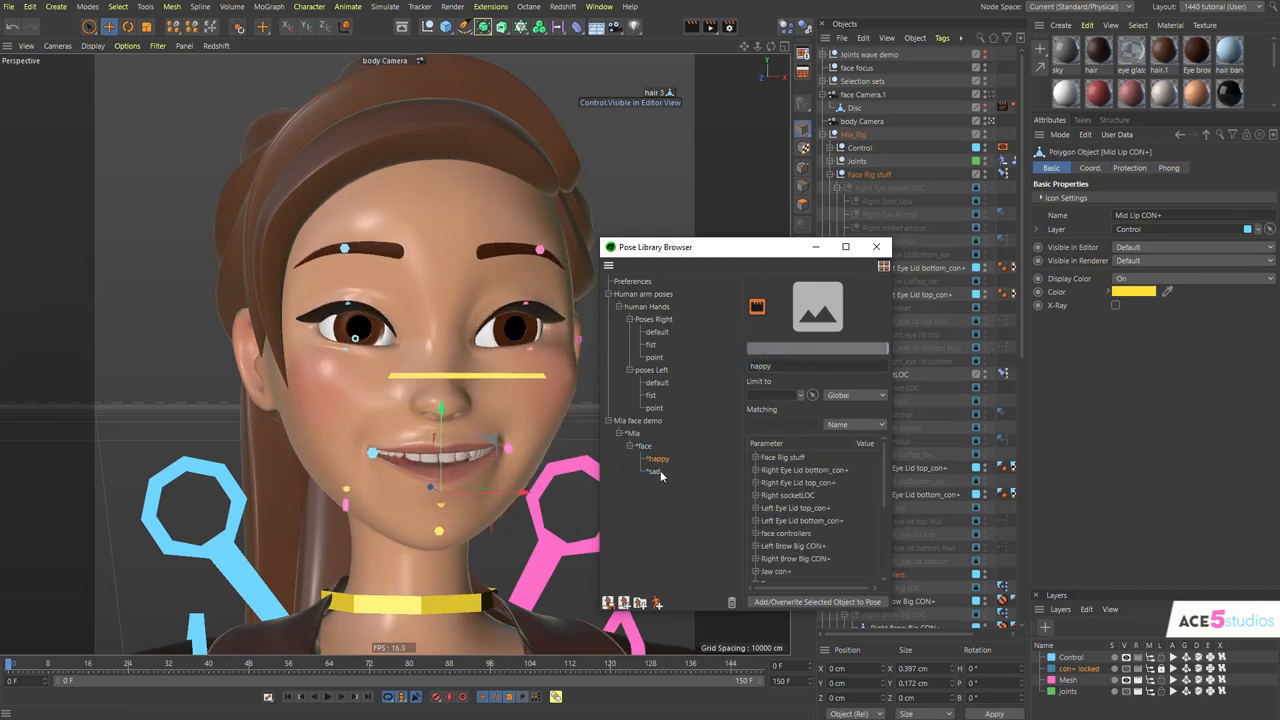
left_click(656, 472)
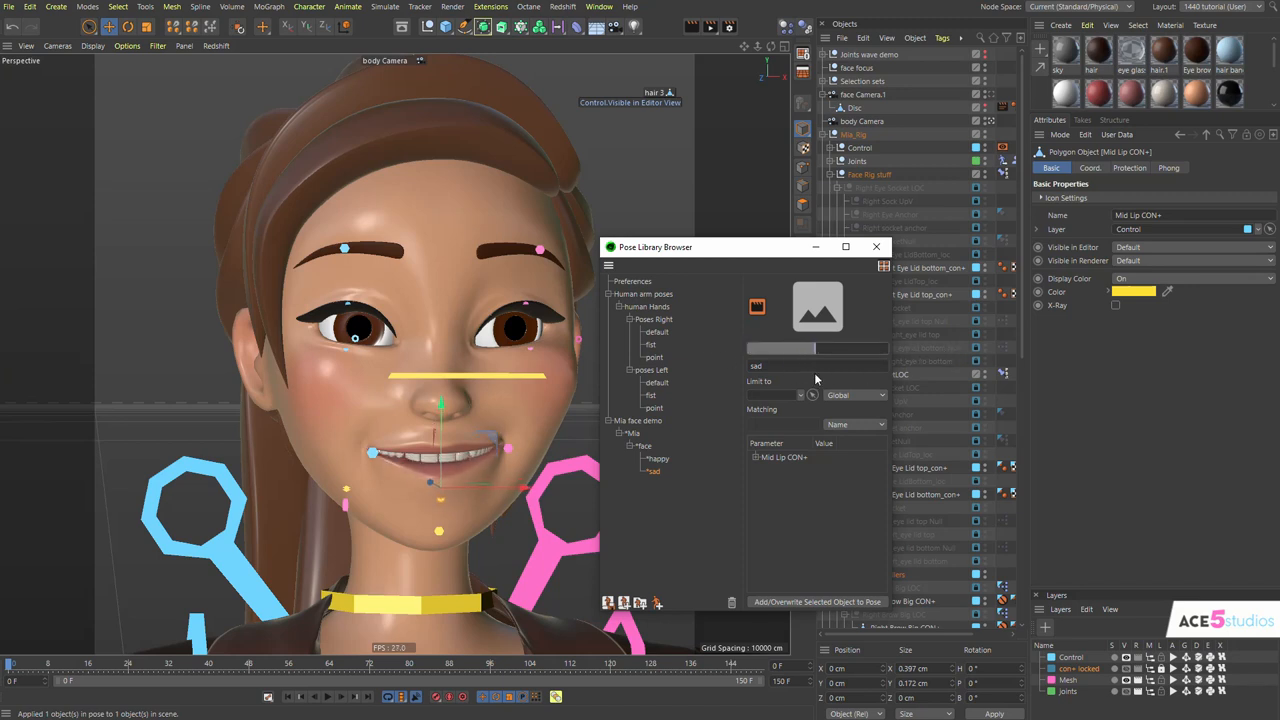
left_click_drag(810, 348, 756, 348)
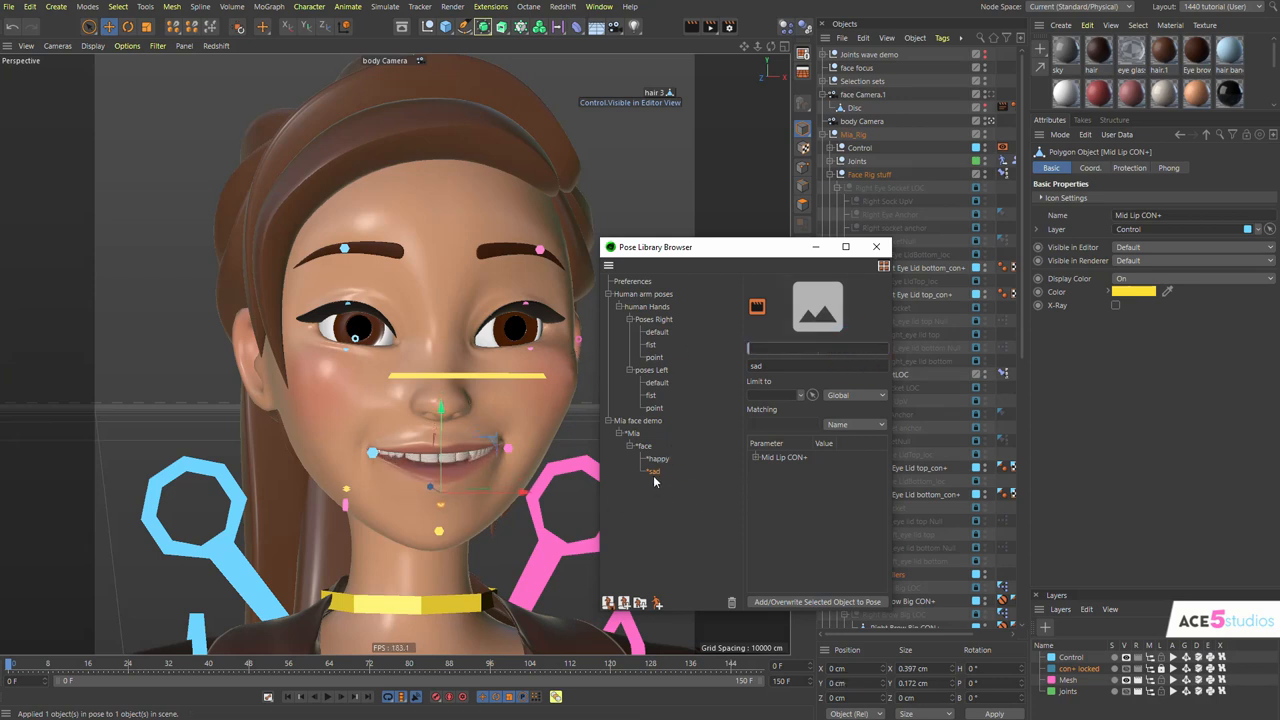
- Delete the incomplete sad pose, select the whole face rig, and droop the brows into a worried frown
left_click(658, 458)
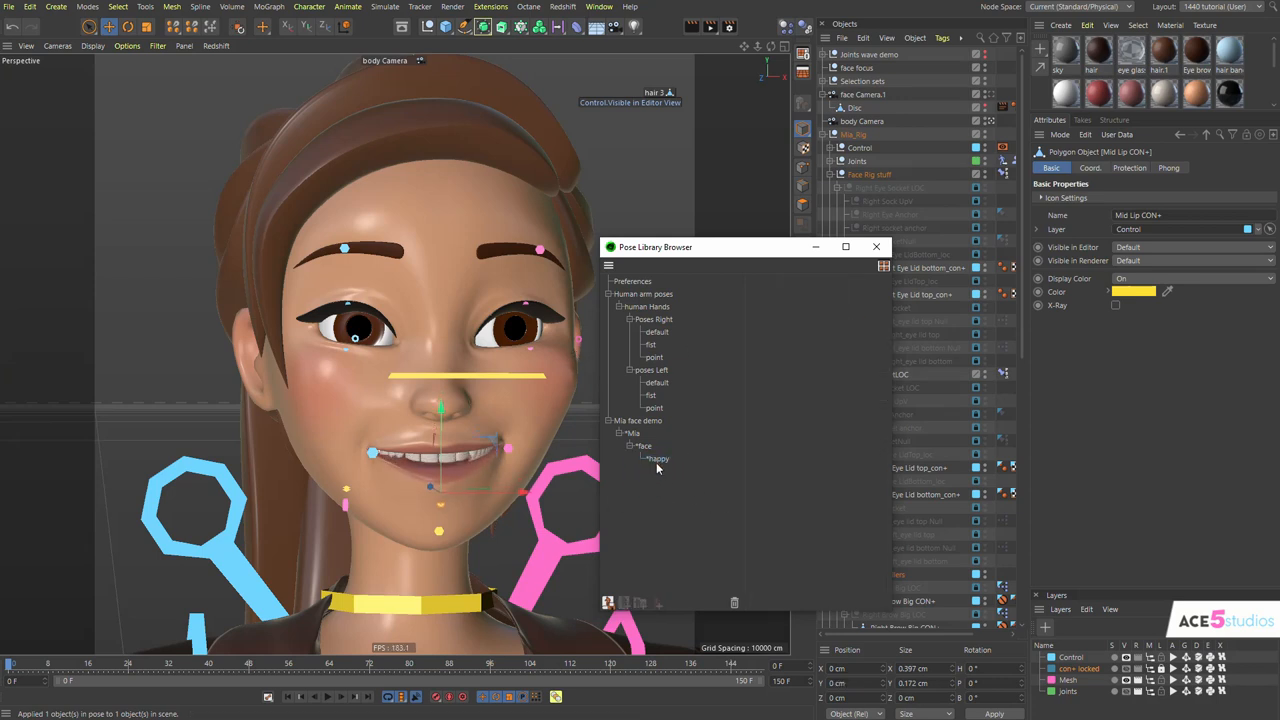
left_click(658, 458)
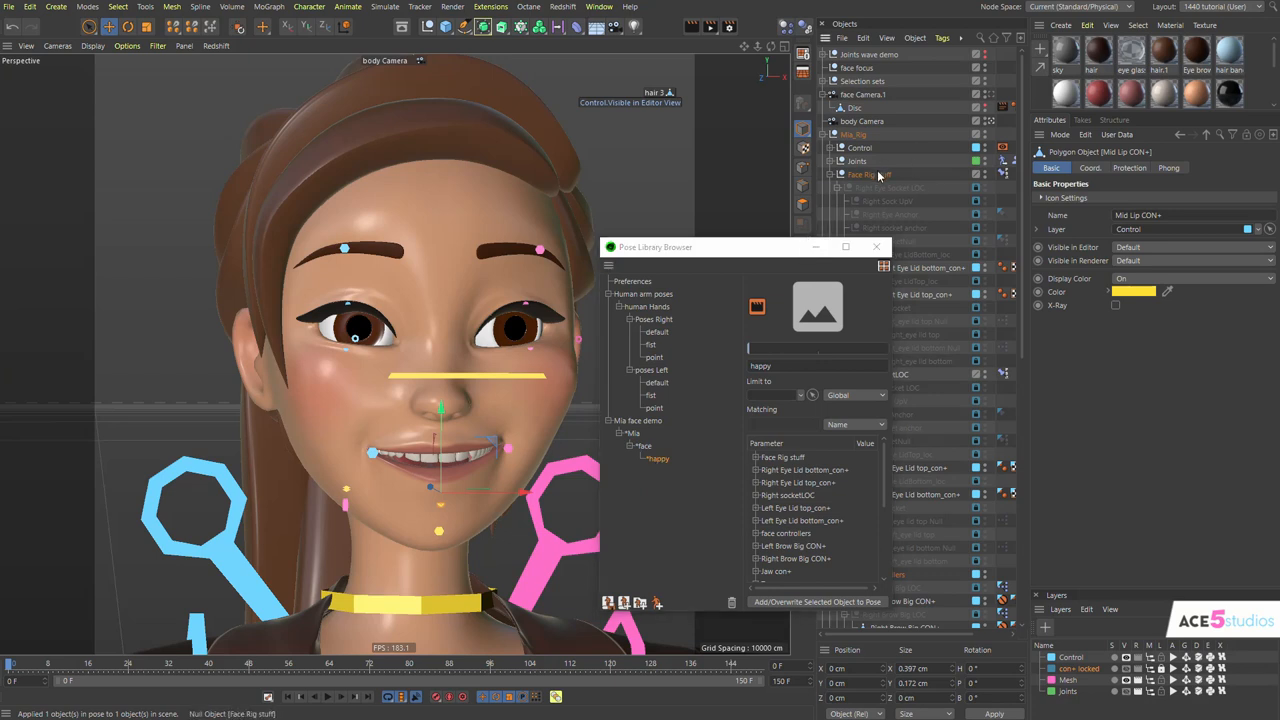
left_click(870, 174)
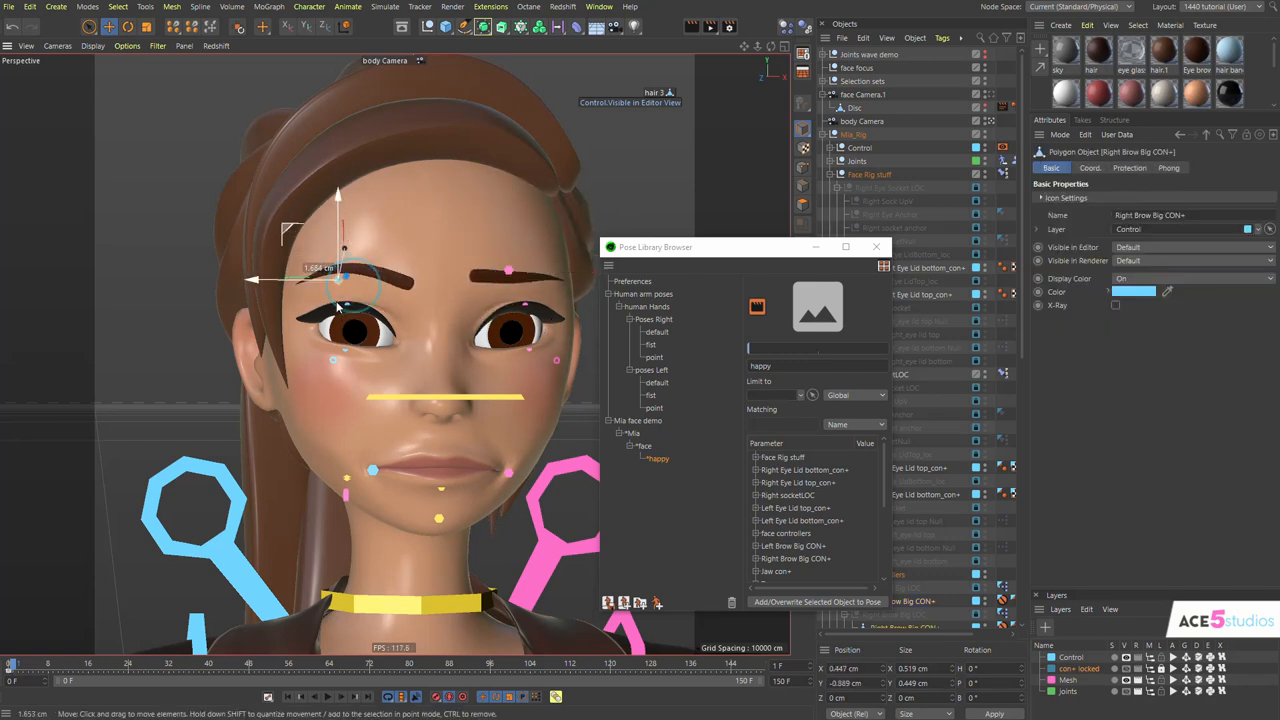
left_click_drag(340, 270, 404, 260)
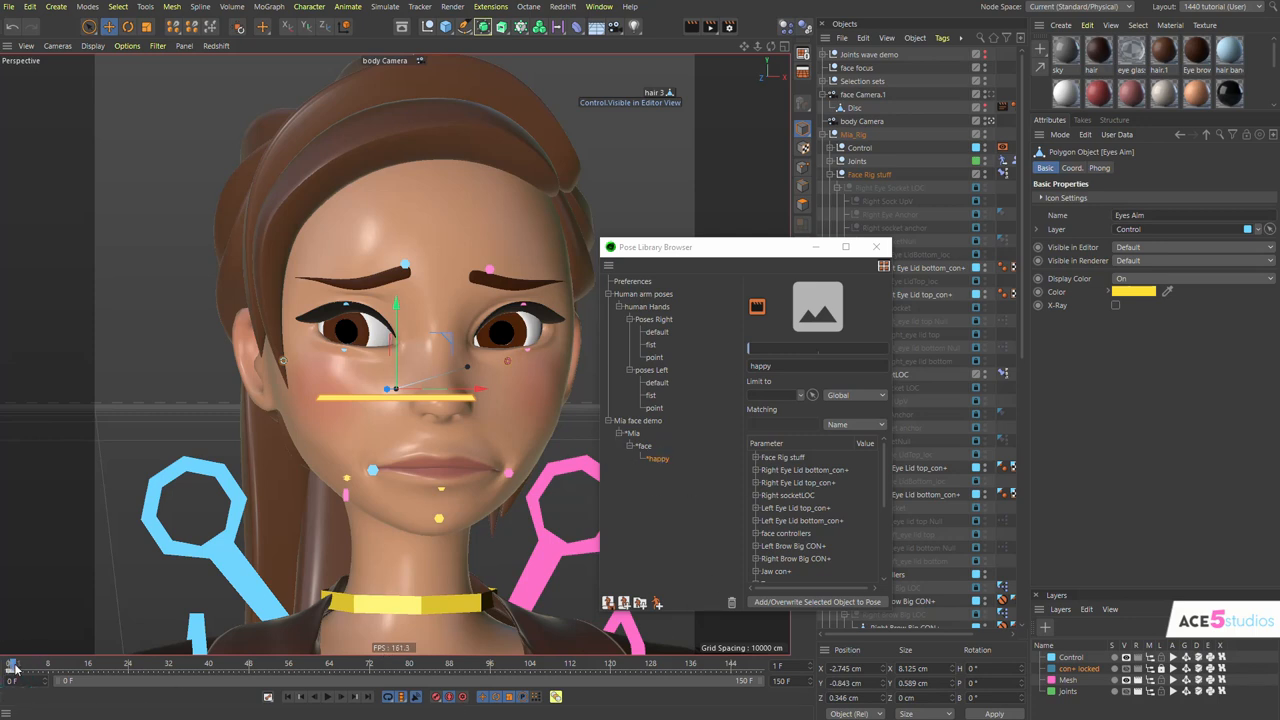
- Drag the jaw control down and adjust the mid lip and center mouth controls into a shout
left_click(440, 516)
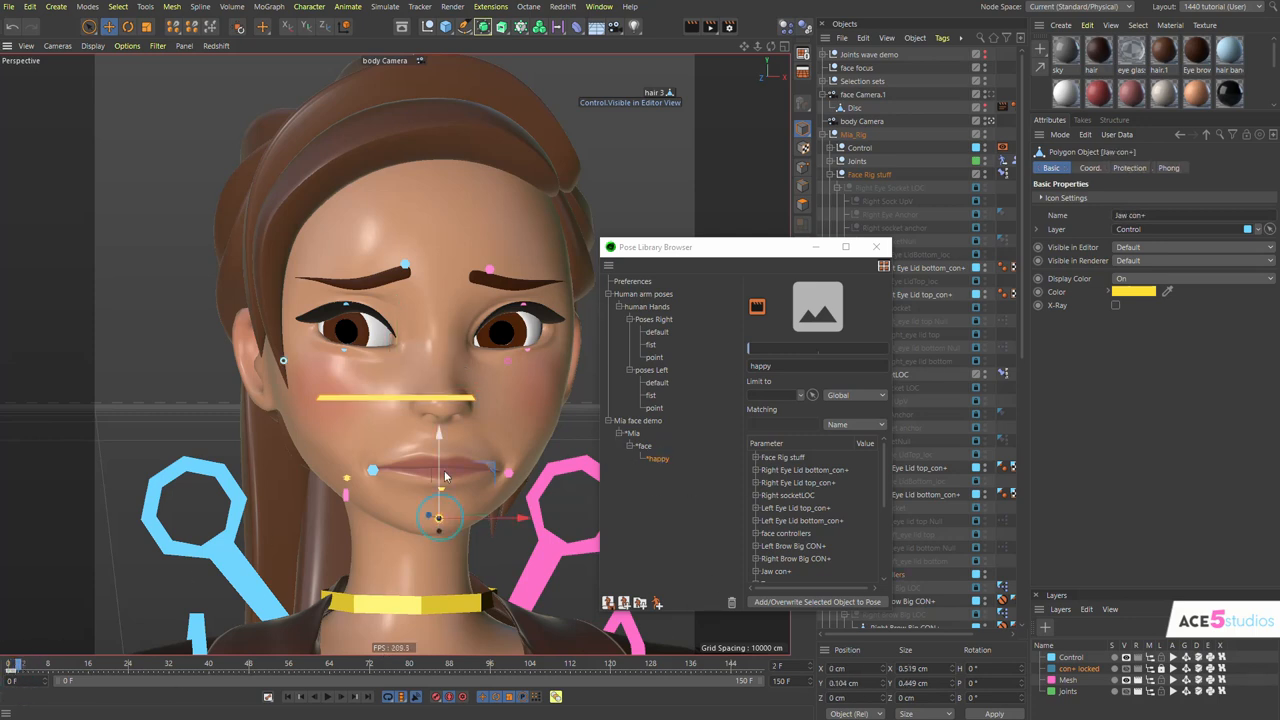
left_click_drag(440, 516, 440, 564)
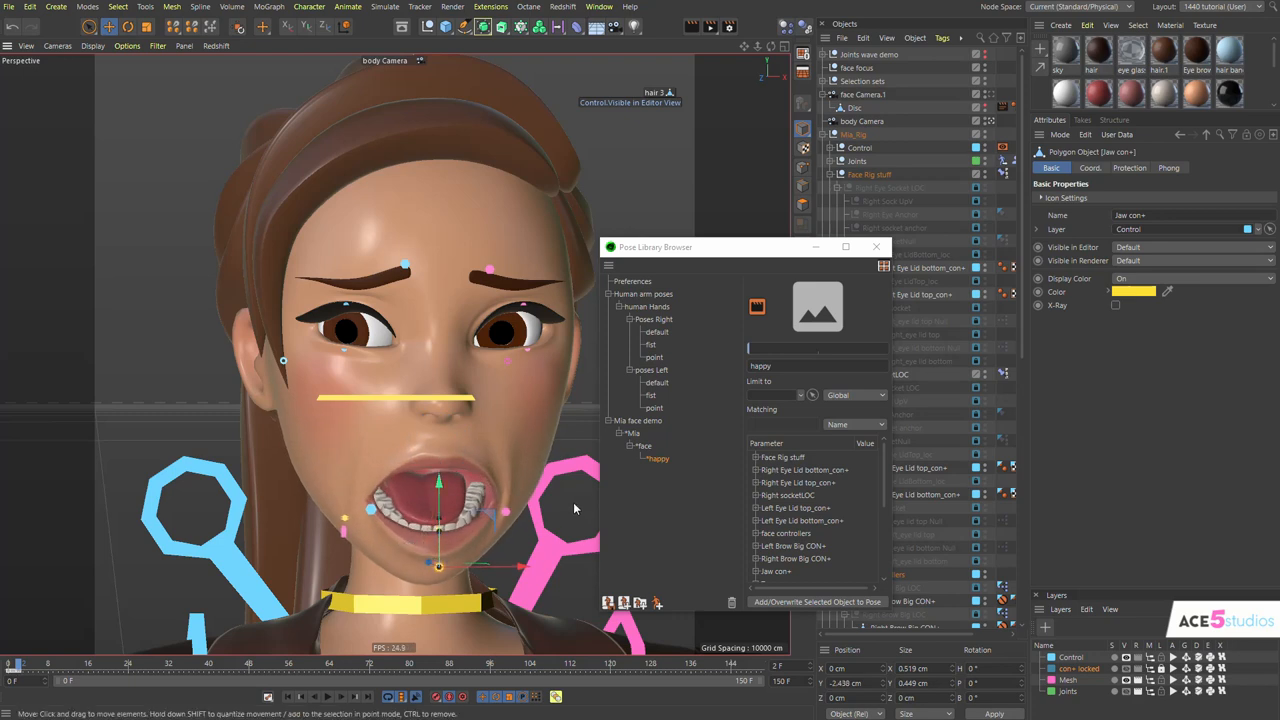
left_click(436, 564)
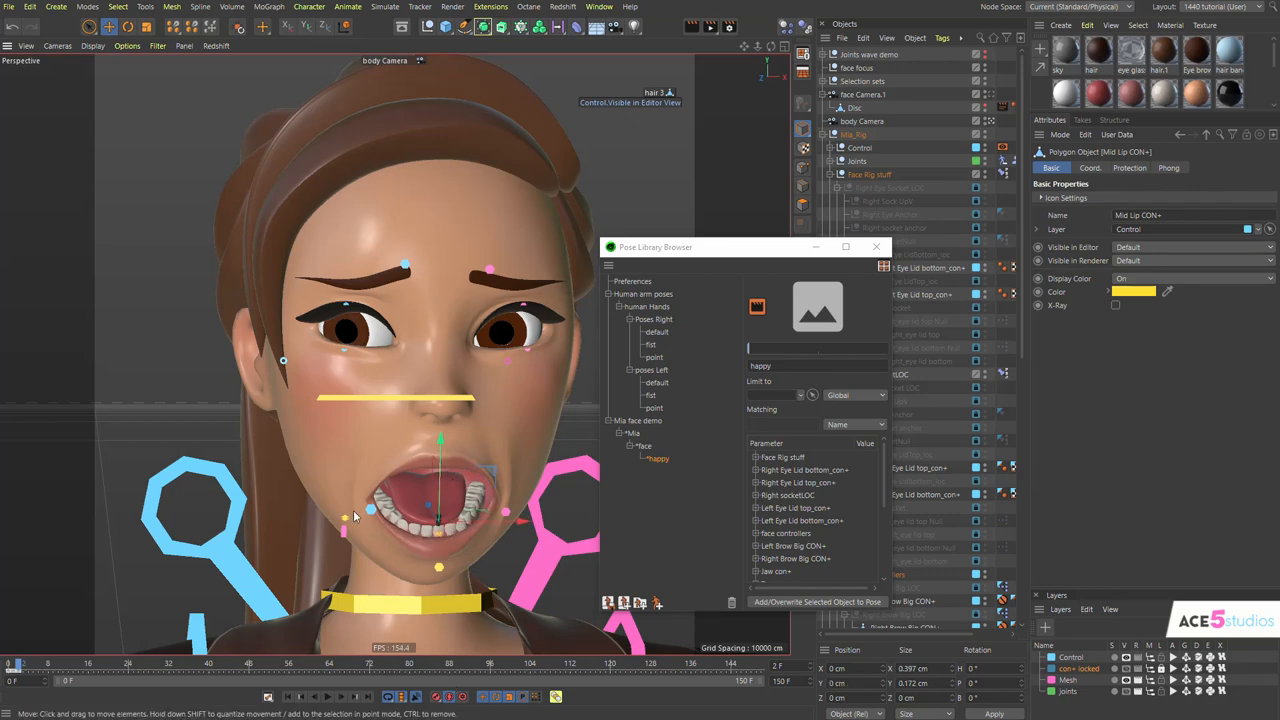
left_click(370, 512)
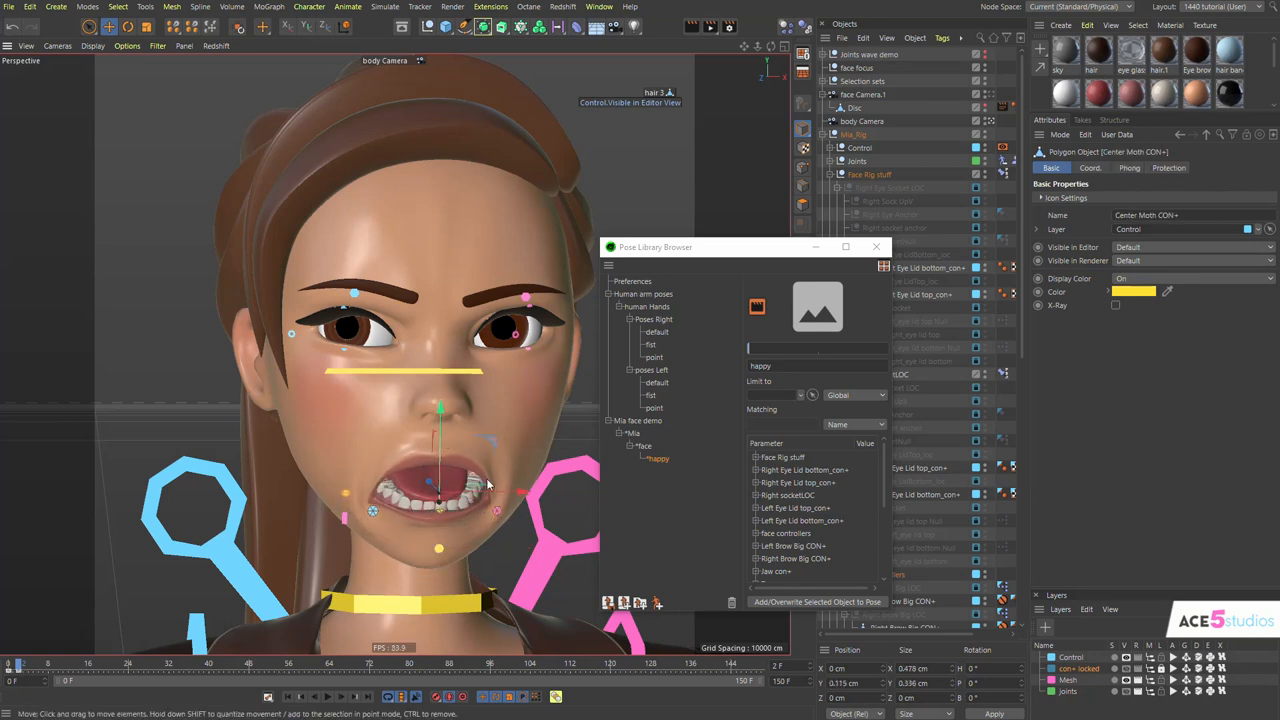
left_click(18, 664)
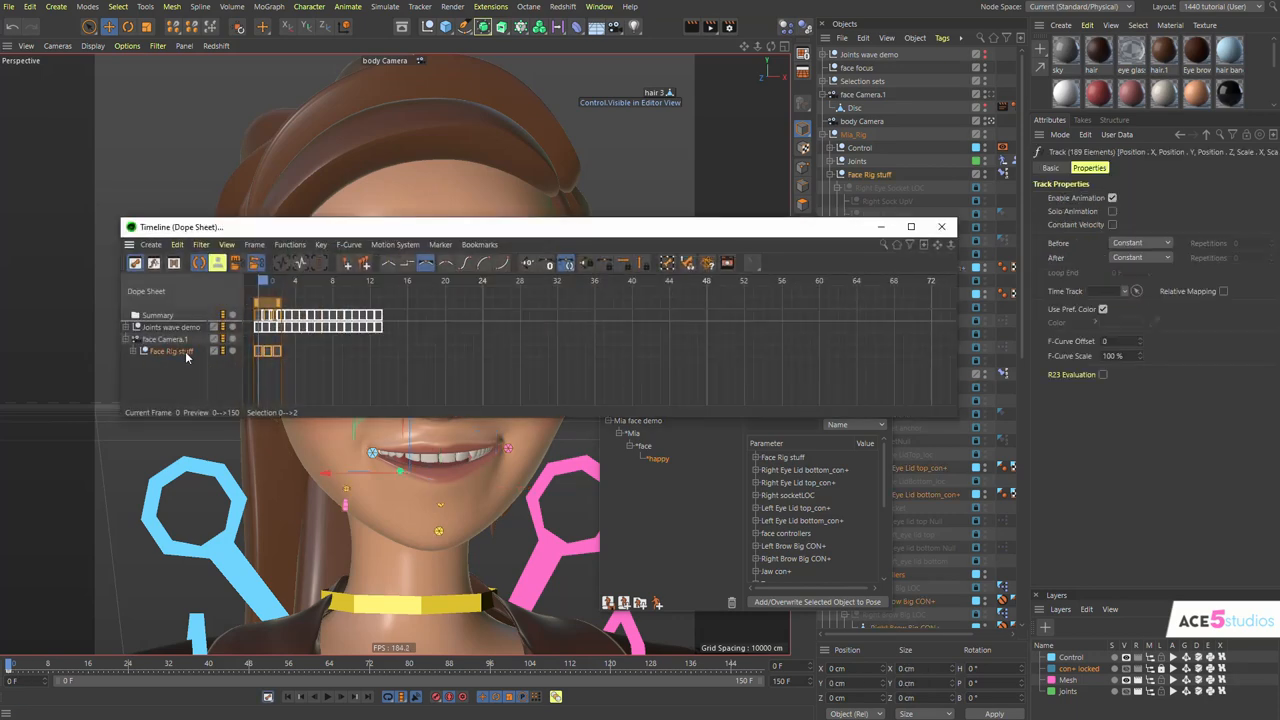
- Restore Mia's open-mouthed happy smile from the wide crying expression
left_click(132, 352)
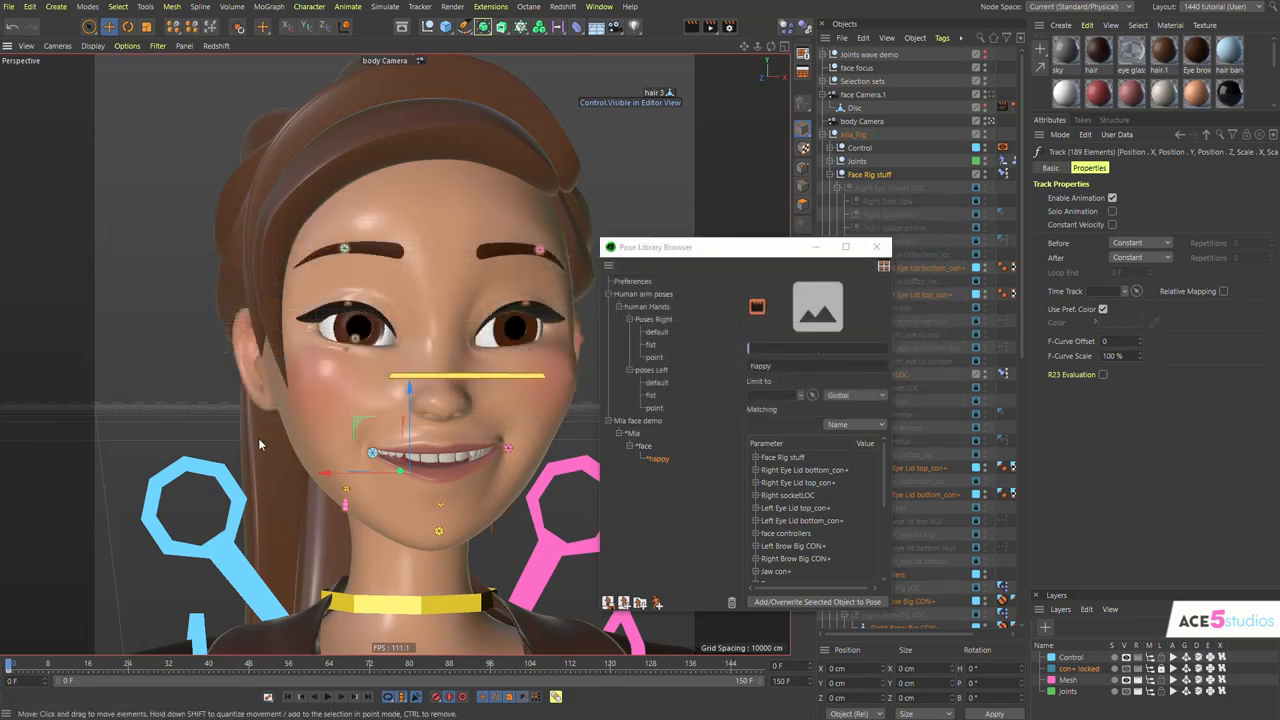
mouse_move(178, 418)
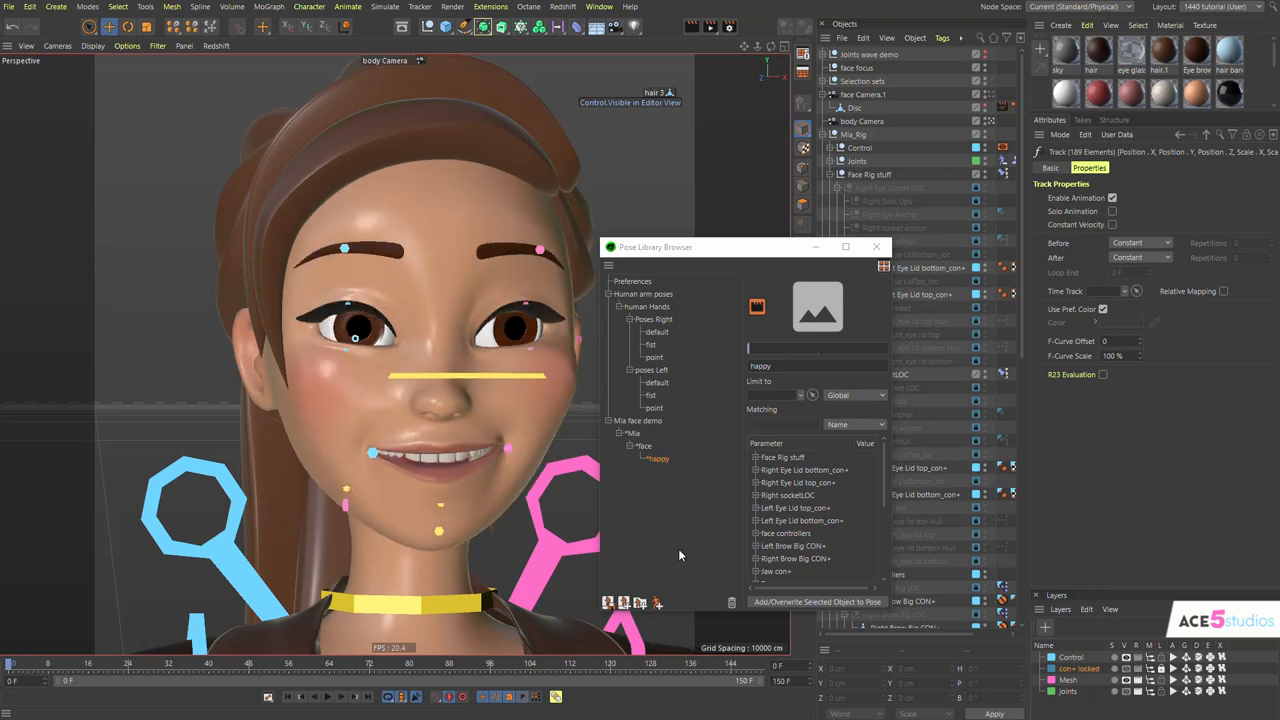
- Add sad and angry poses beside happy in the Pose Library, then reapply happy
left_click(12, 664)
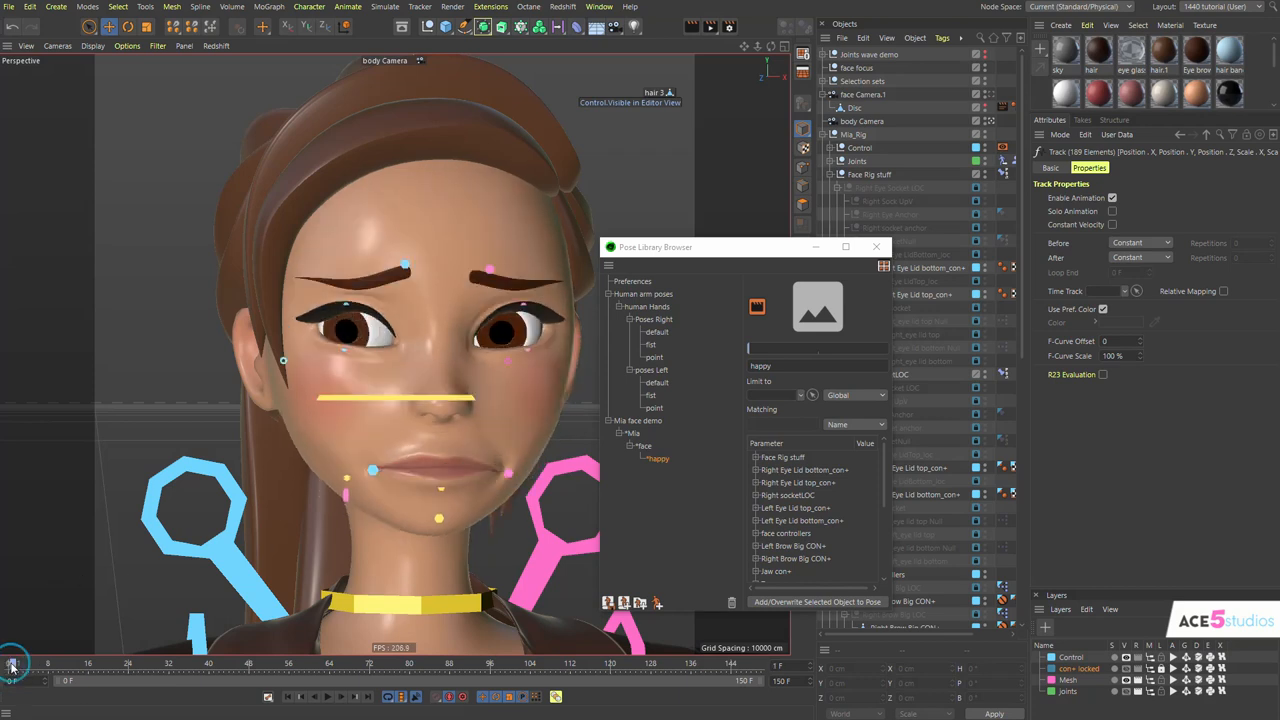
left_click(870, 174)
type("sad")
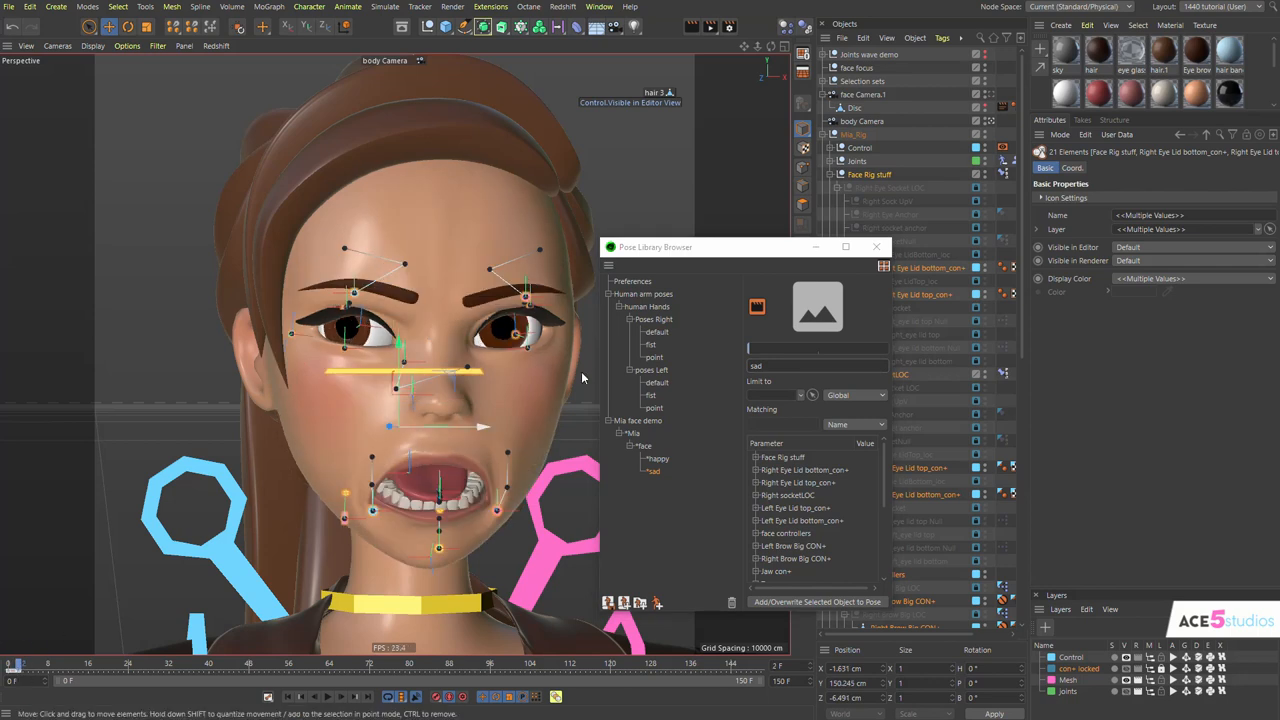
mouse_move(734, 612)
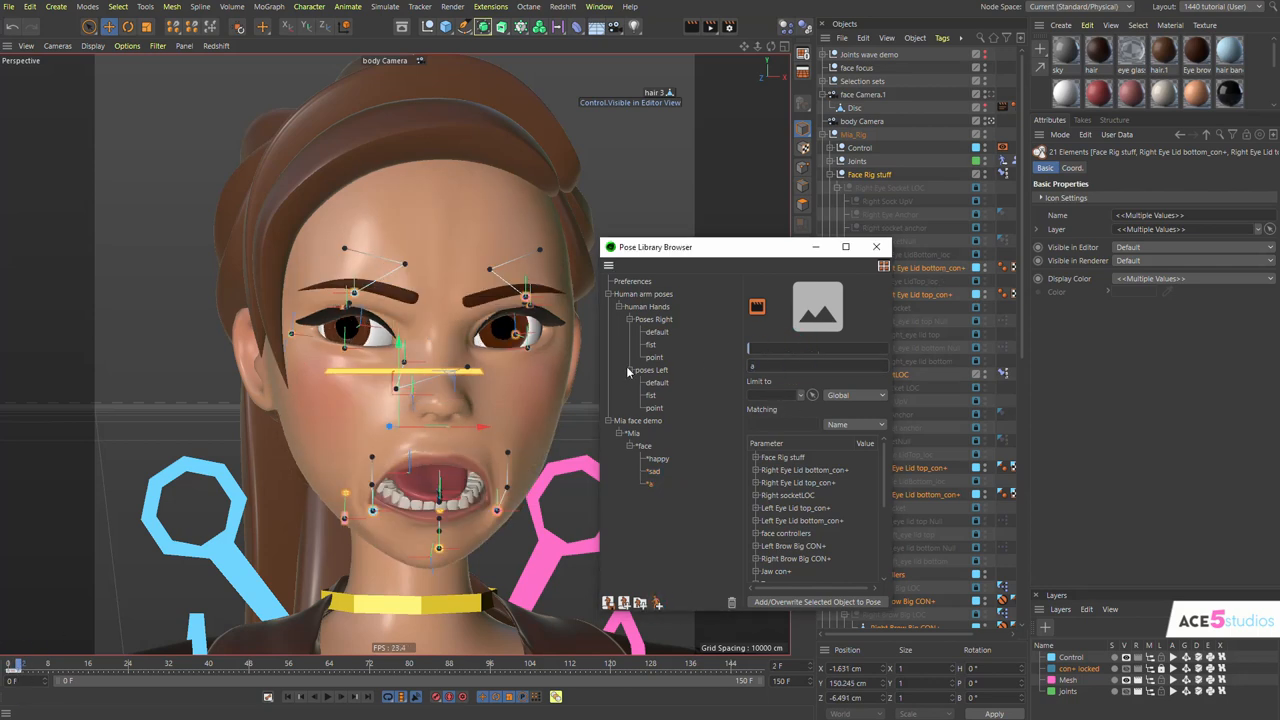
left_click(658, 458)
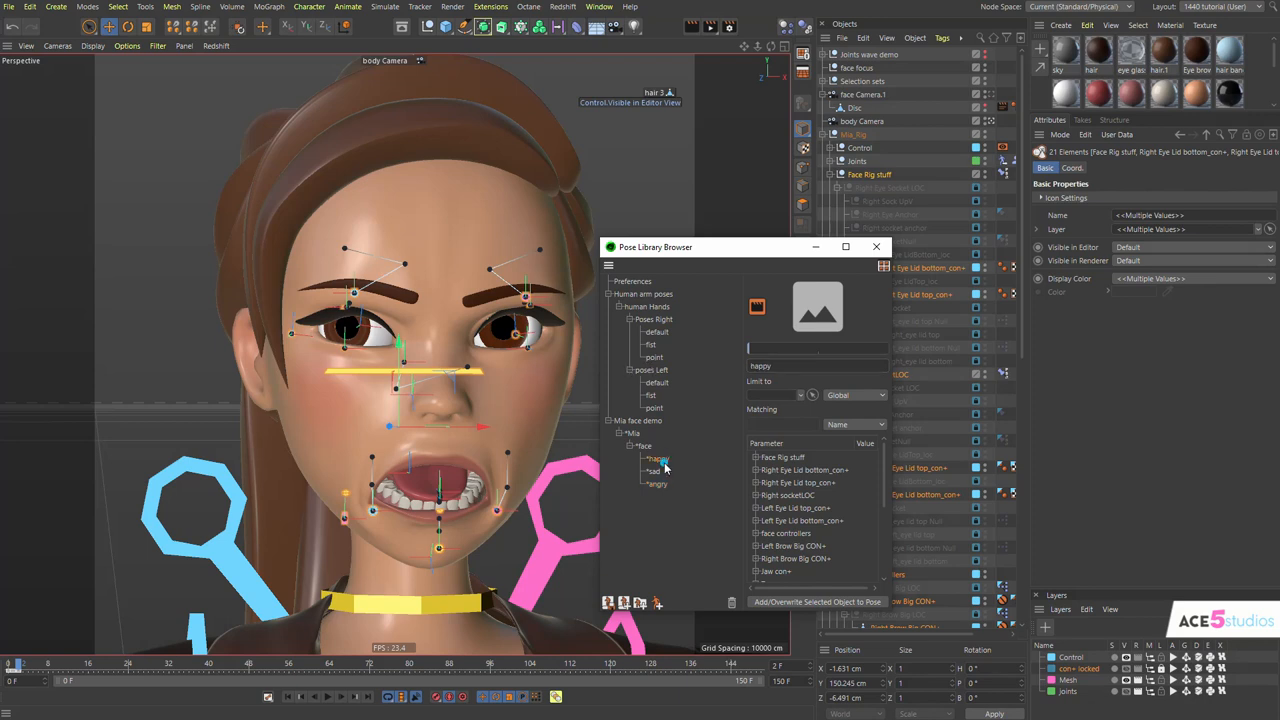
double_click(658, 458)
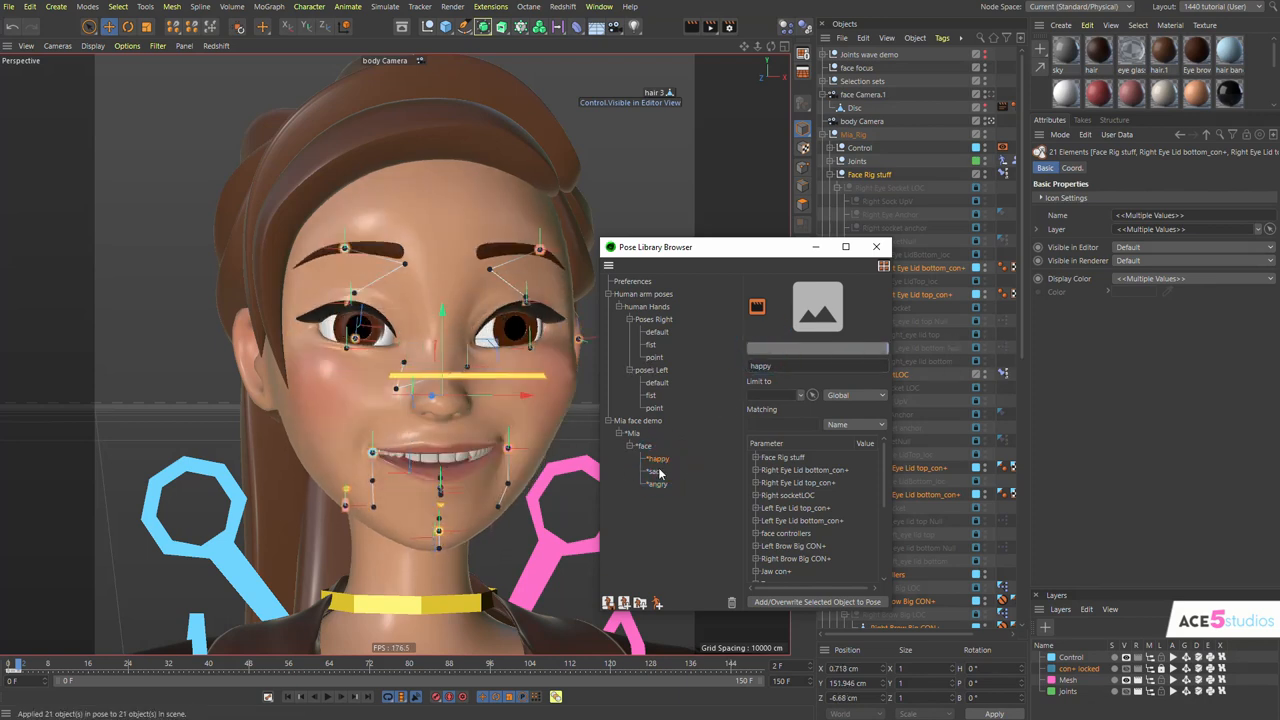
left_click(658, 484)
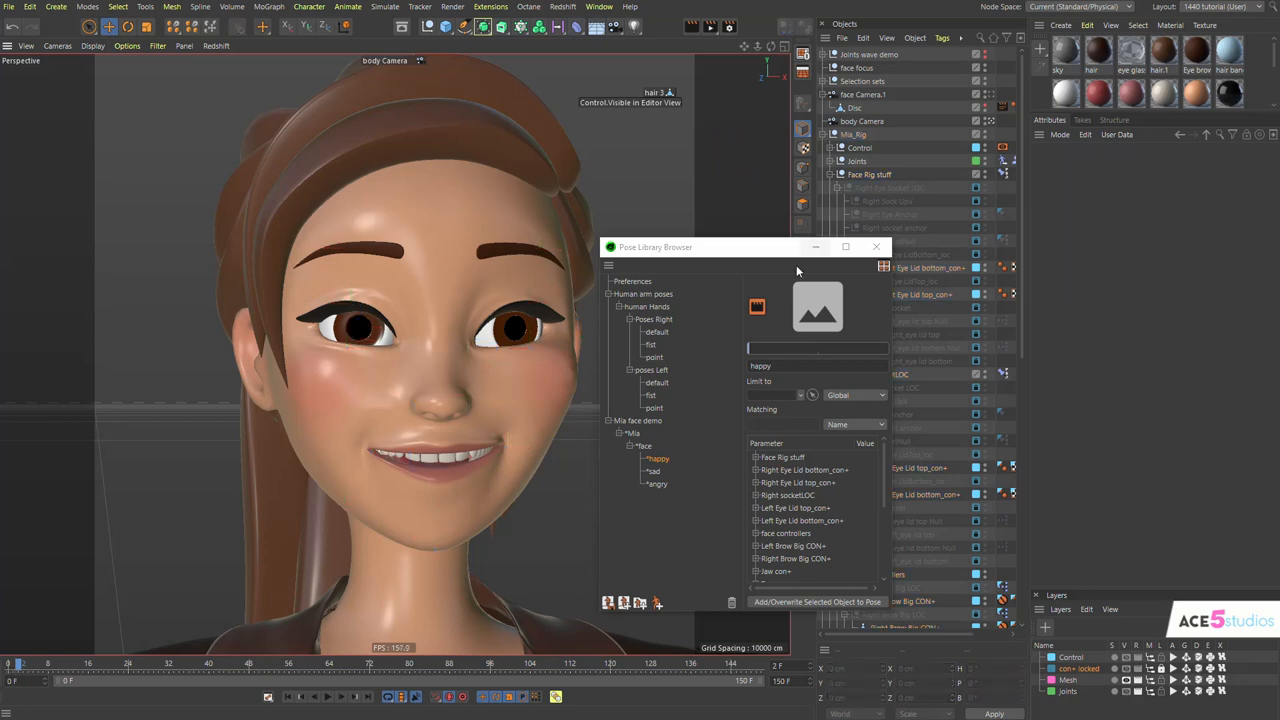
mouse_move(744, 336)
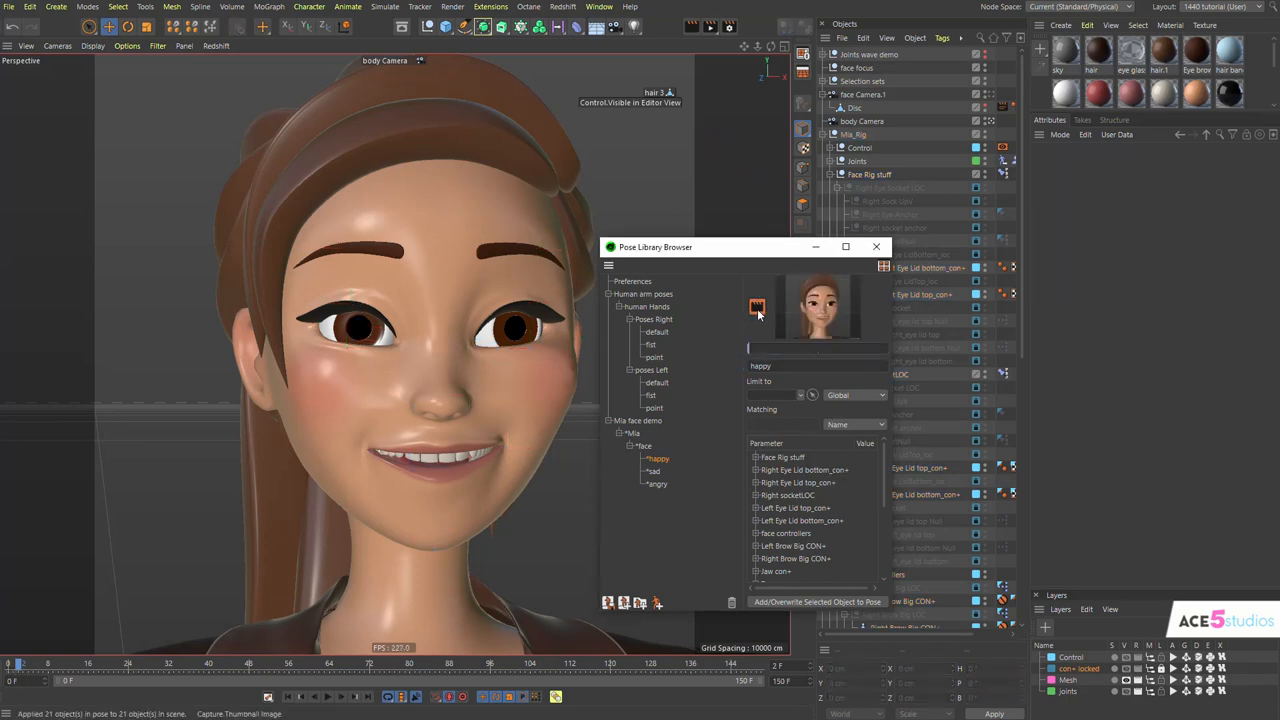
- Capture a thumbnail image of Mia's current expression for the selected pose
left_click(652, 470)
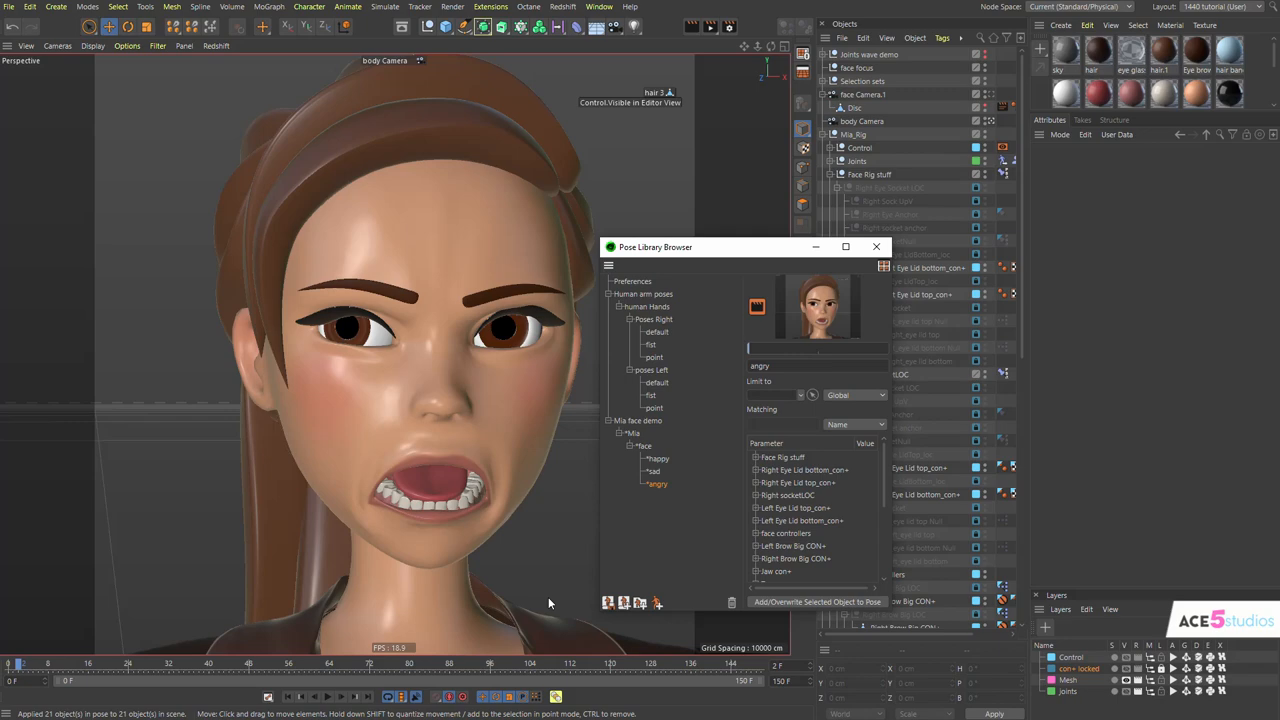
mouse_move(884, 272)
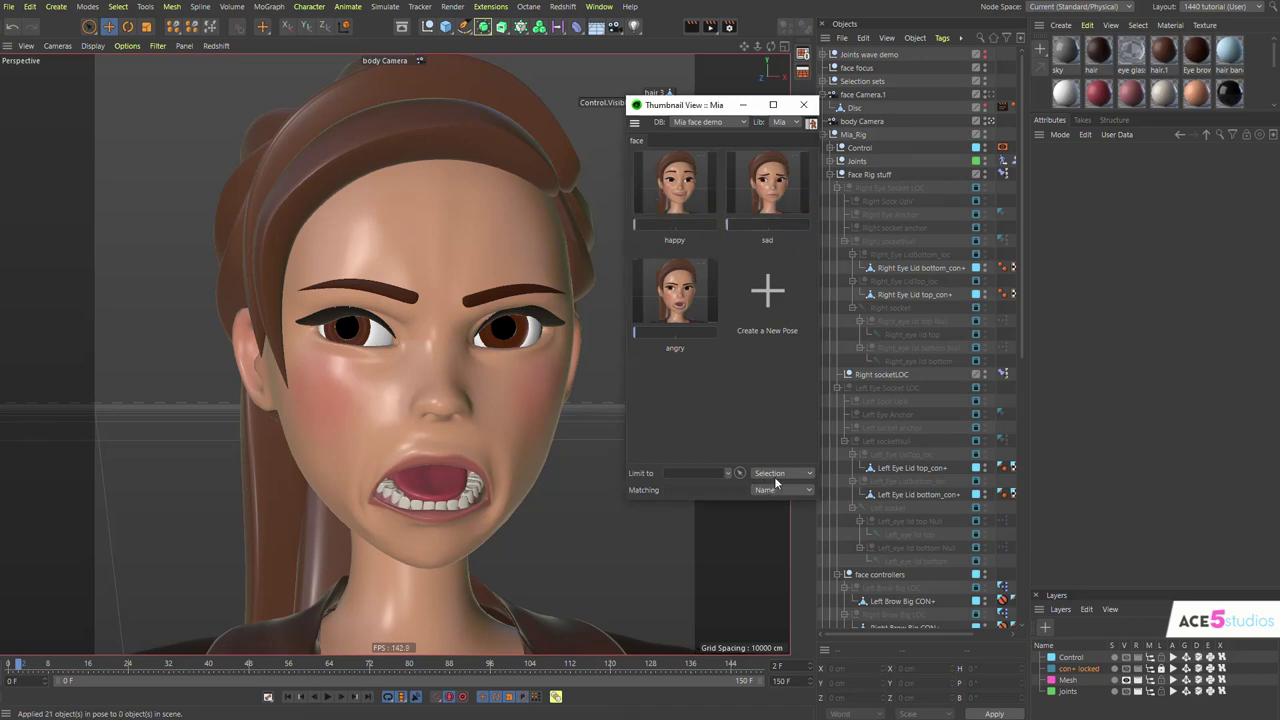
- Set the pose Limit to Sel. Hierarchy and apply the sad pose to Mia's face
left_click(784, 472)
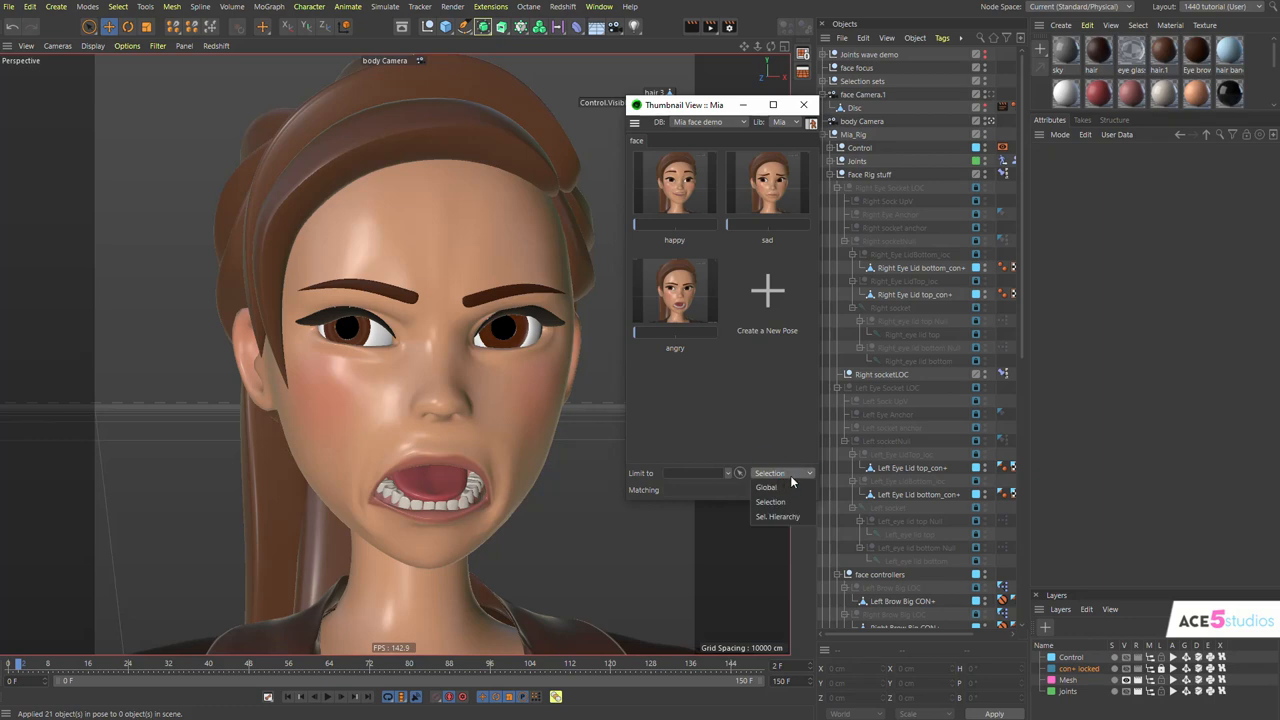
mouse_move(804, 472)
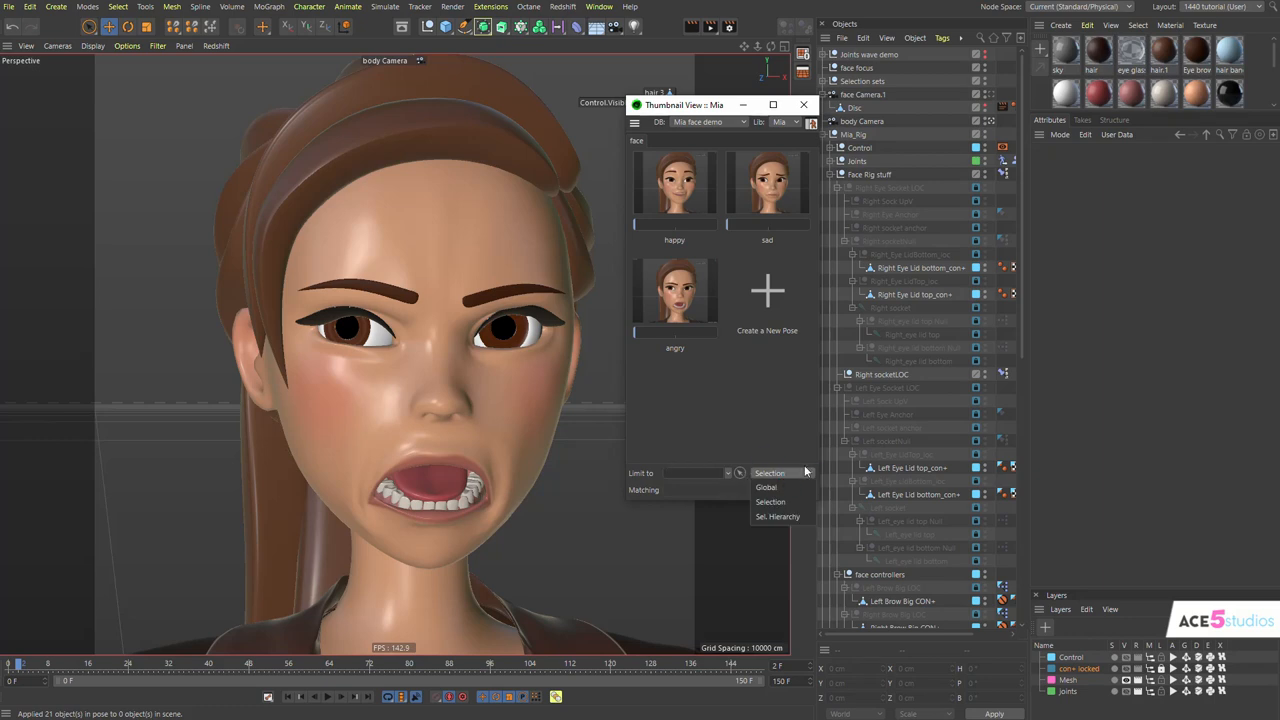
mouse_move(784, 500)
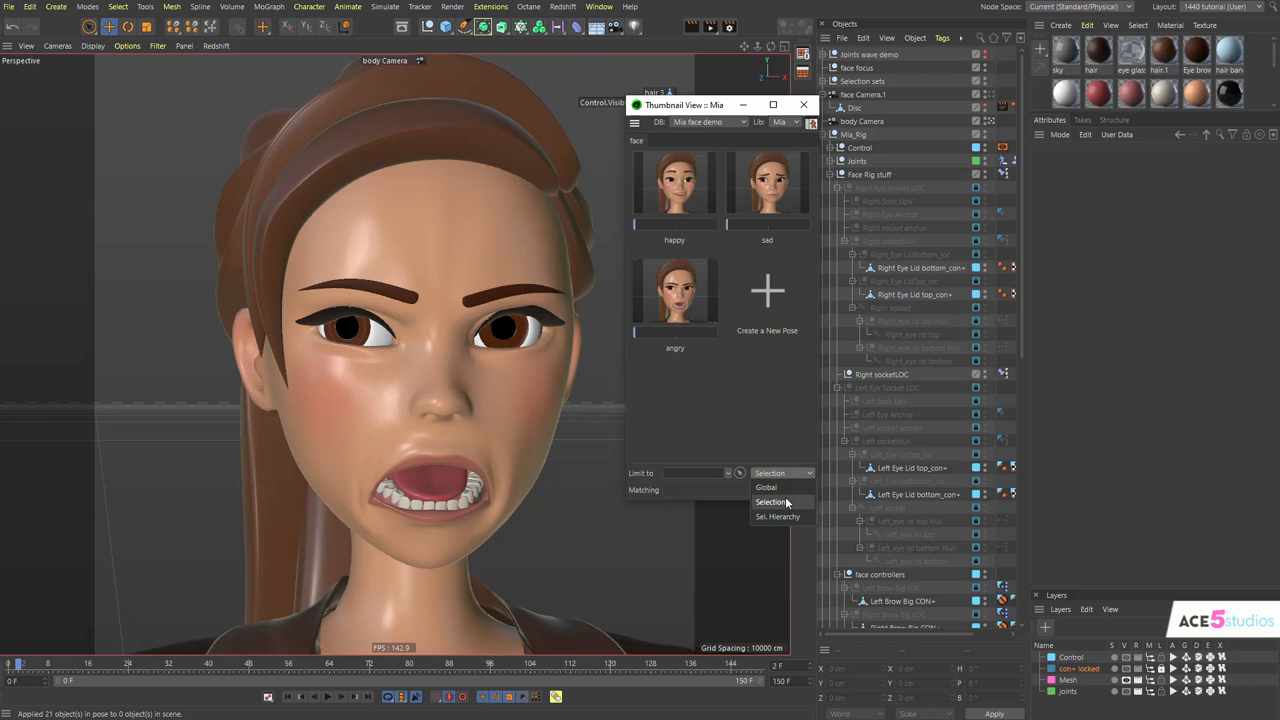
left_click(766, 488)
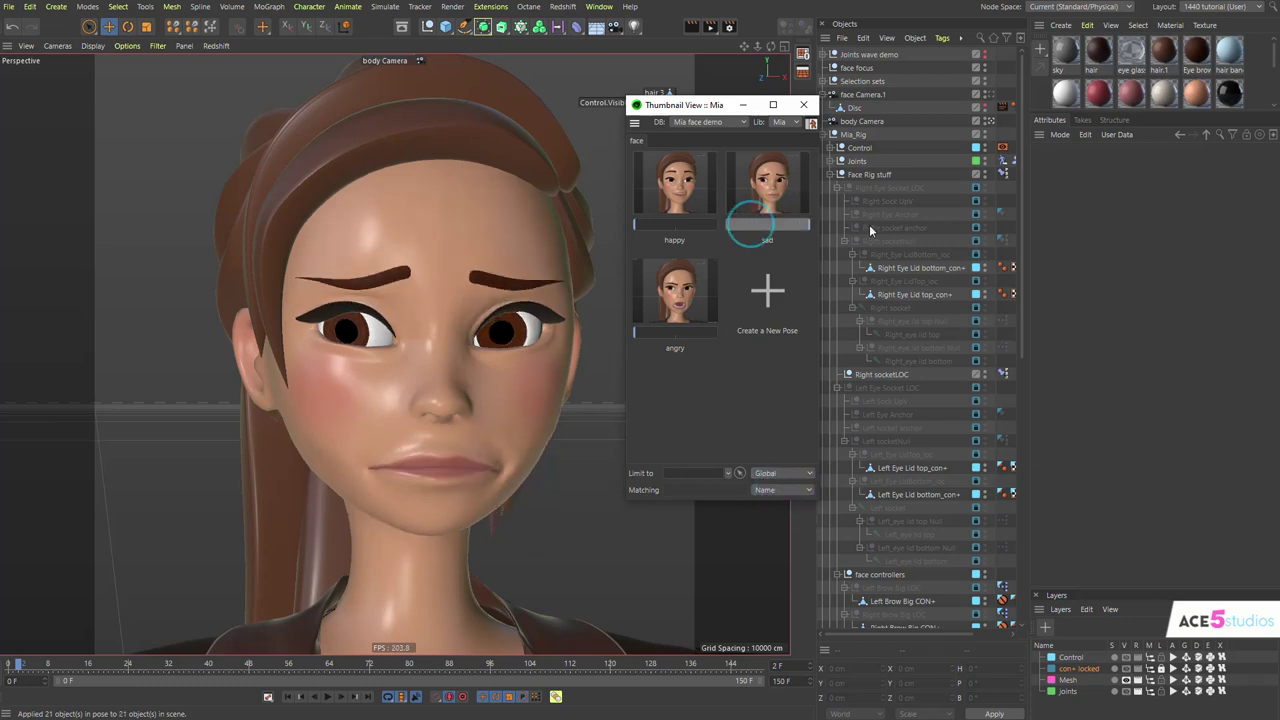
left_click(674, 184)
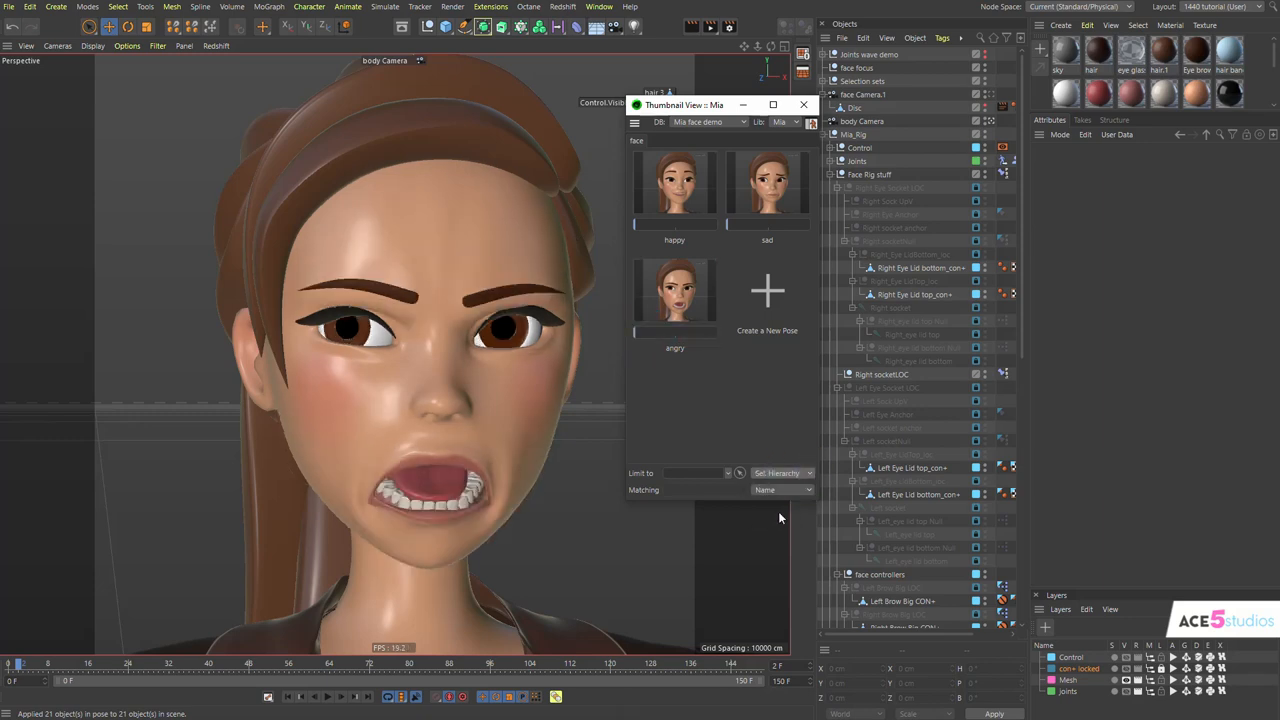
left_click(872, 174)
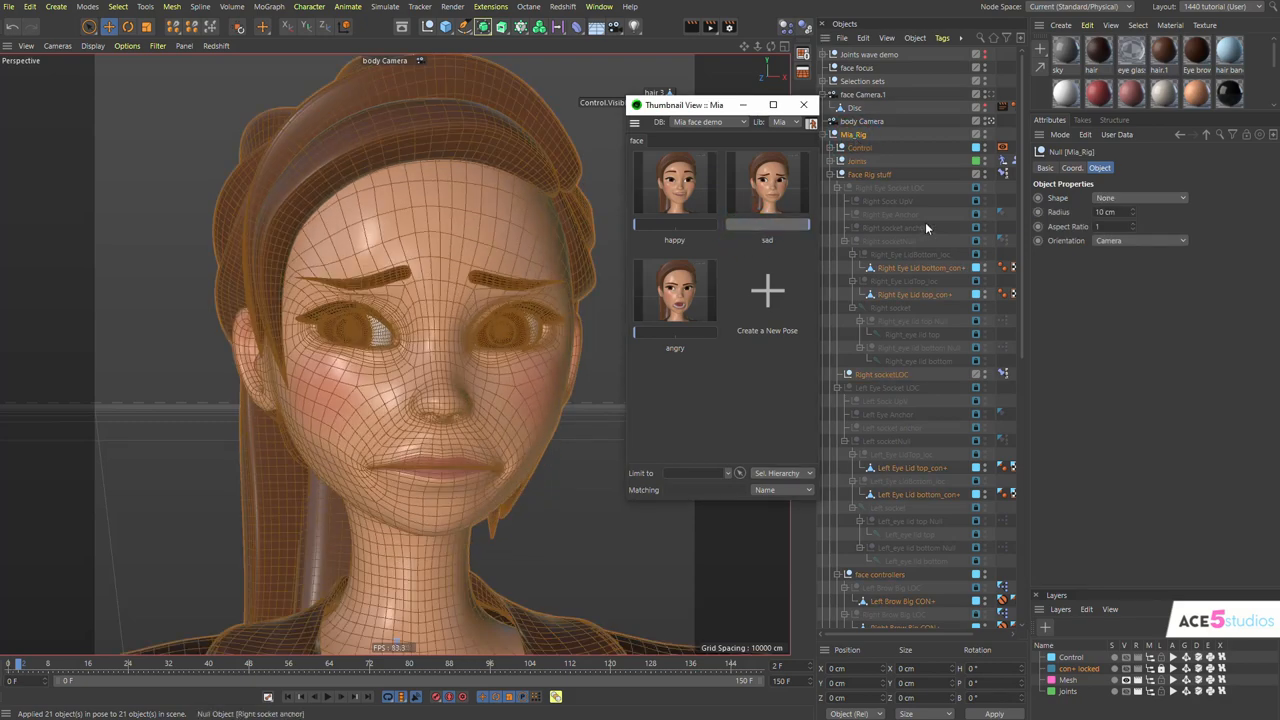
- Apply angry to both Mias with Limit Global, then switch to Sel. Hierarchy and select the second Mia
left_click(674, 184)
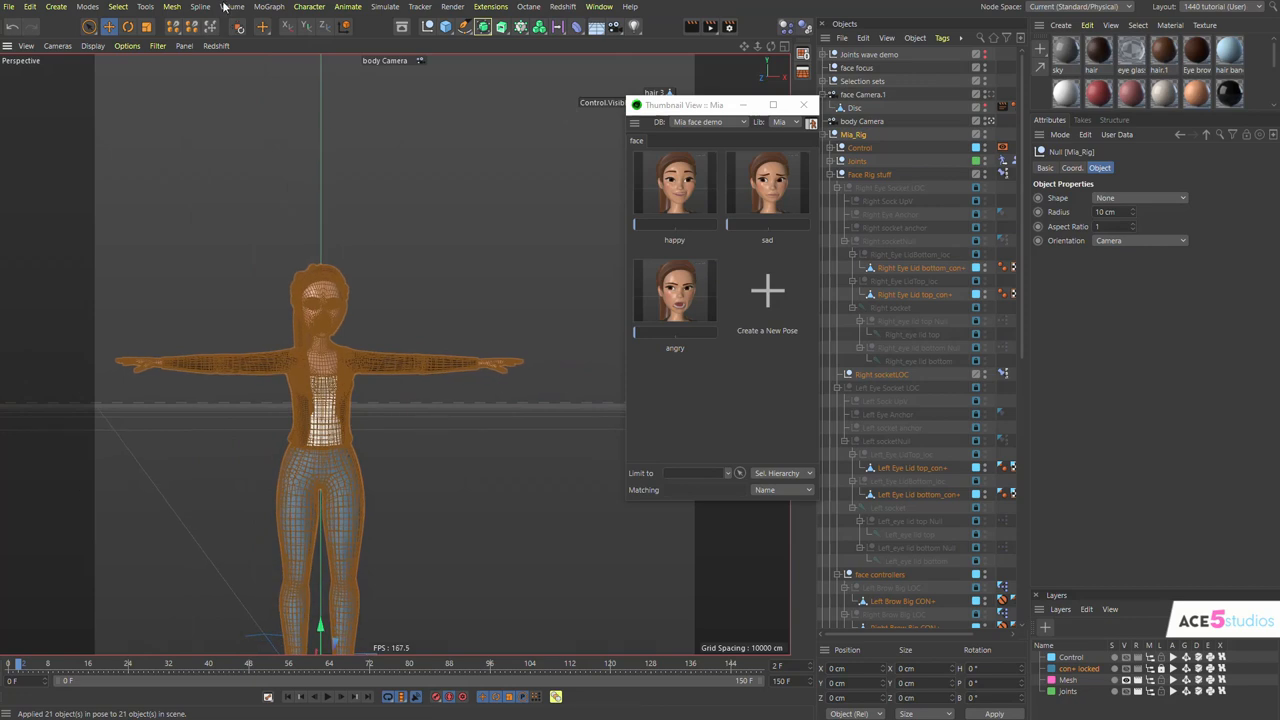
mouse_move(434, 528)
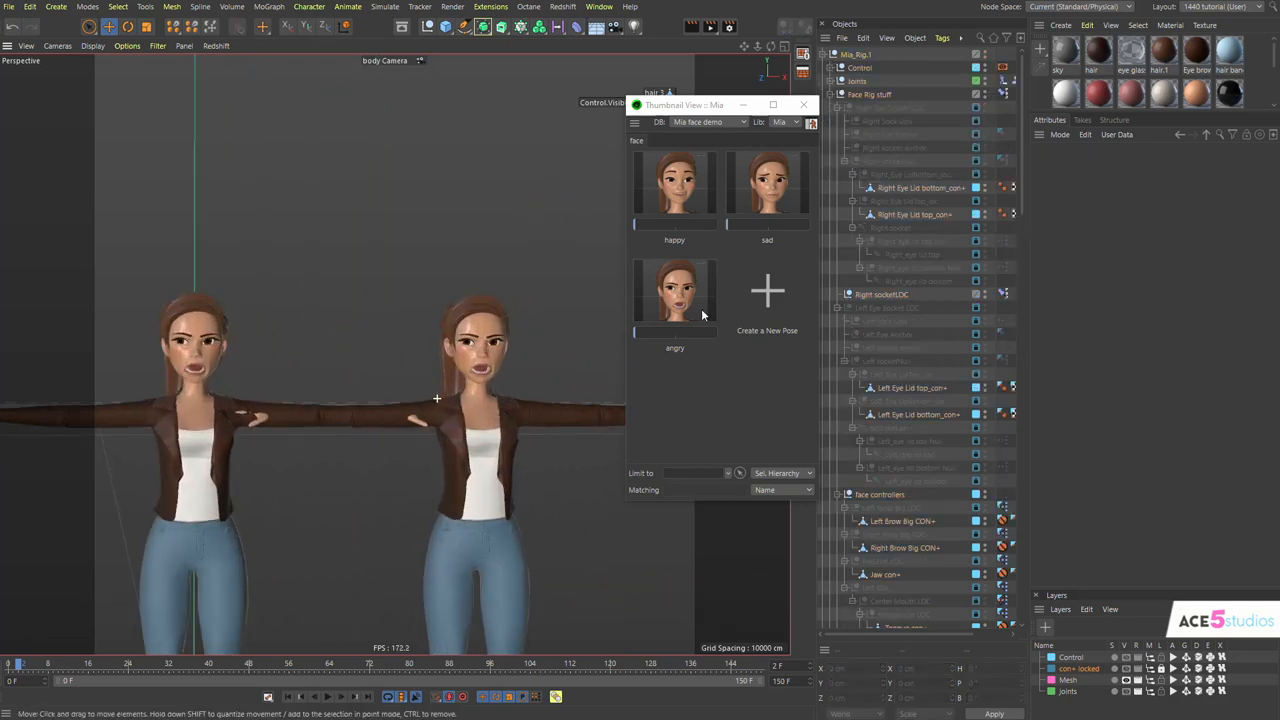
left_click(782, 472)
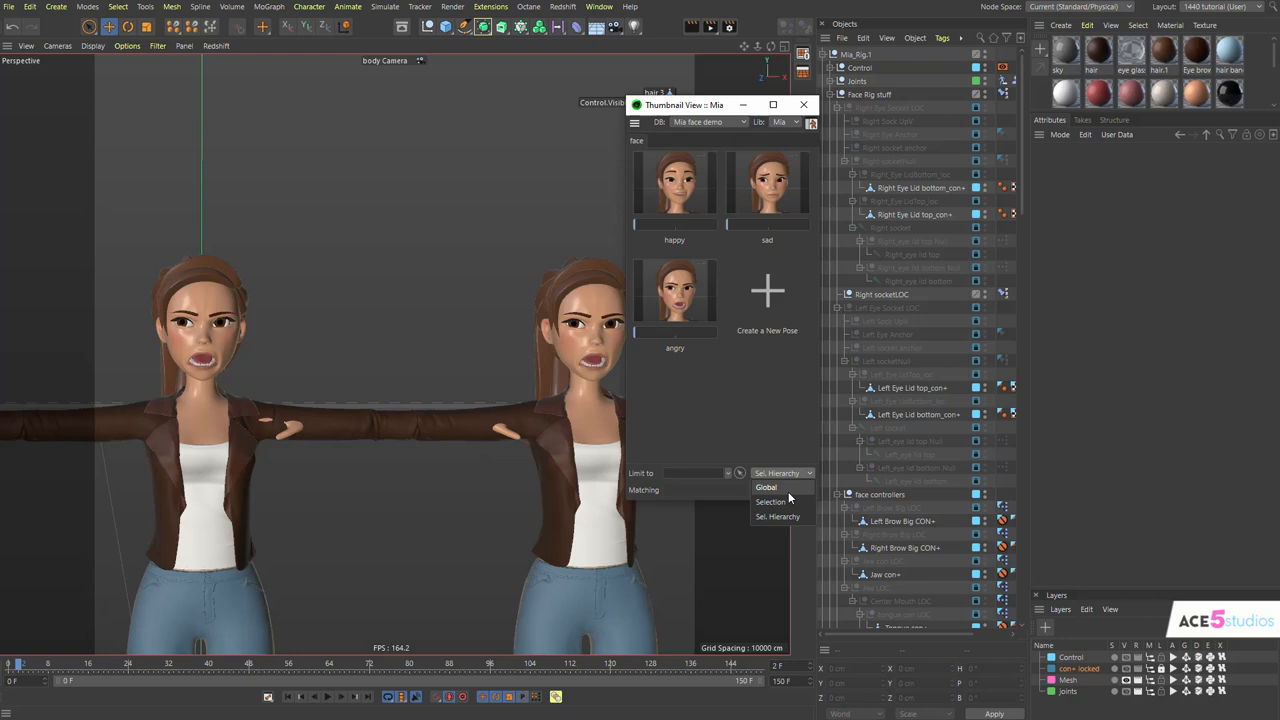
left_click(766, 488)
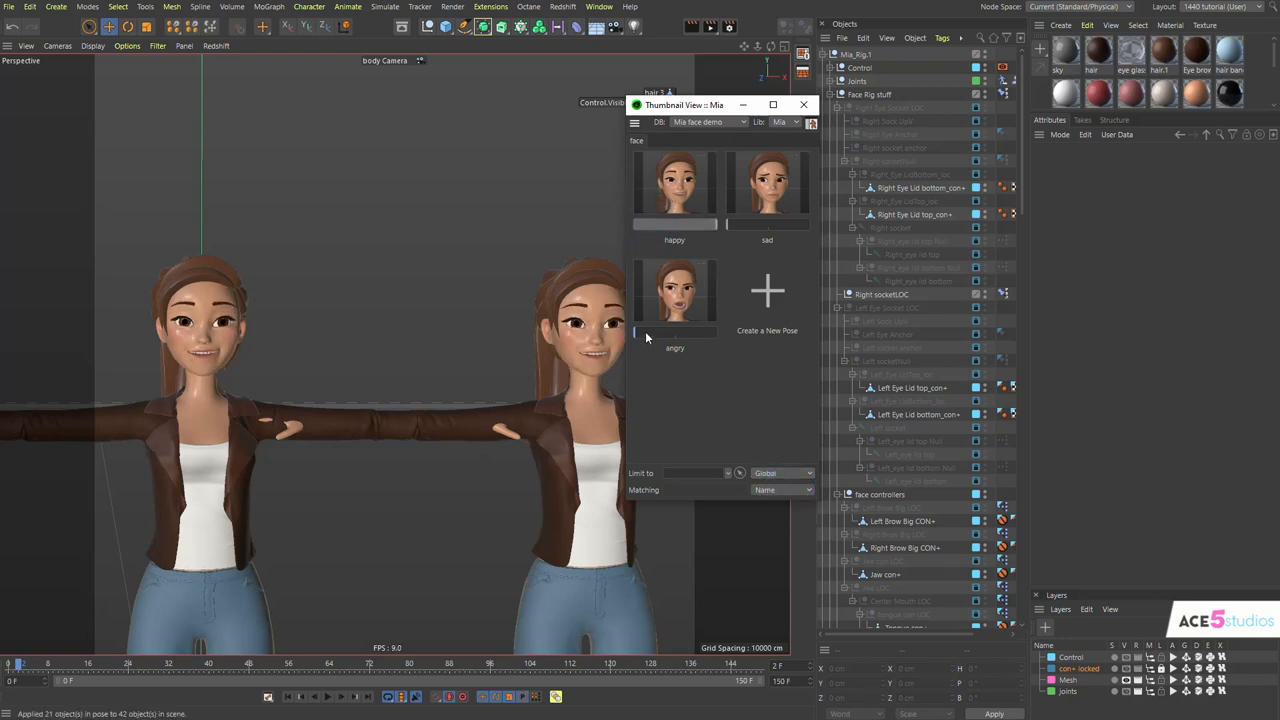
left_click(784, 472)
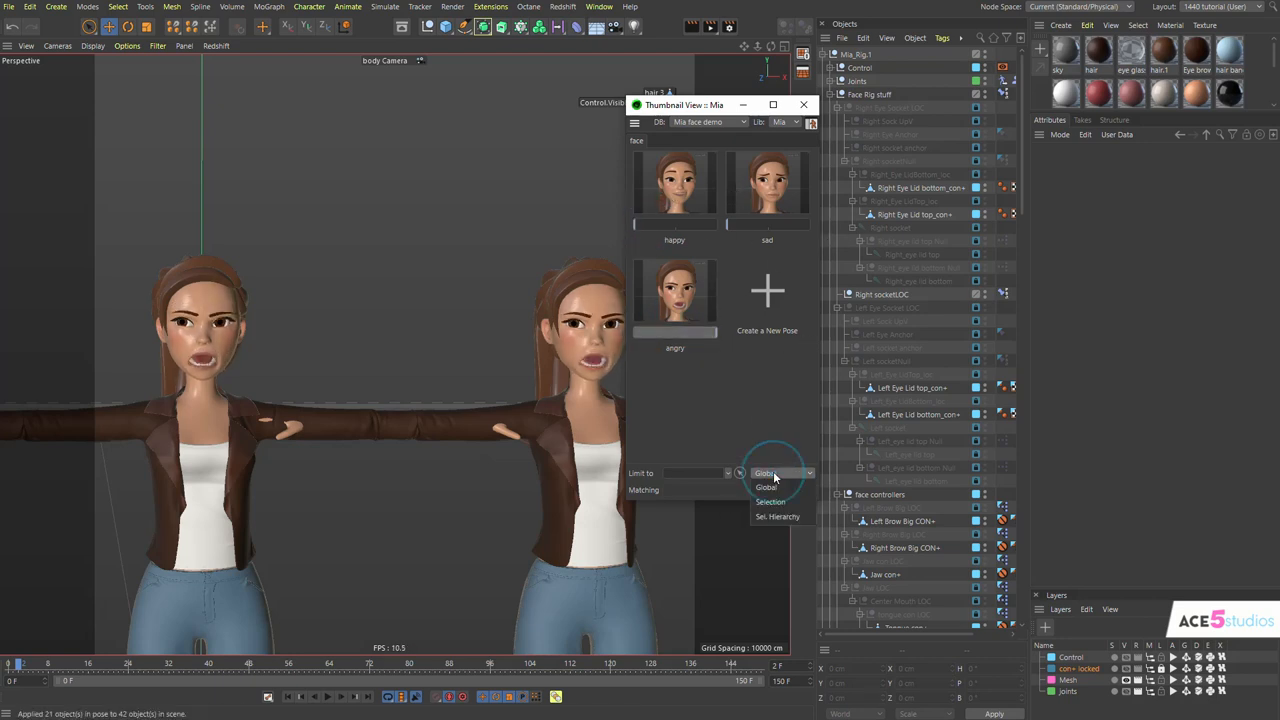
left_click(778, 516)
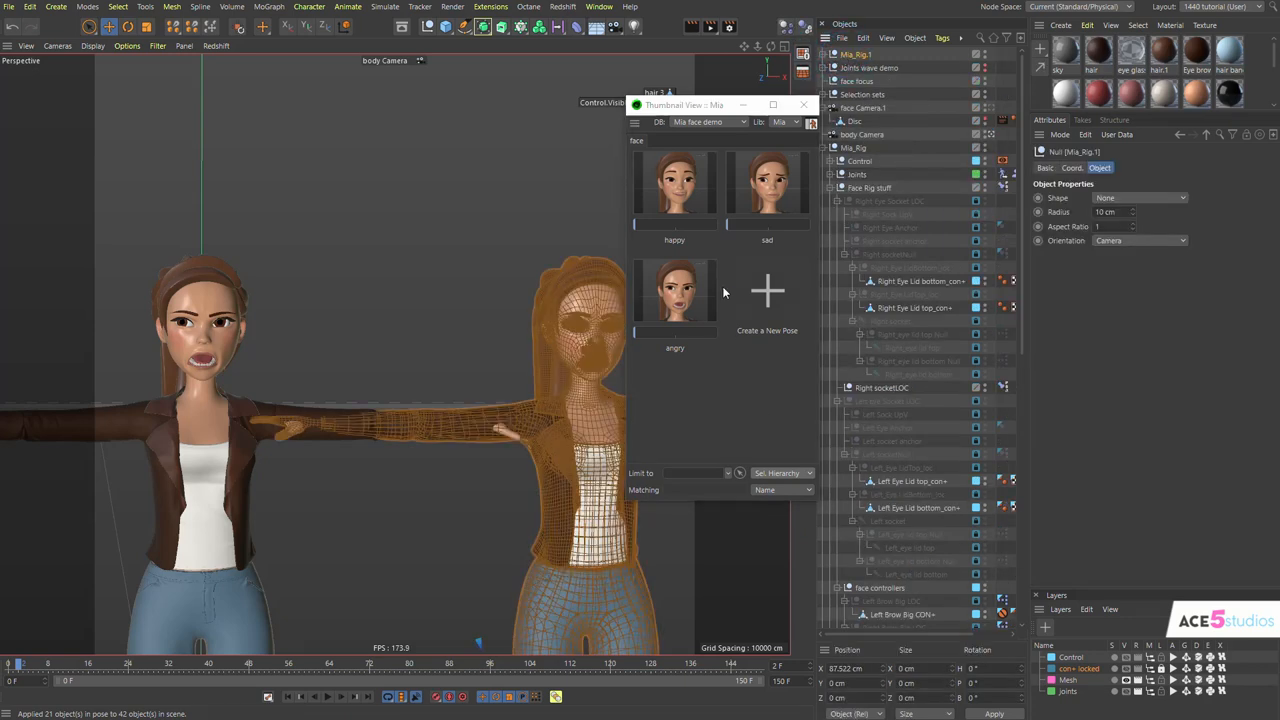
left_click(674, 184)
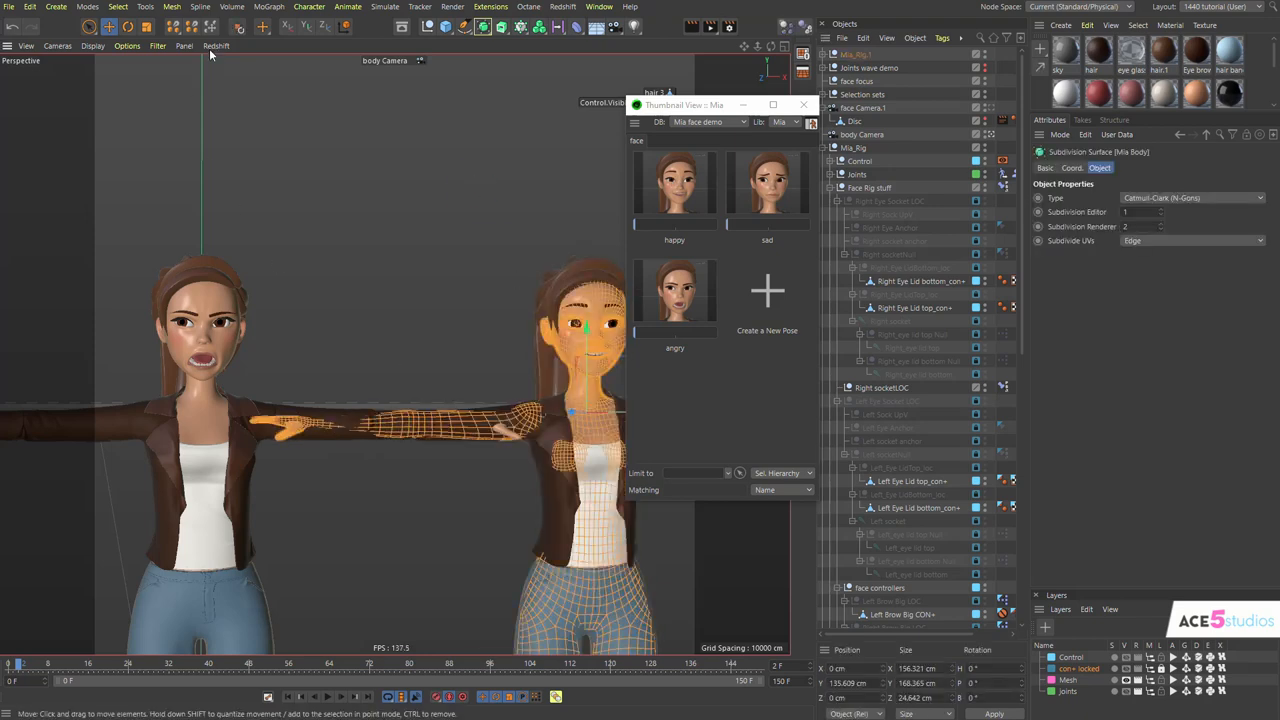
- Apply the happy pose to the right-hand Mia only, leaving the left Mia angry
left_click(172, 8)
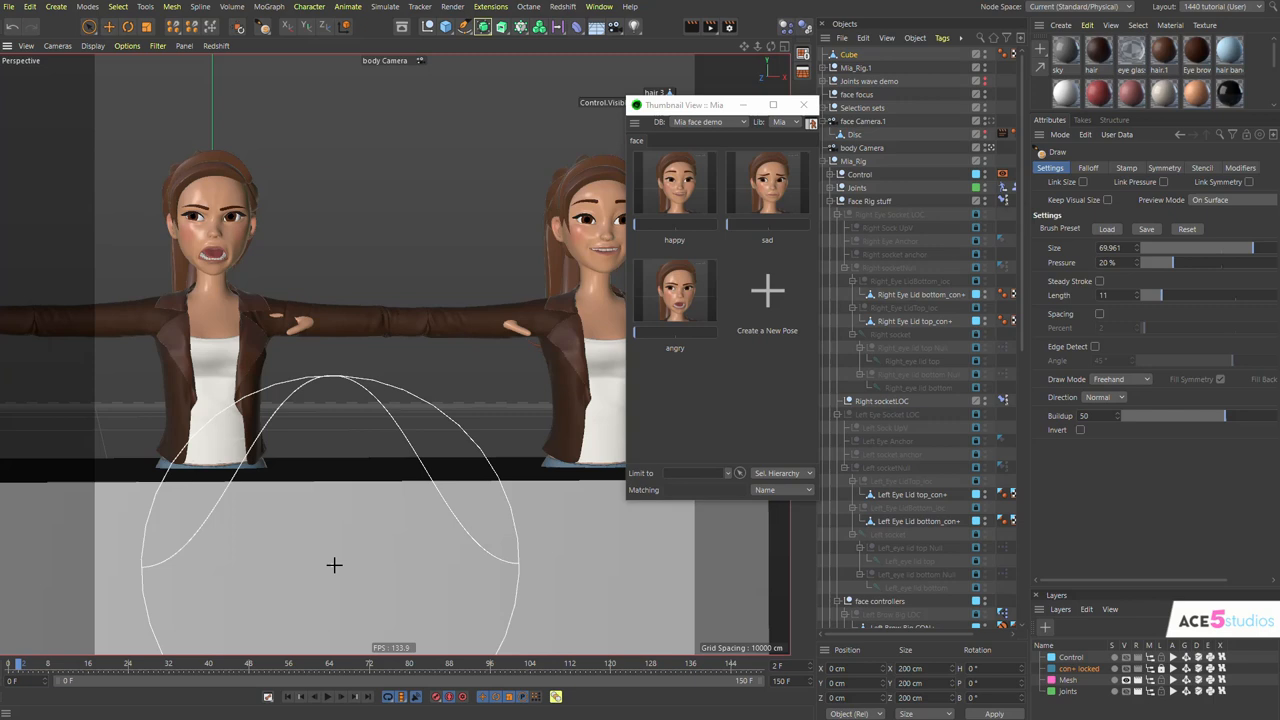
left_click(848, 54)
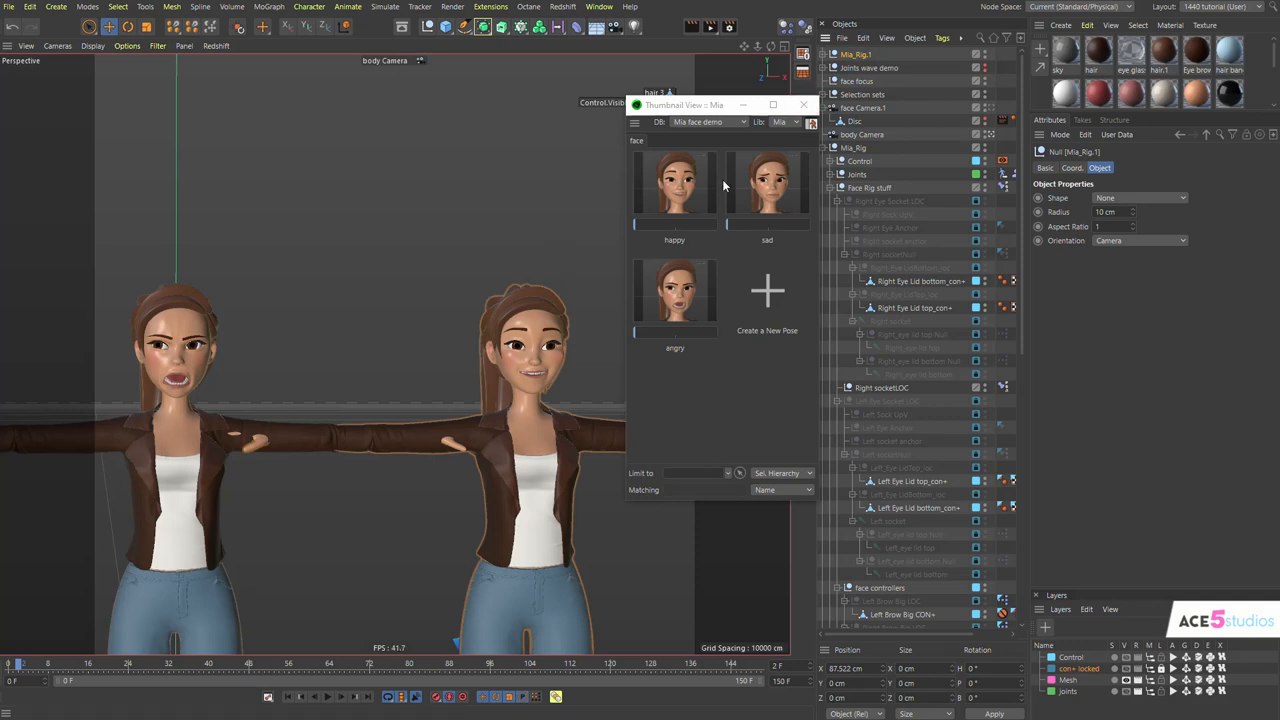
- Try the sad pose globally on both faces, then set apply mode back to Sel. Hierarchy
left_click(768, 184)
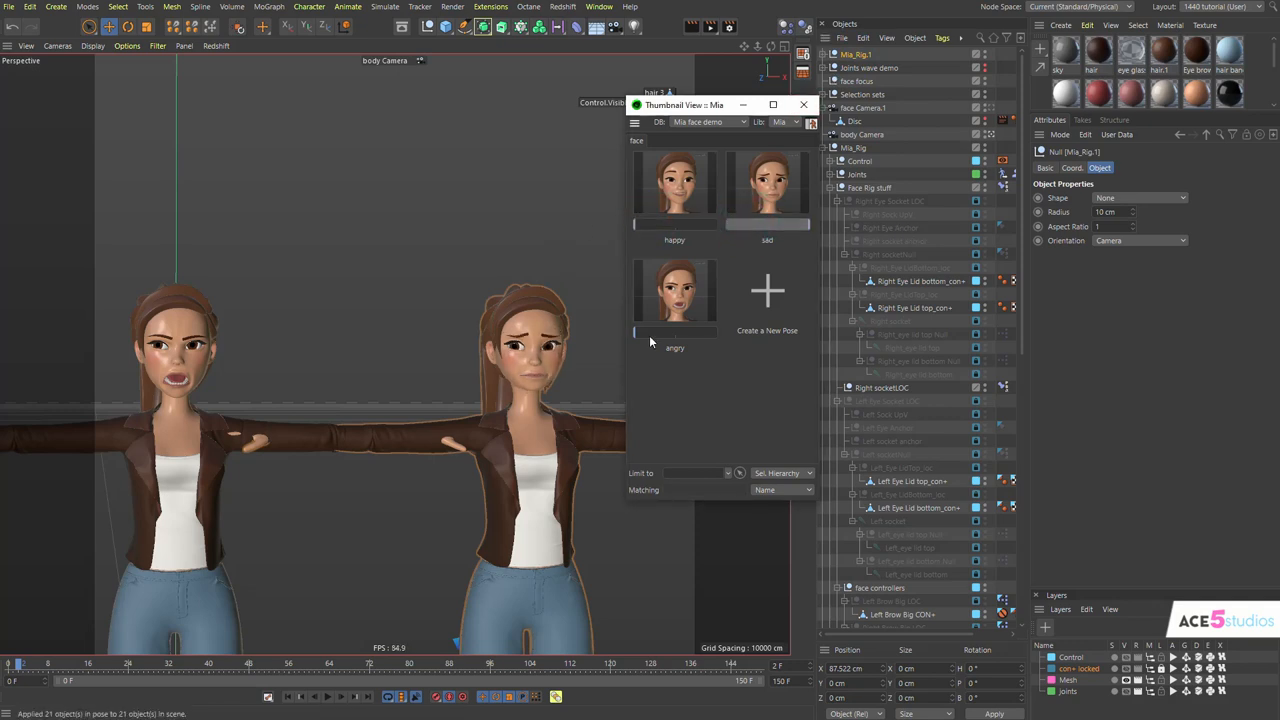
left_click(780, 488)
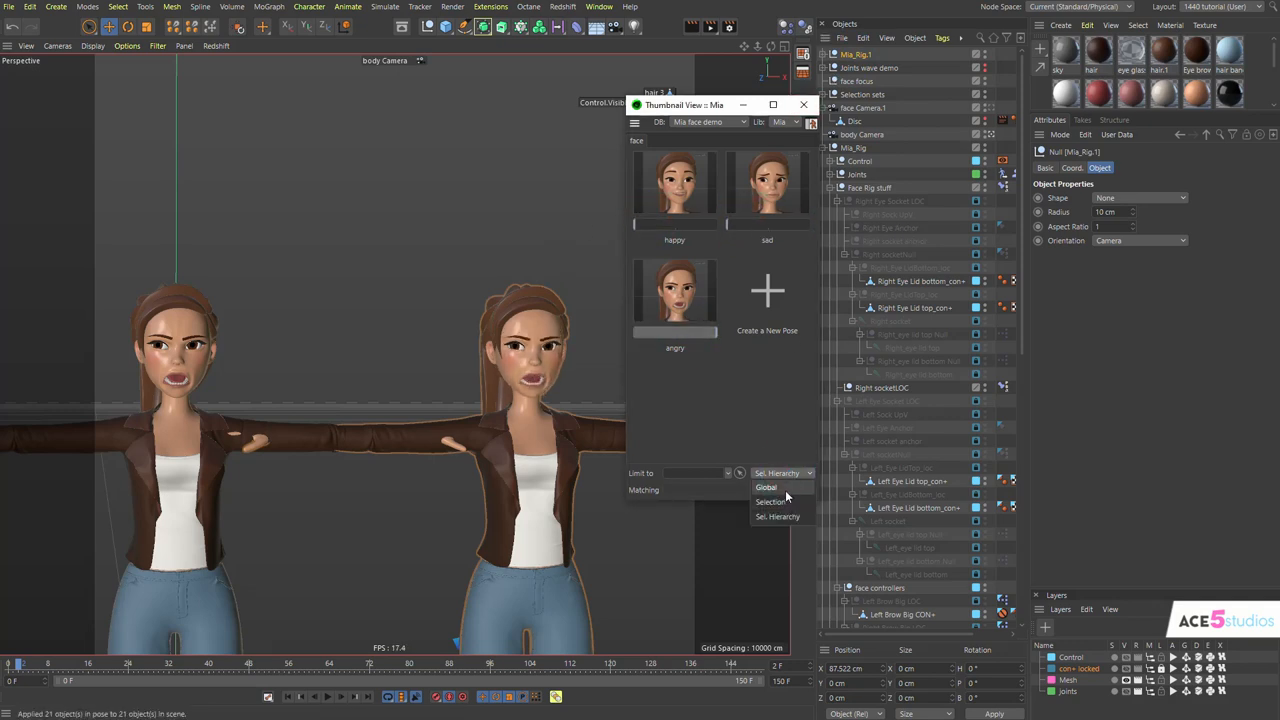
left_click(766, 488)
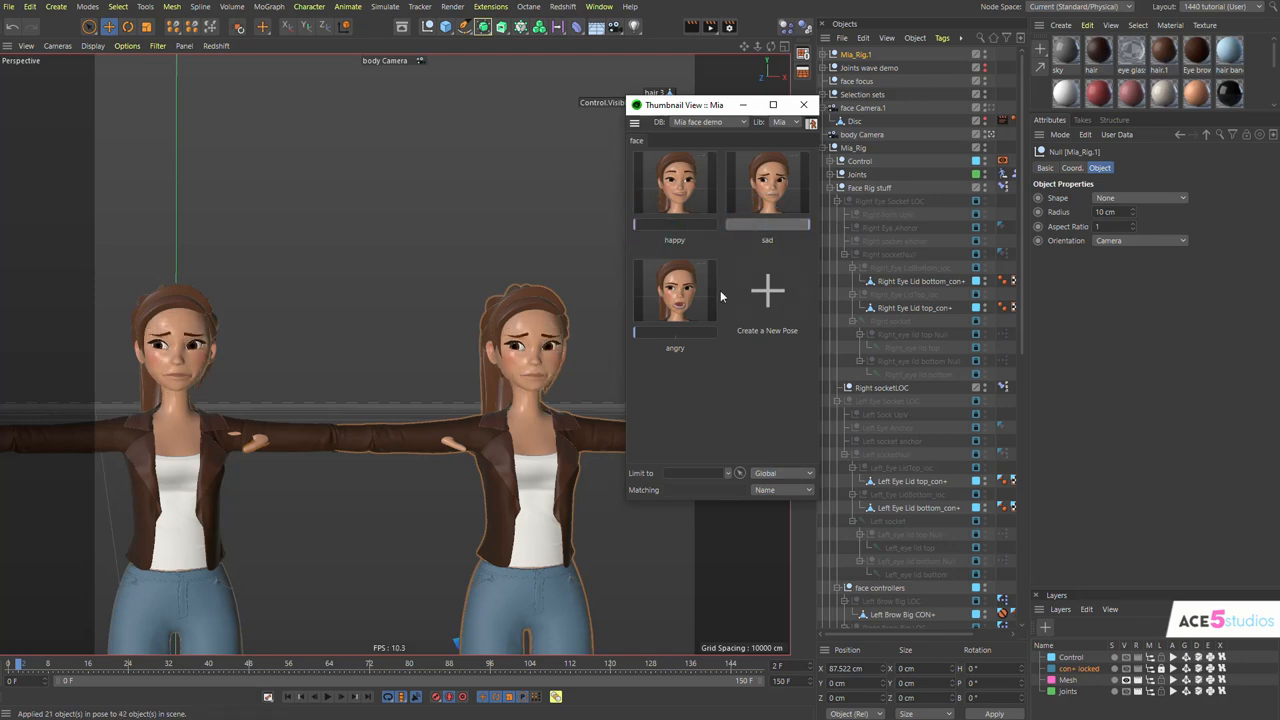
left_click(784, 472)
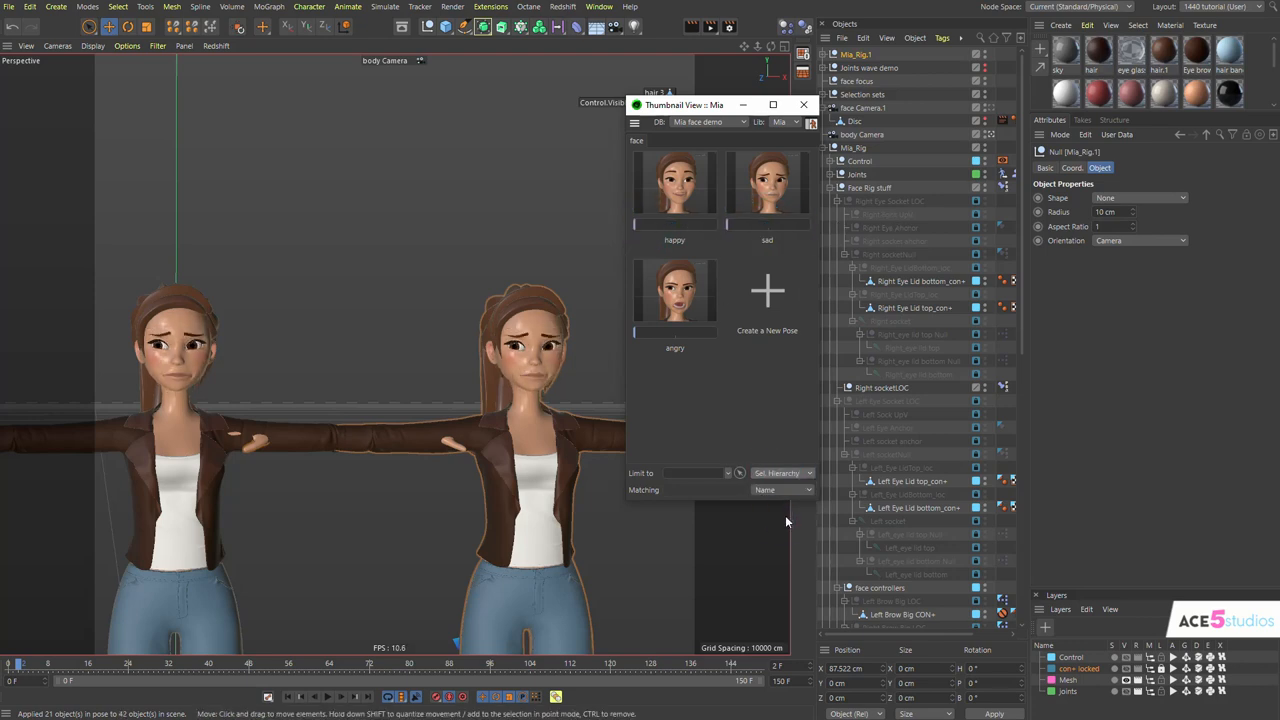
left_click(782, 472)
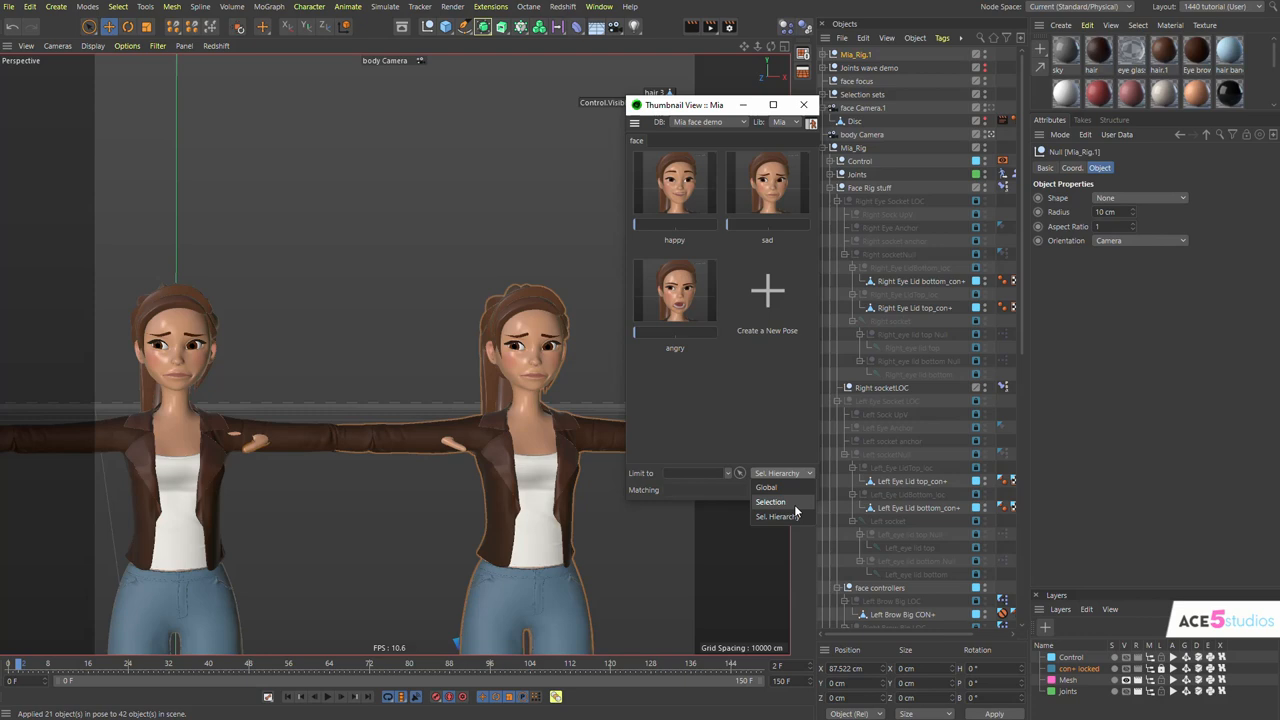
left_click(782, 490)
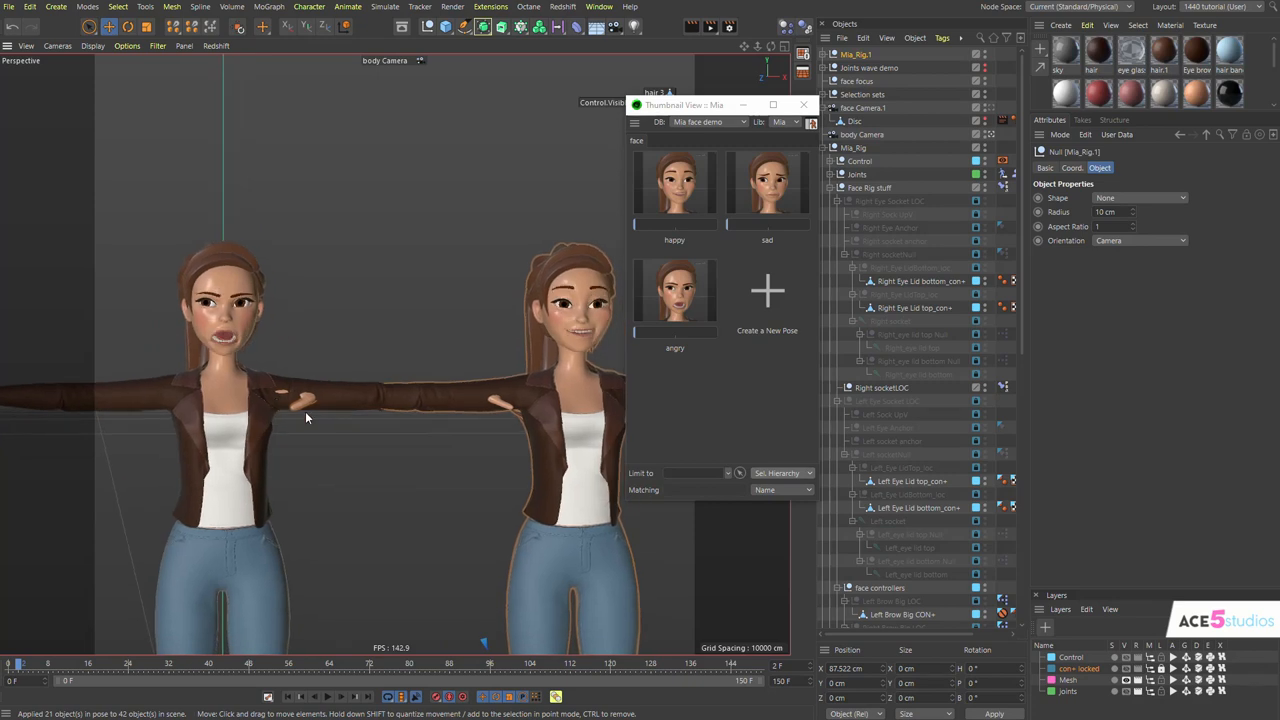
mouse_move(500, 250)
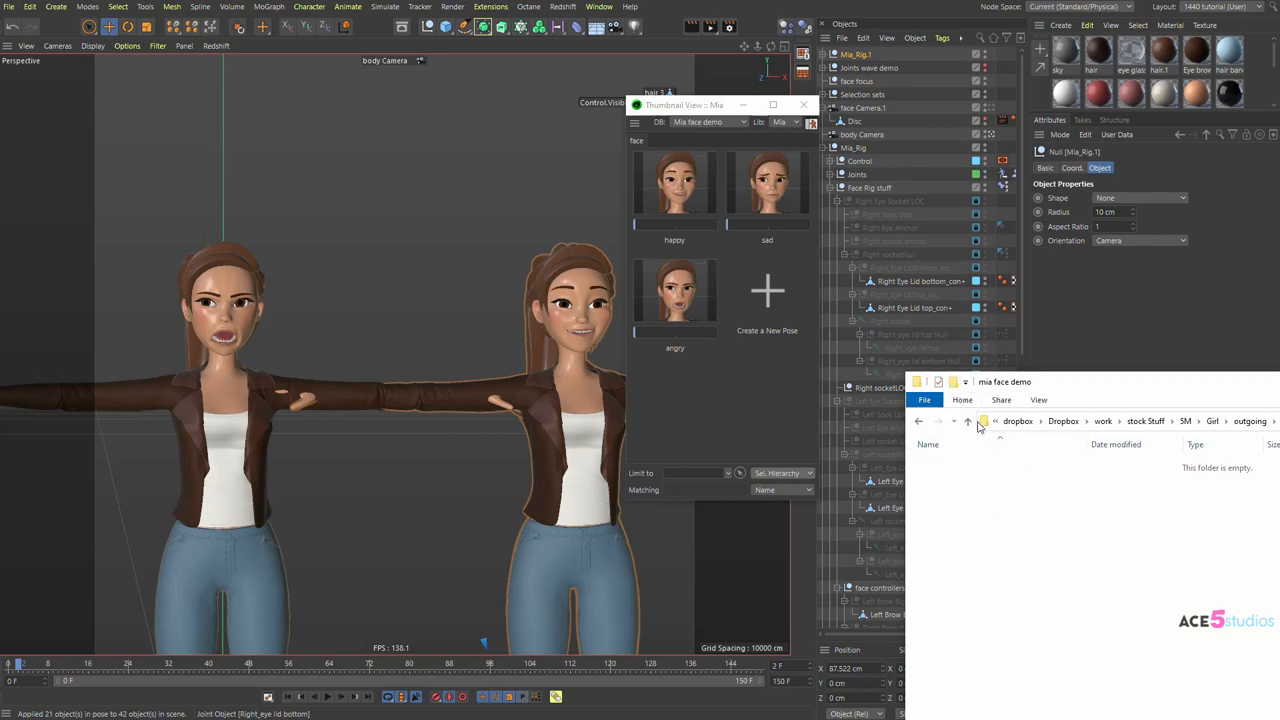
mouse_move(632, 180)
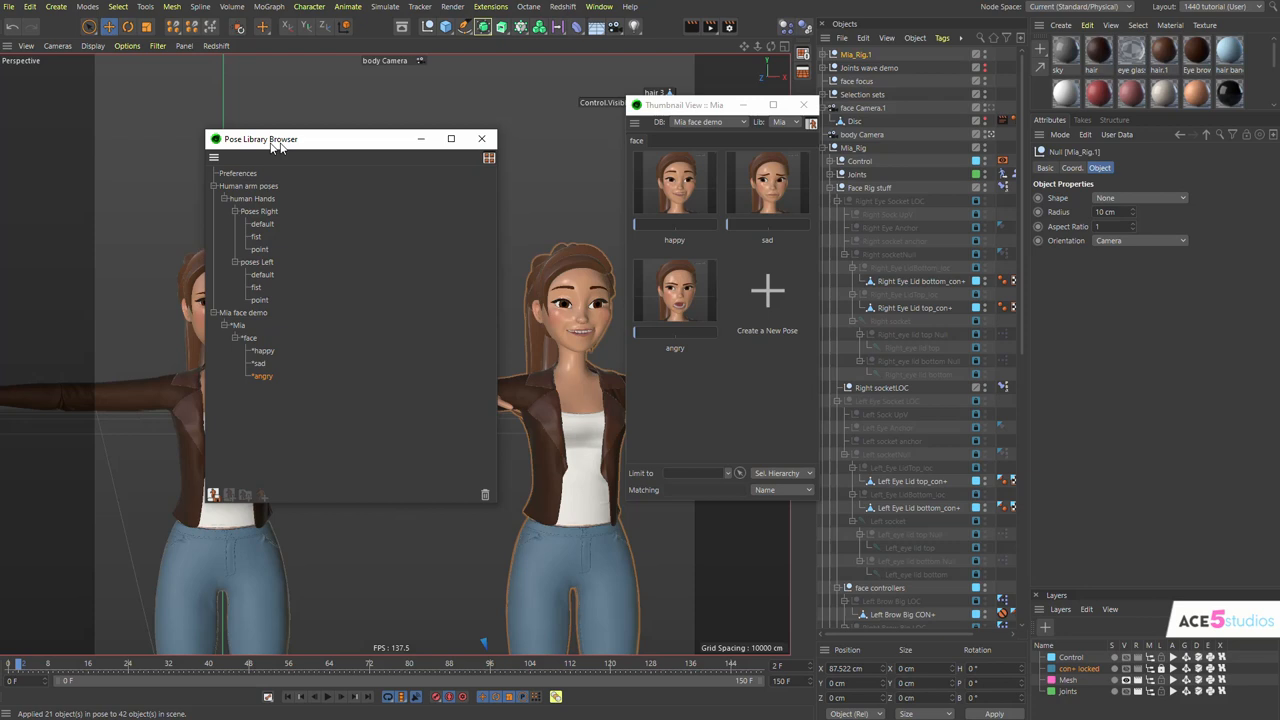
- Save the Mia pose library via Character > Manager > Pose Library Browser into the mia face demo folder
left_click(308, 8)
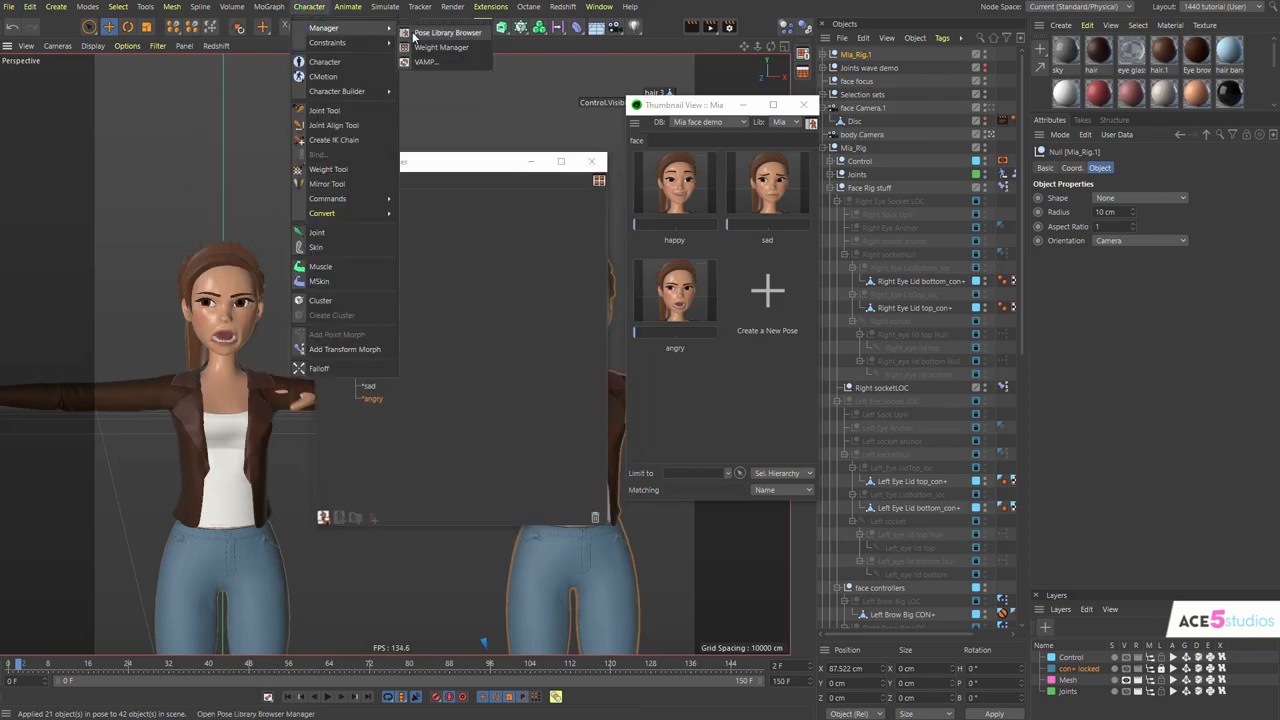
left_click(448, 32)
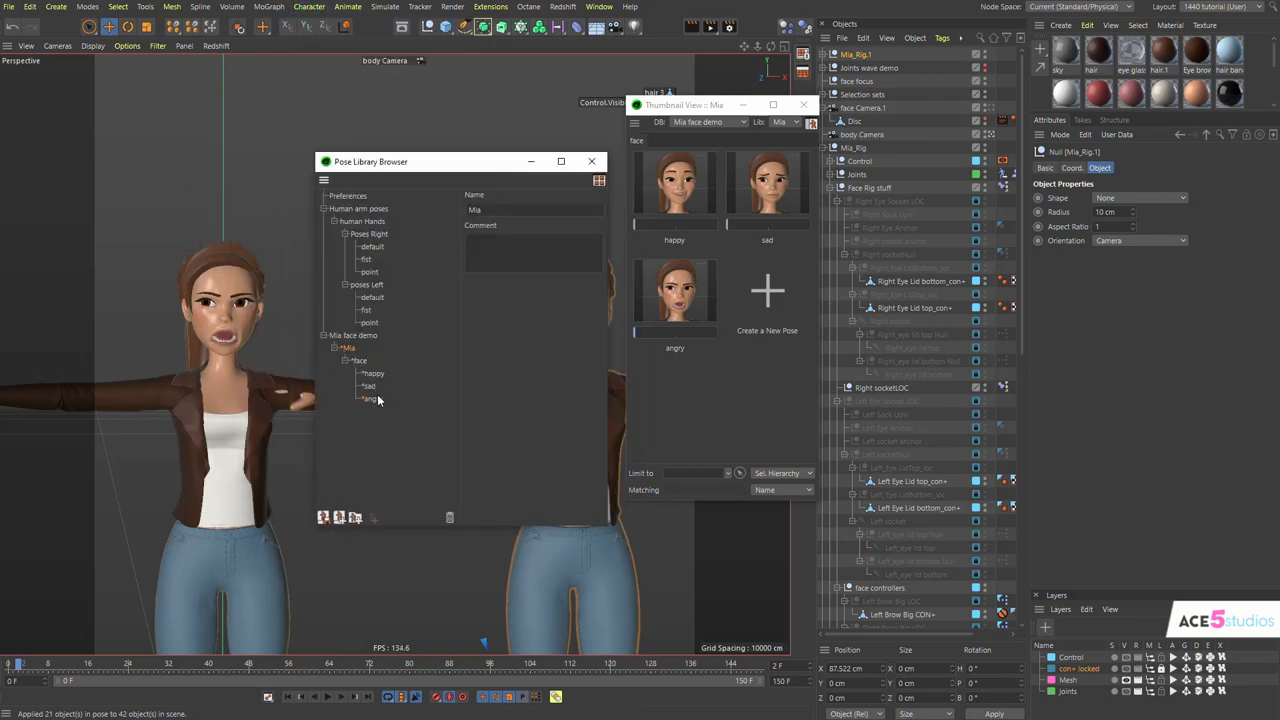
left_click(324, 516)
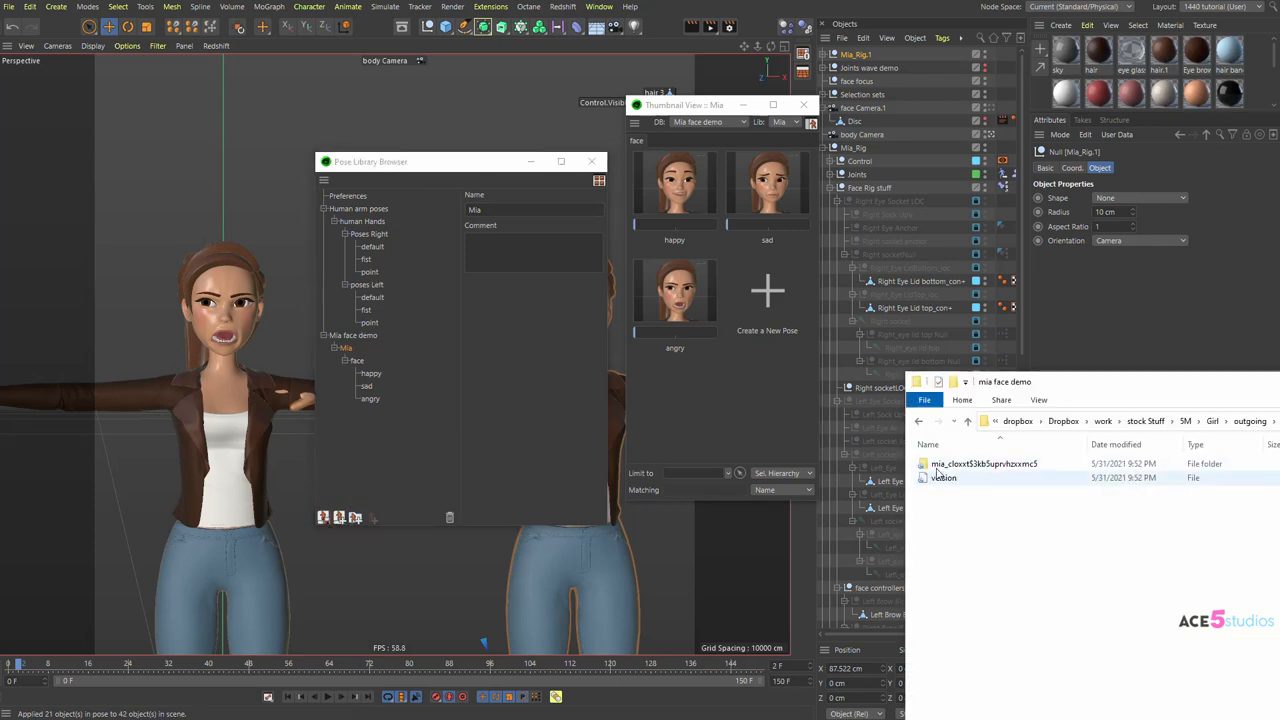
left_click(352, 336)
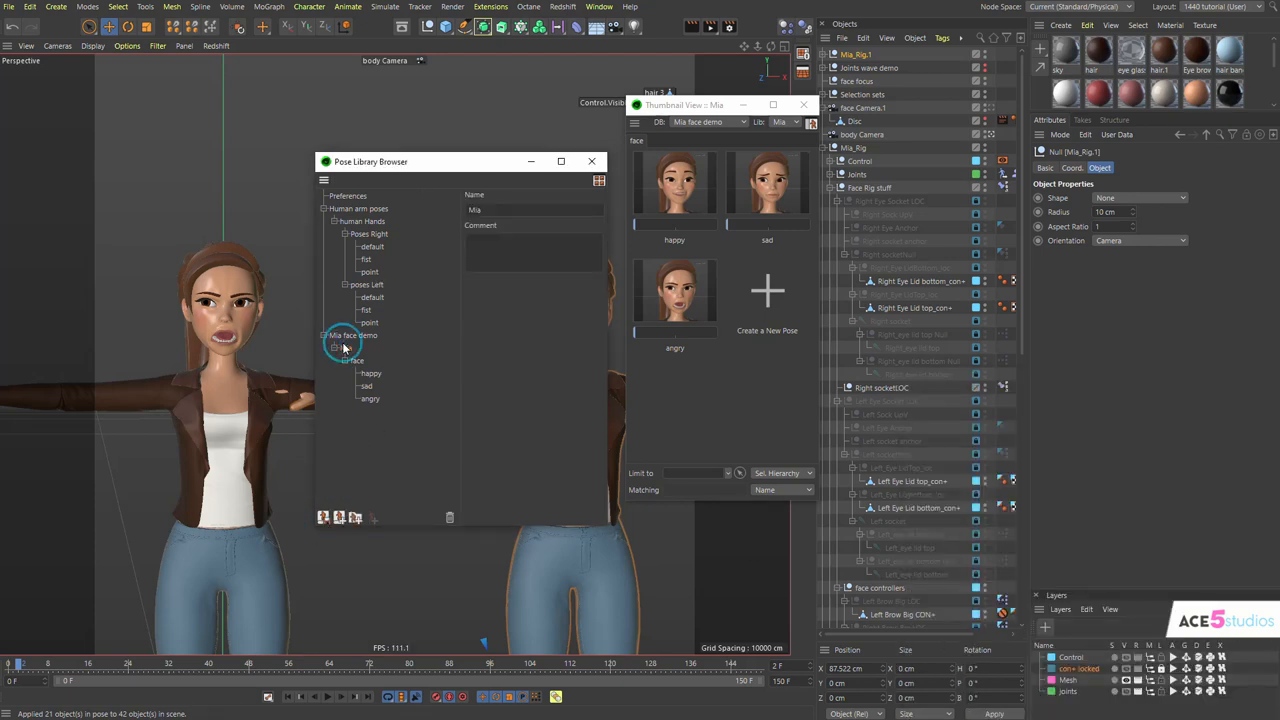
left_click(356, 360)
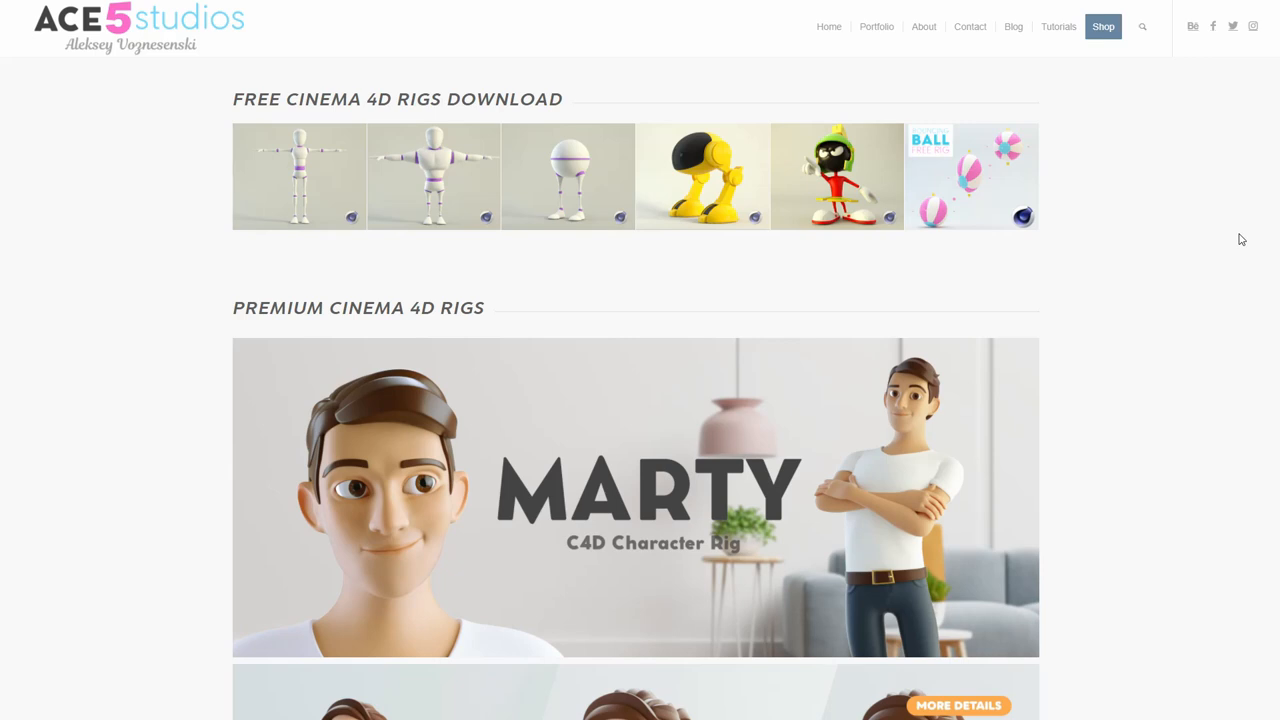
mouse_move(1092, 134)
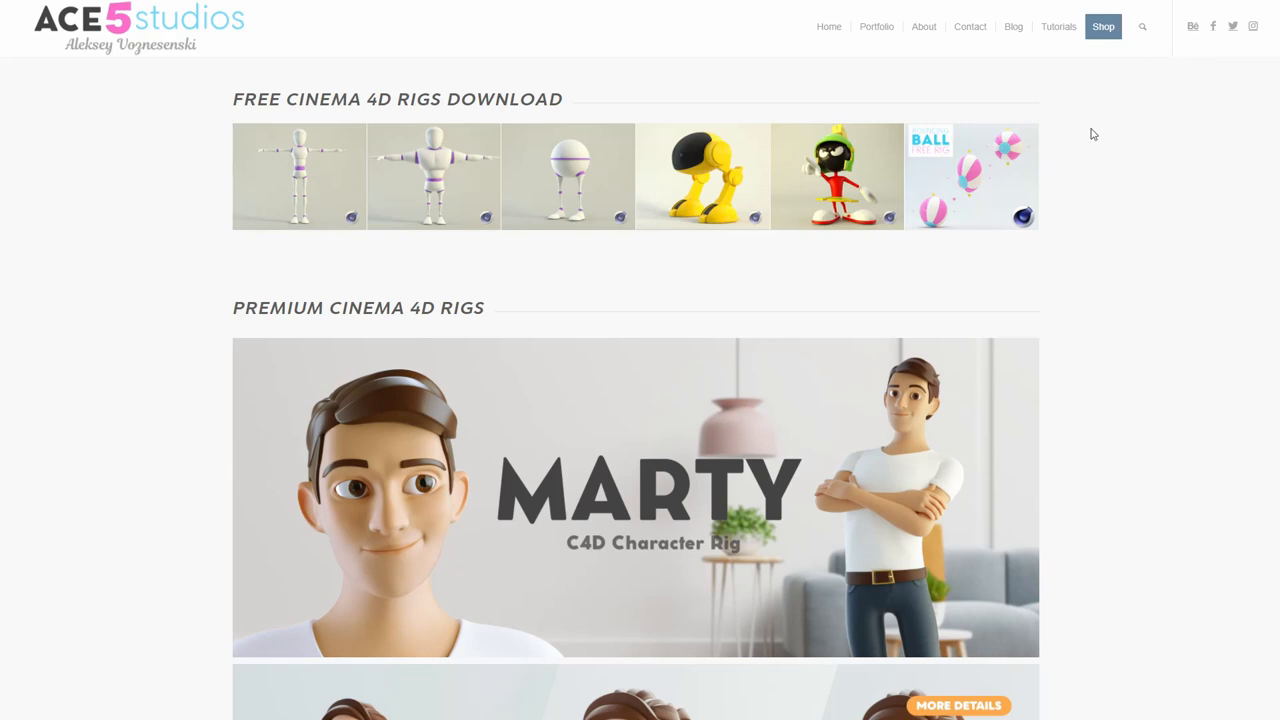
mouse_move(1176, 188)
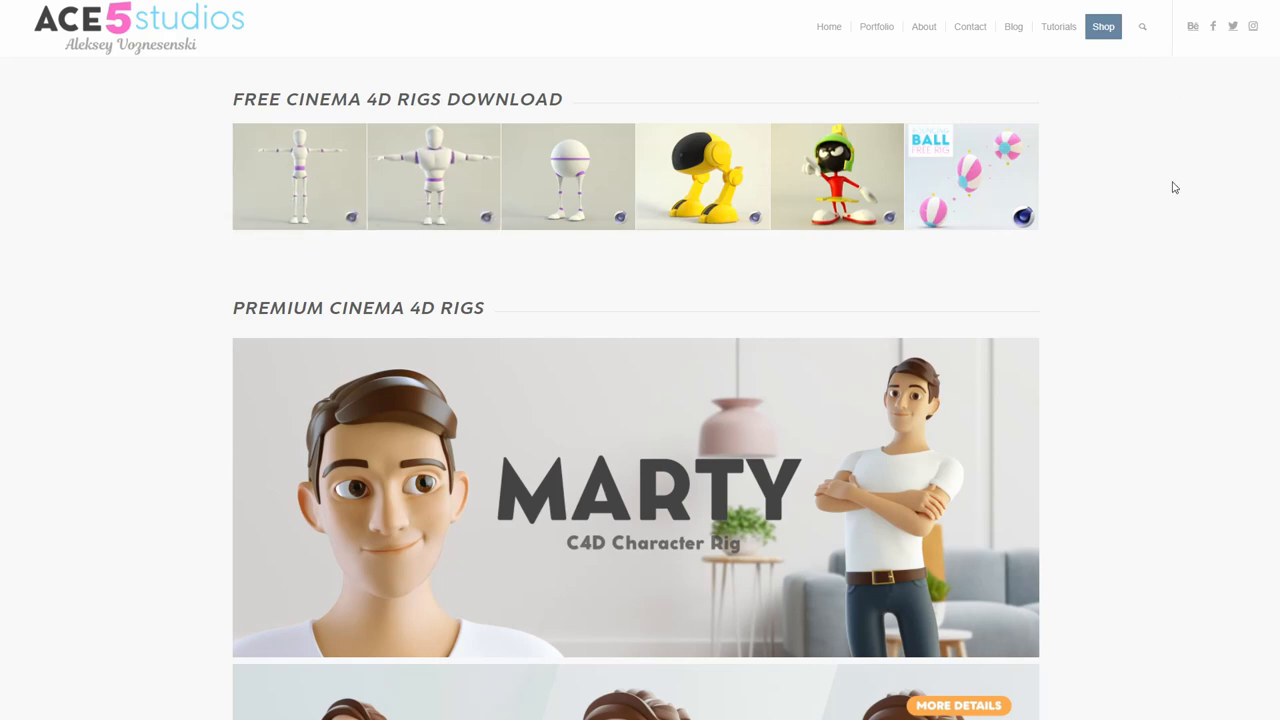
- Scroll through the ACE5 Studios shop past the Marty, Mia and Arms and Legs rigs to the 5J Bundle page
scroll("down", 3)
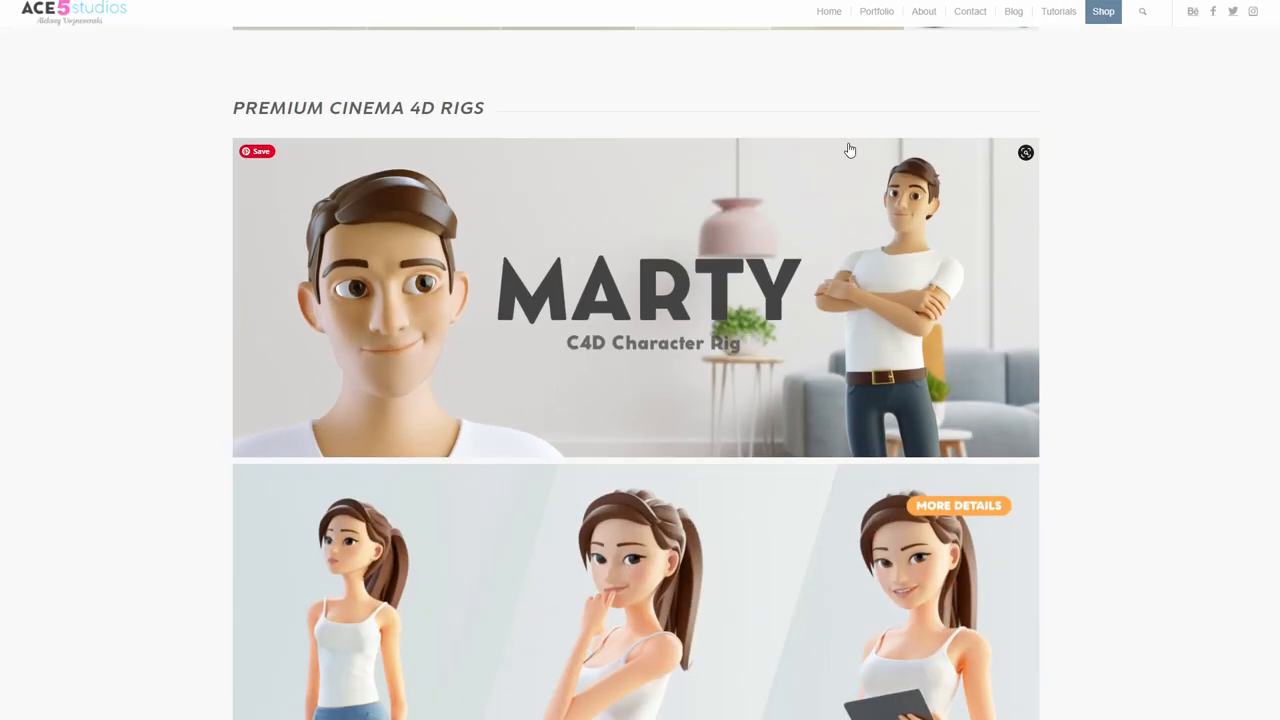
scroll("down", 3)
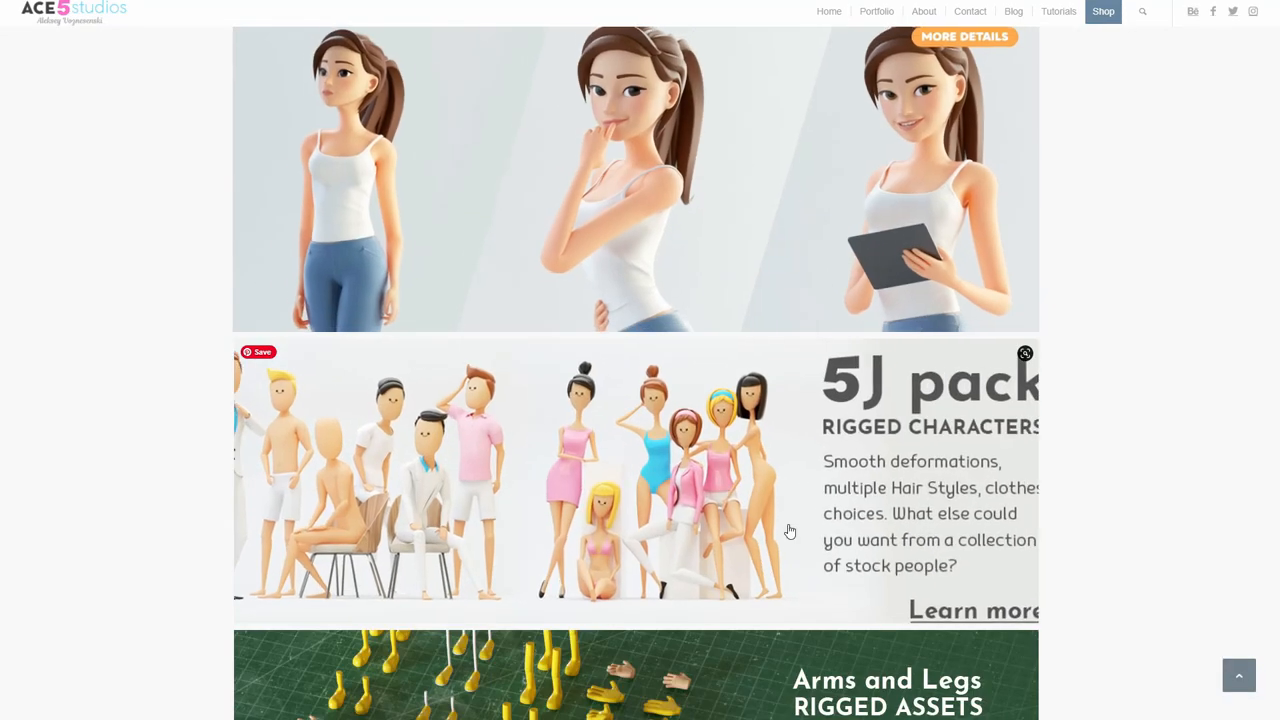
scroll("down", 3)
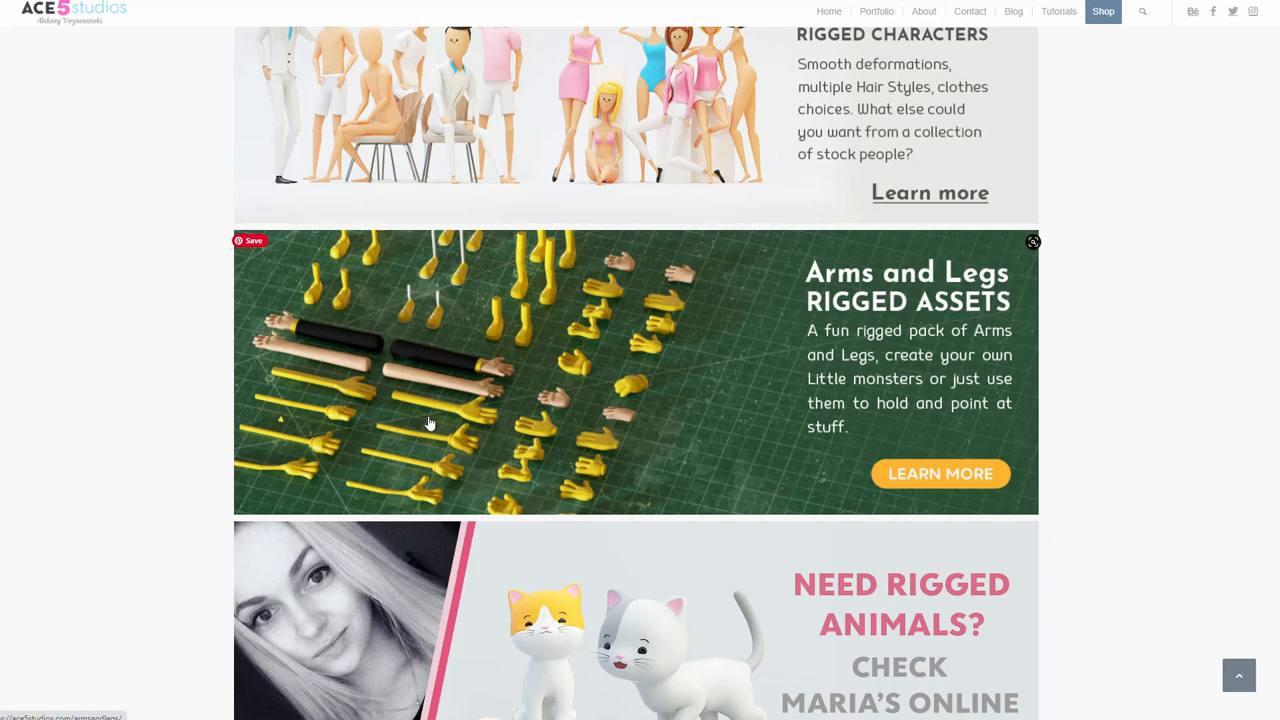
scroll("down", 3)
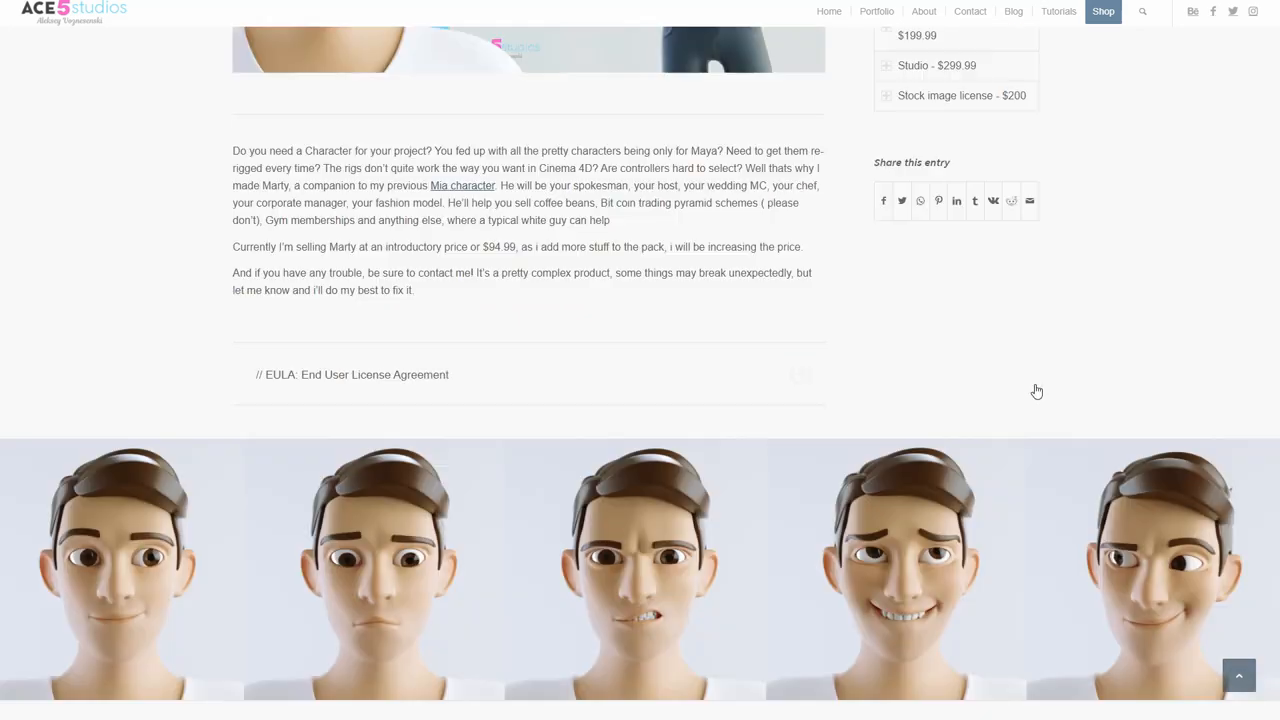
scroll("down", 3)
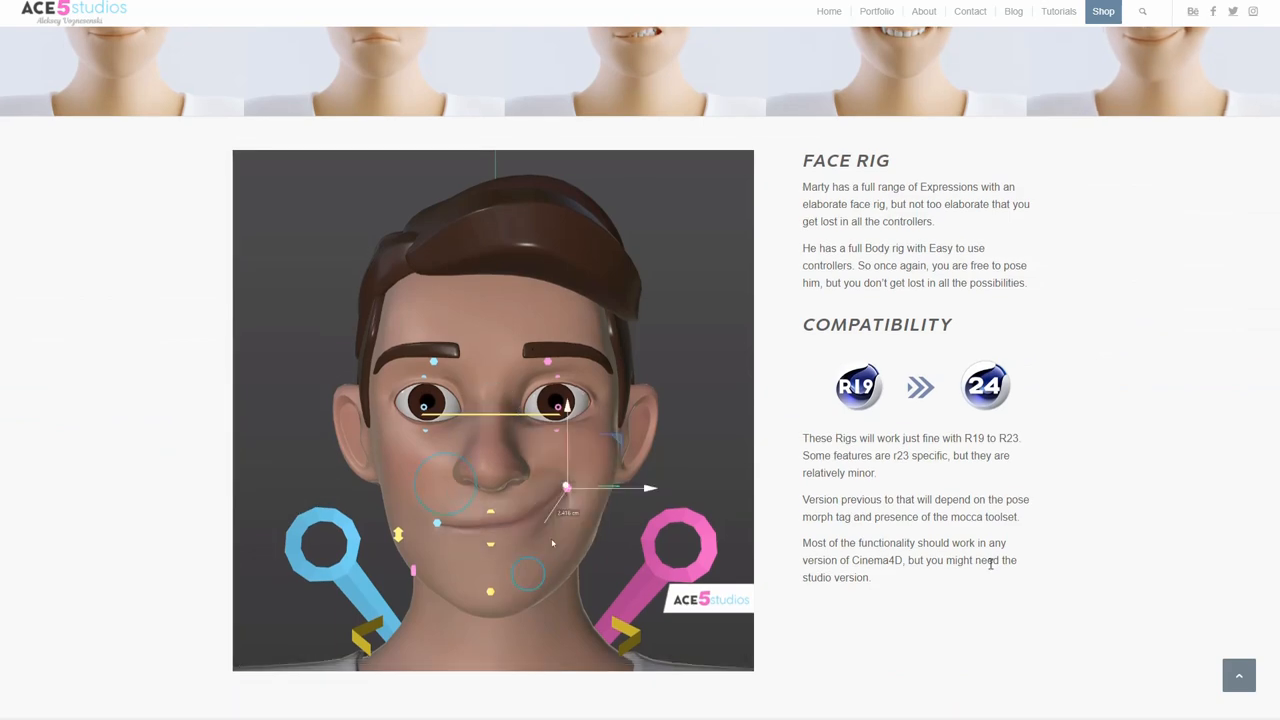
scroll("down", 3)
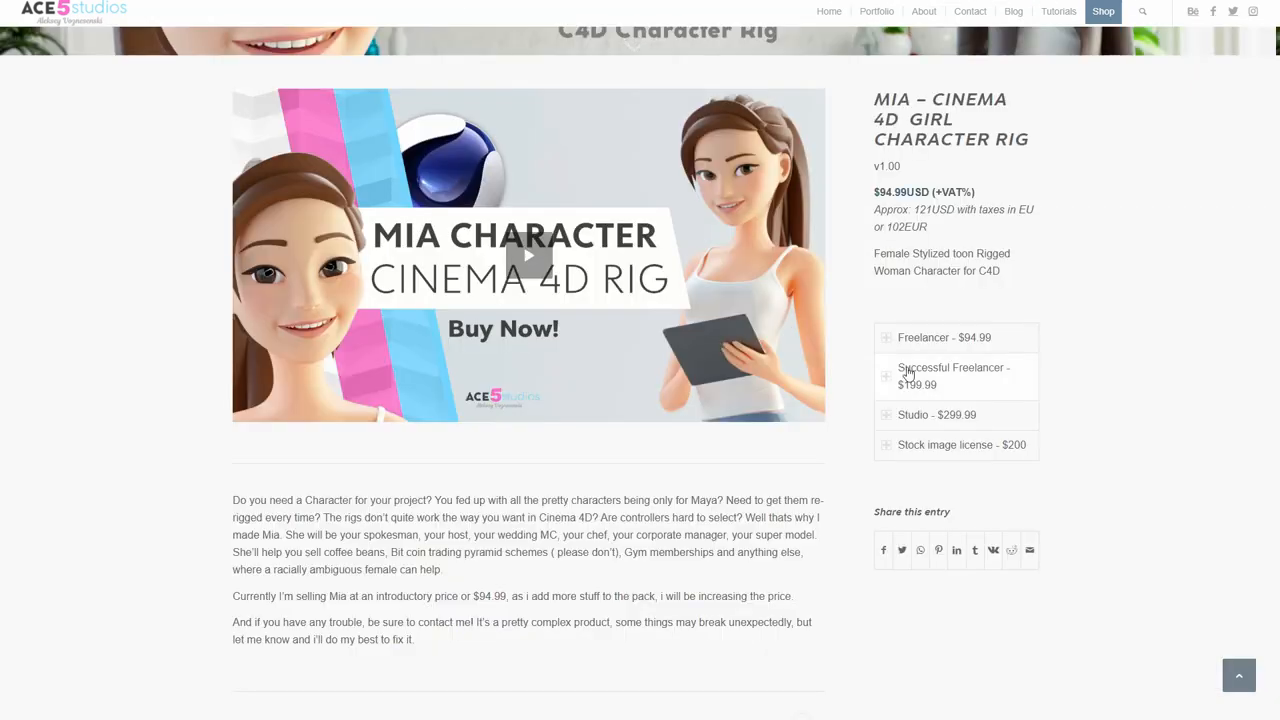
scroll("down", 3)
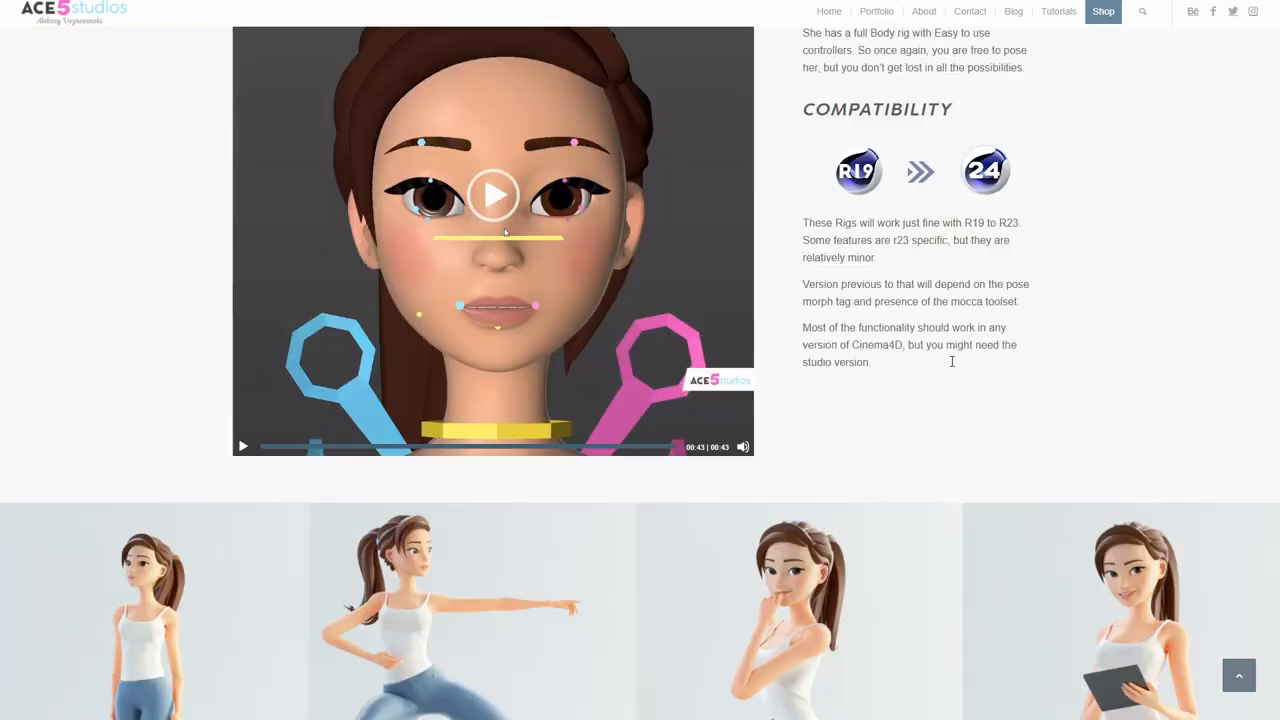
scroll("down", 3)
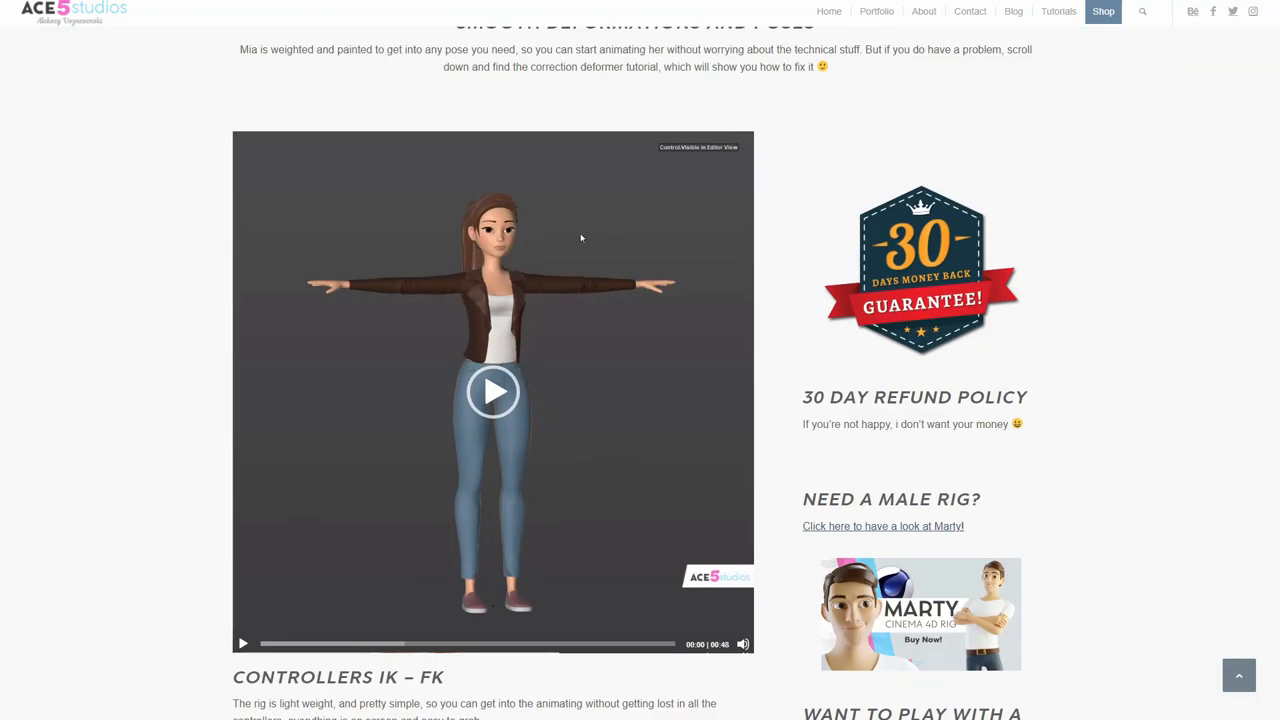
scroll("up", 3)
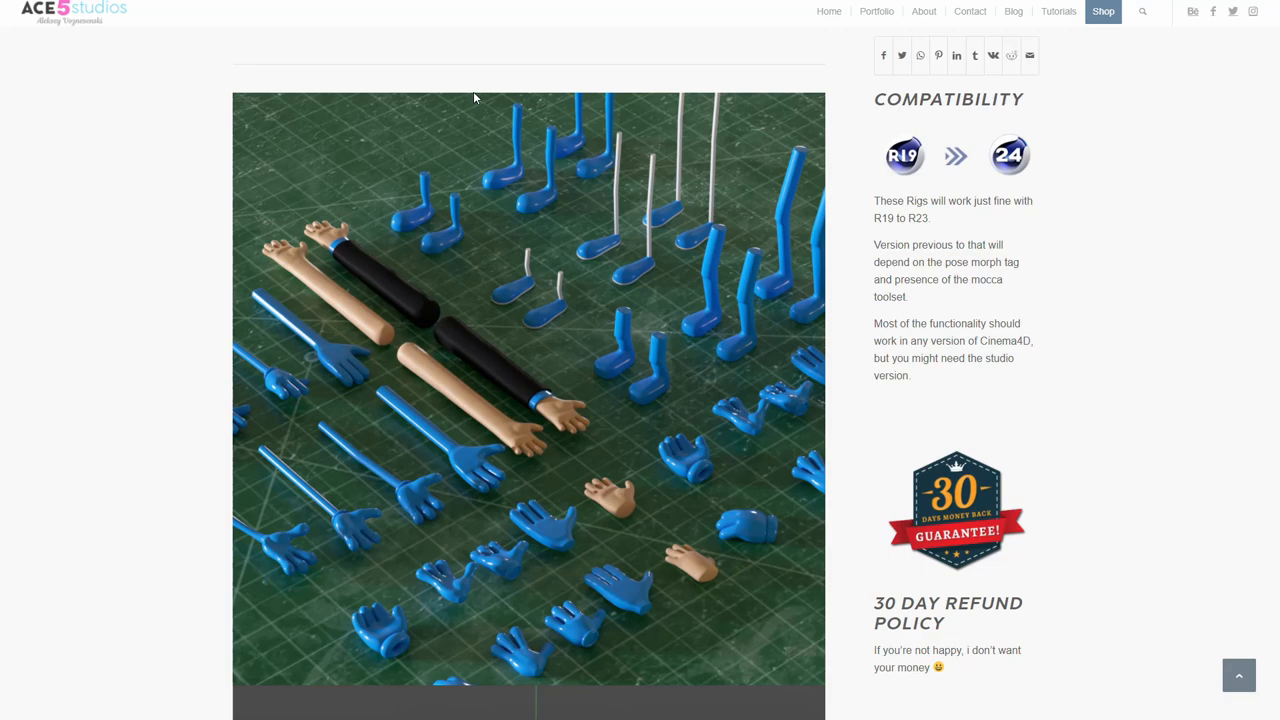
scroll("down", 3)
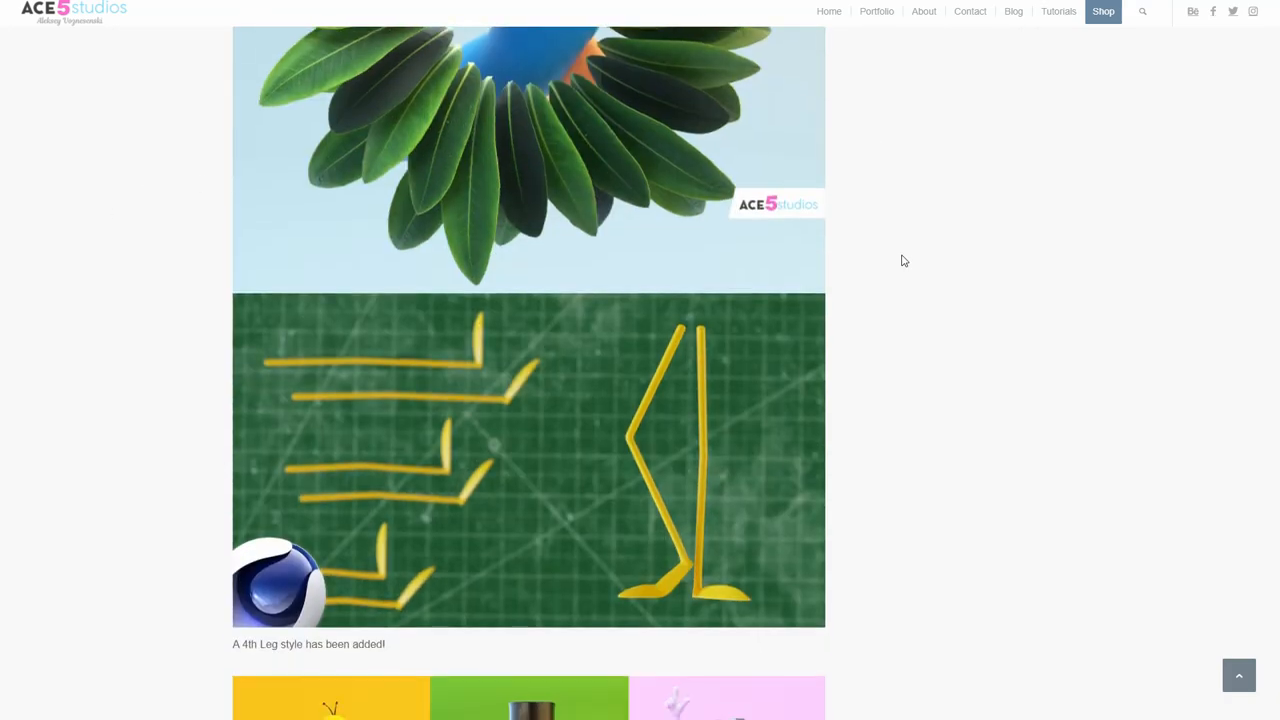
scroll("down", 3)
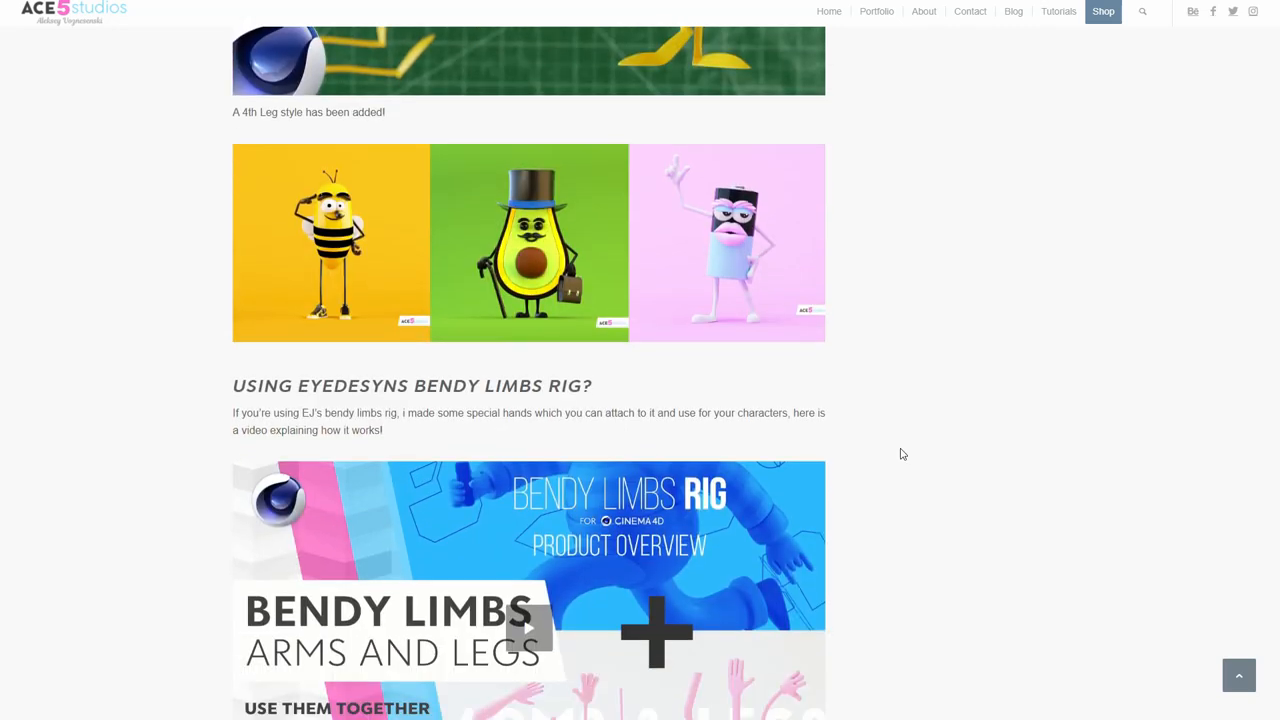
scroll("up", 3)
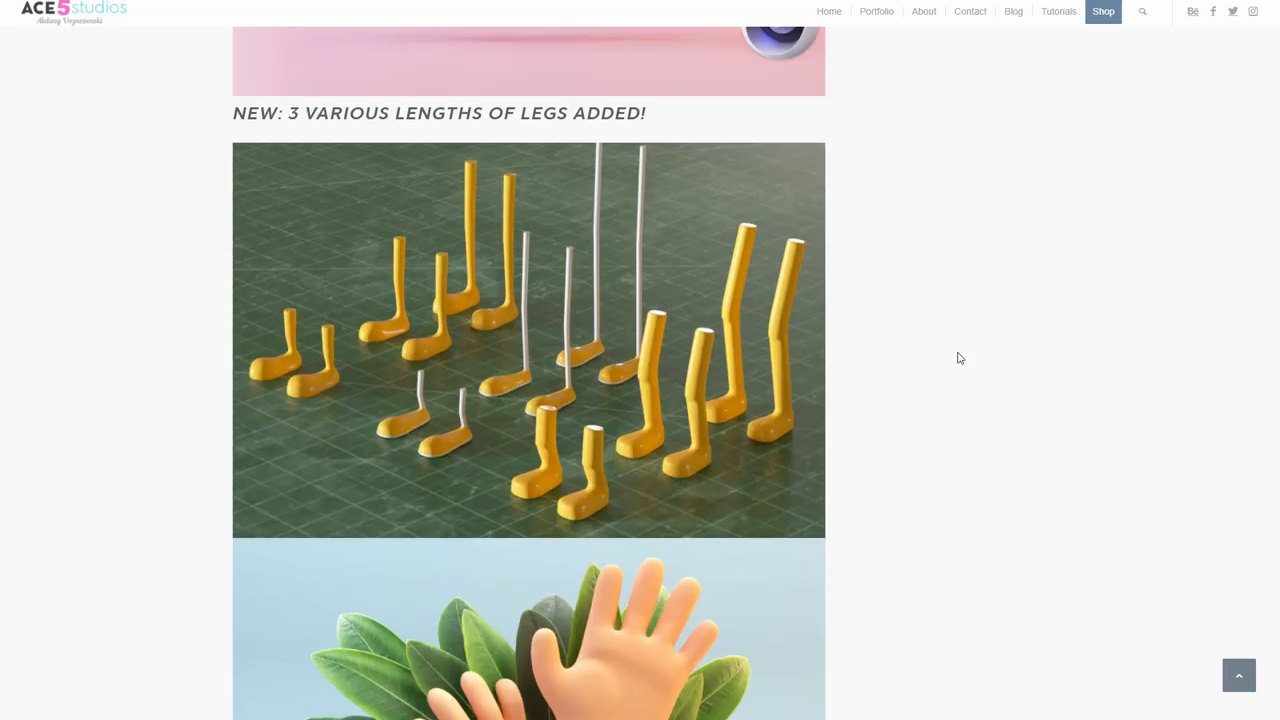
scroll("down", 3)
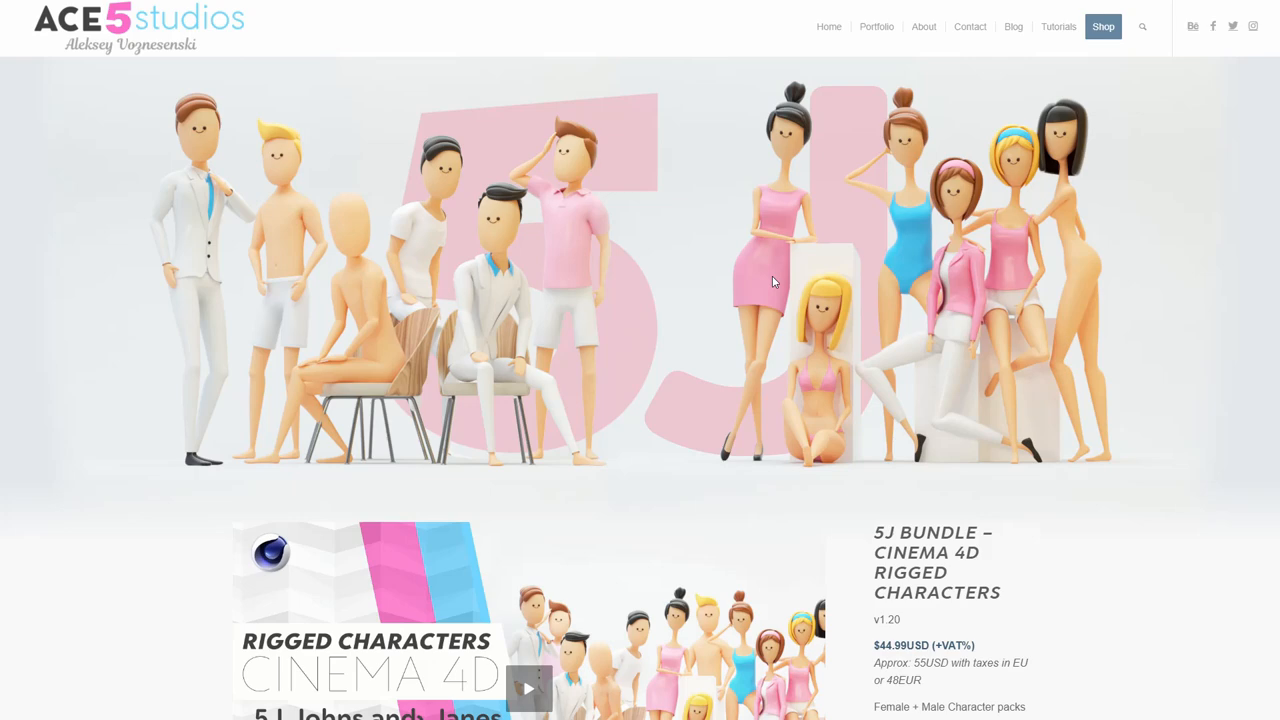
mouse_move(822, 296)
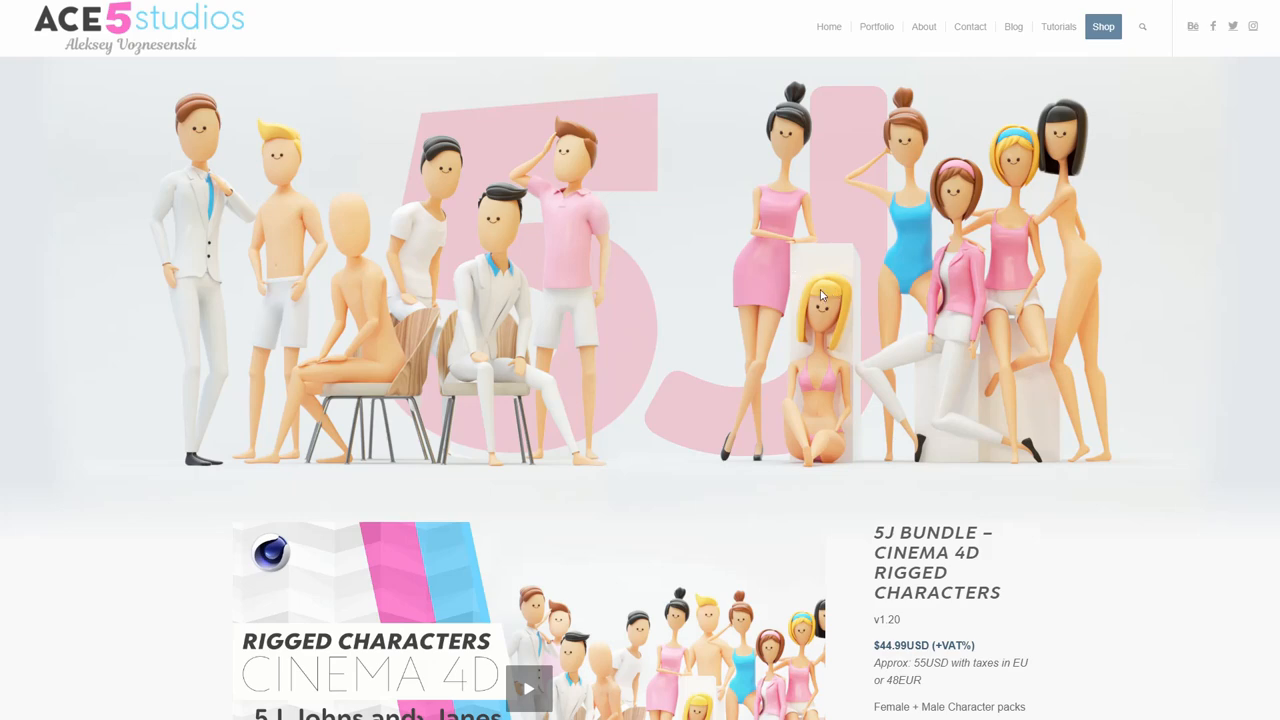